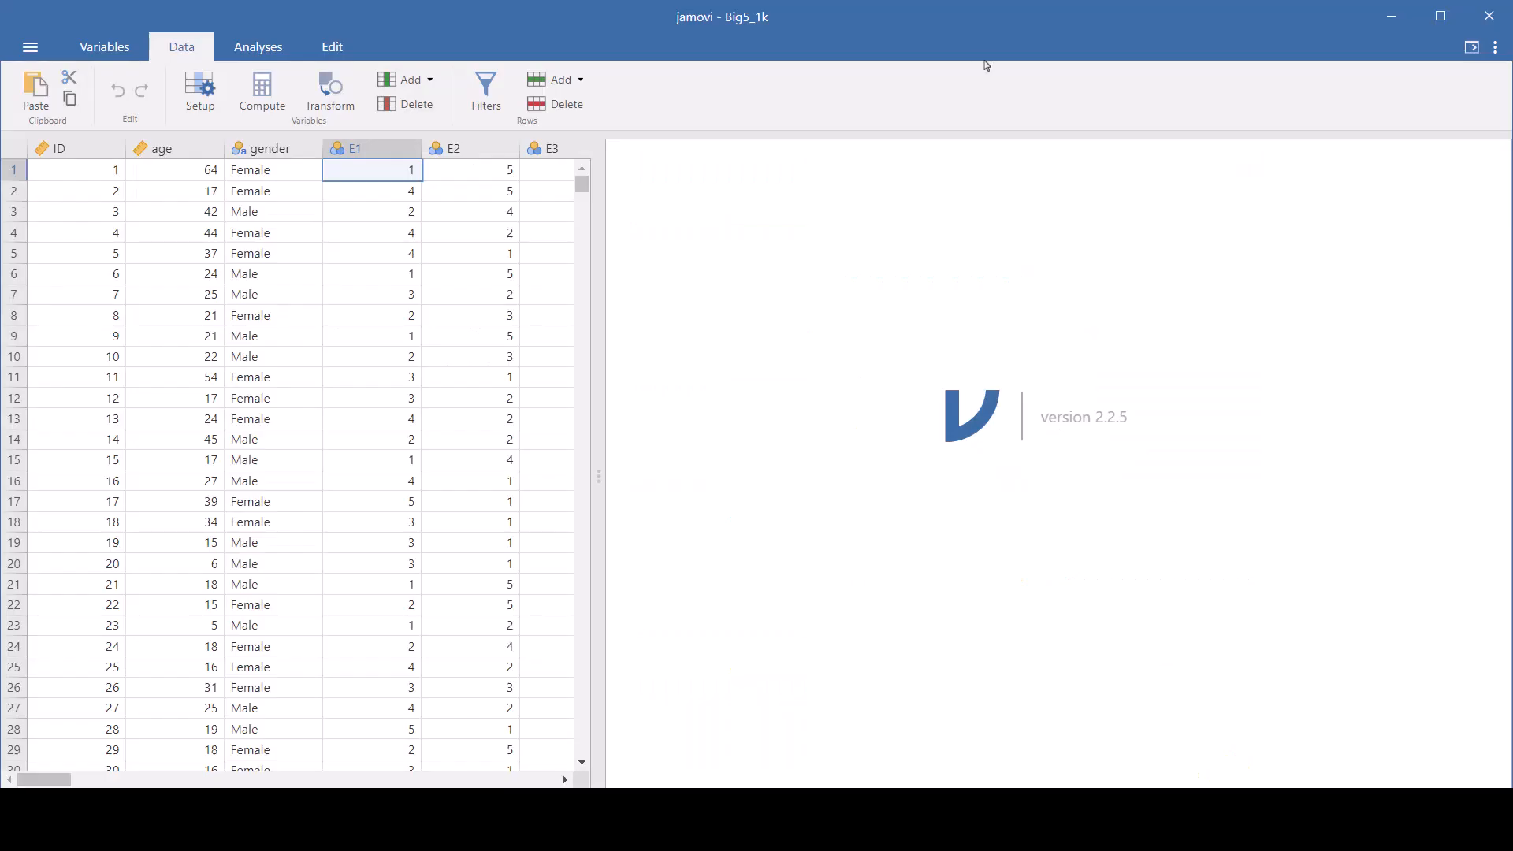
mouse_move(231, 34)
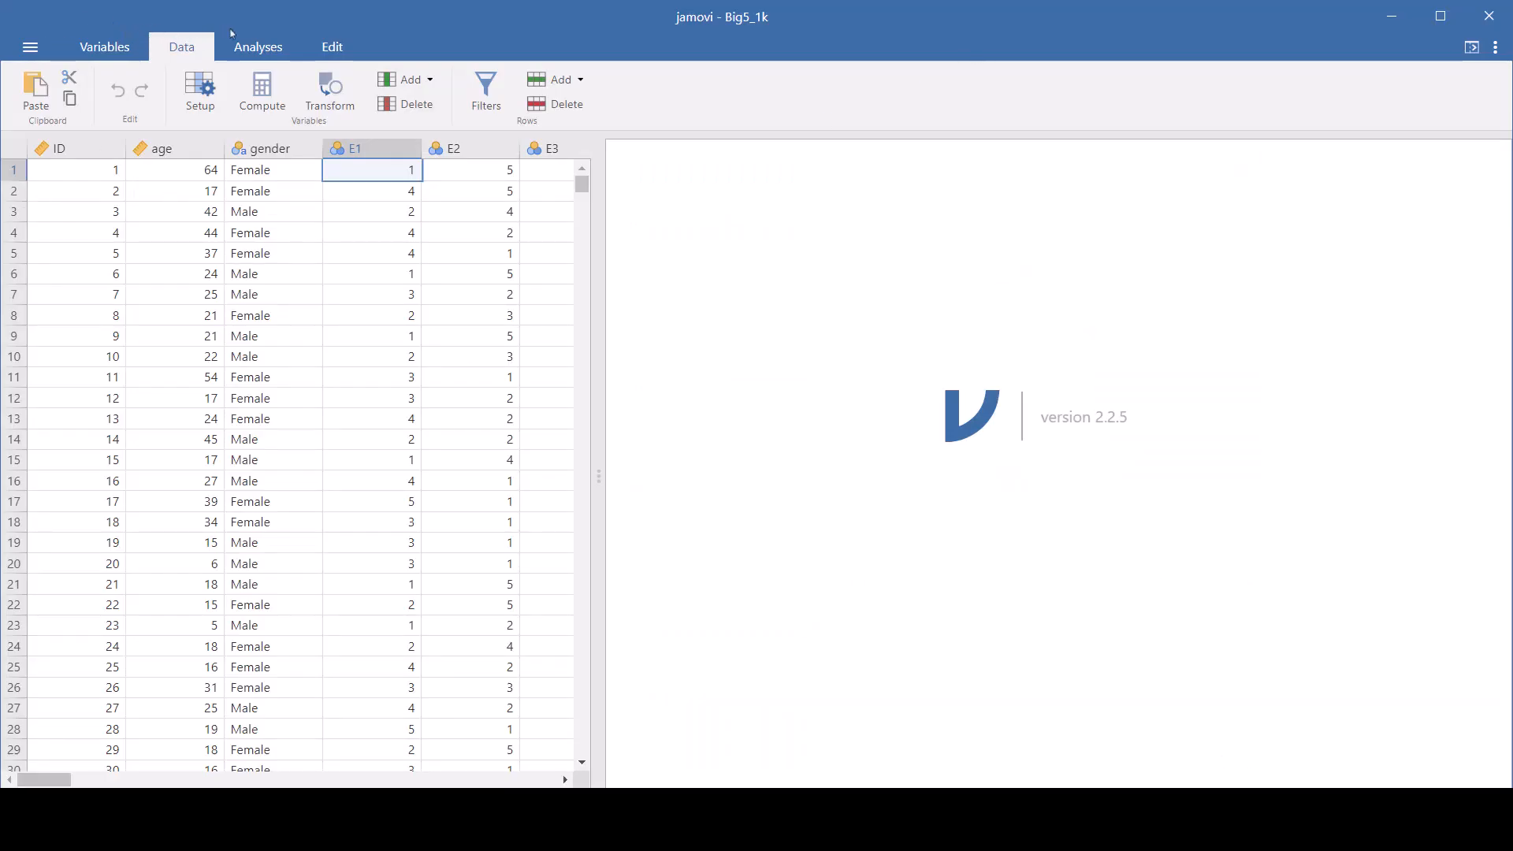
Go to the file menu's Open page to browse local folders on This PC
click(29, 47)
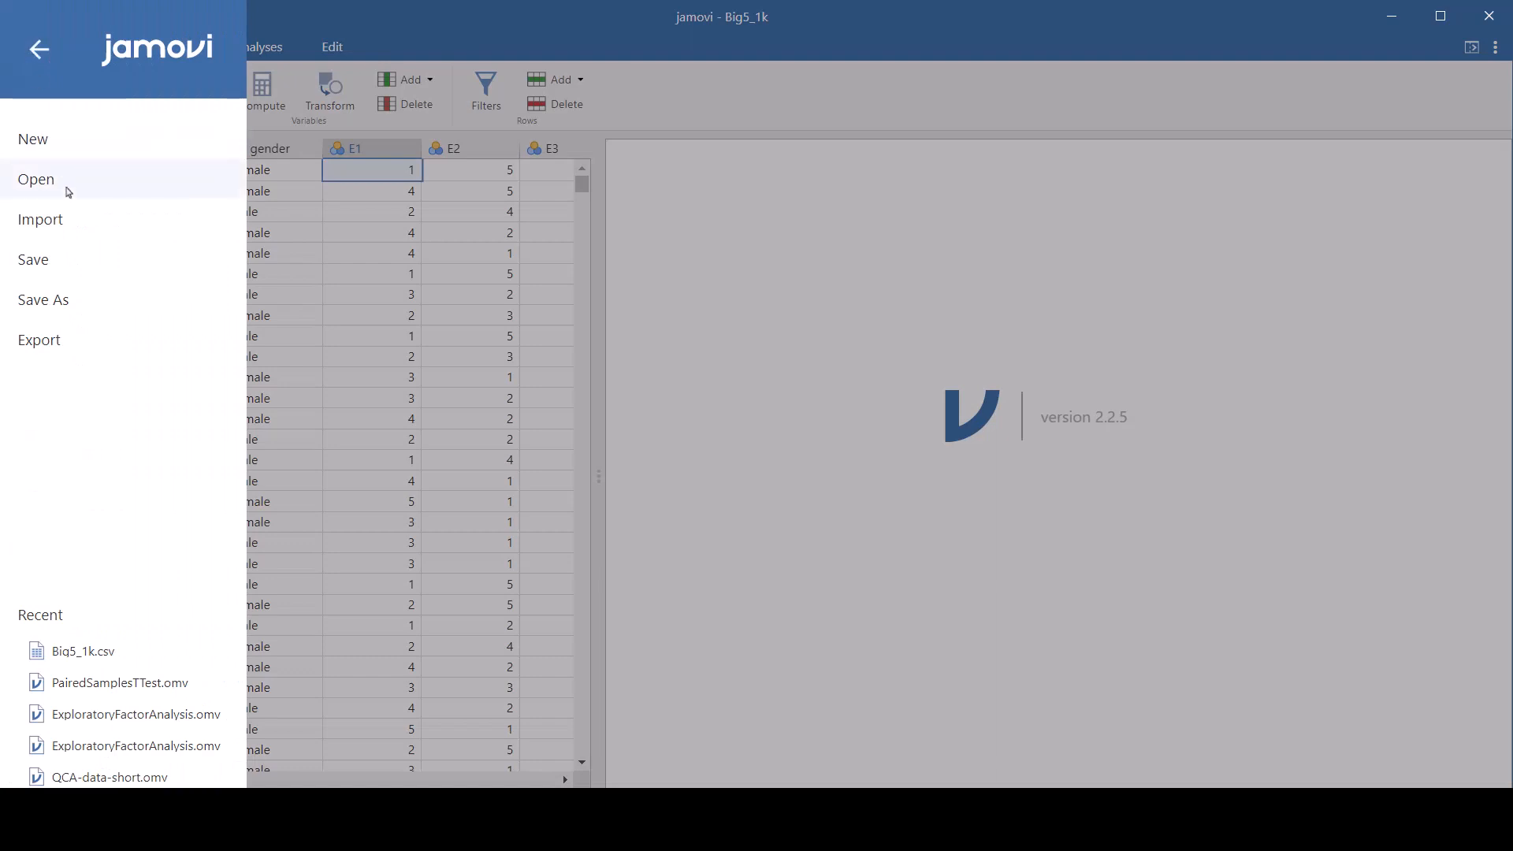
click(35, 180)
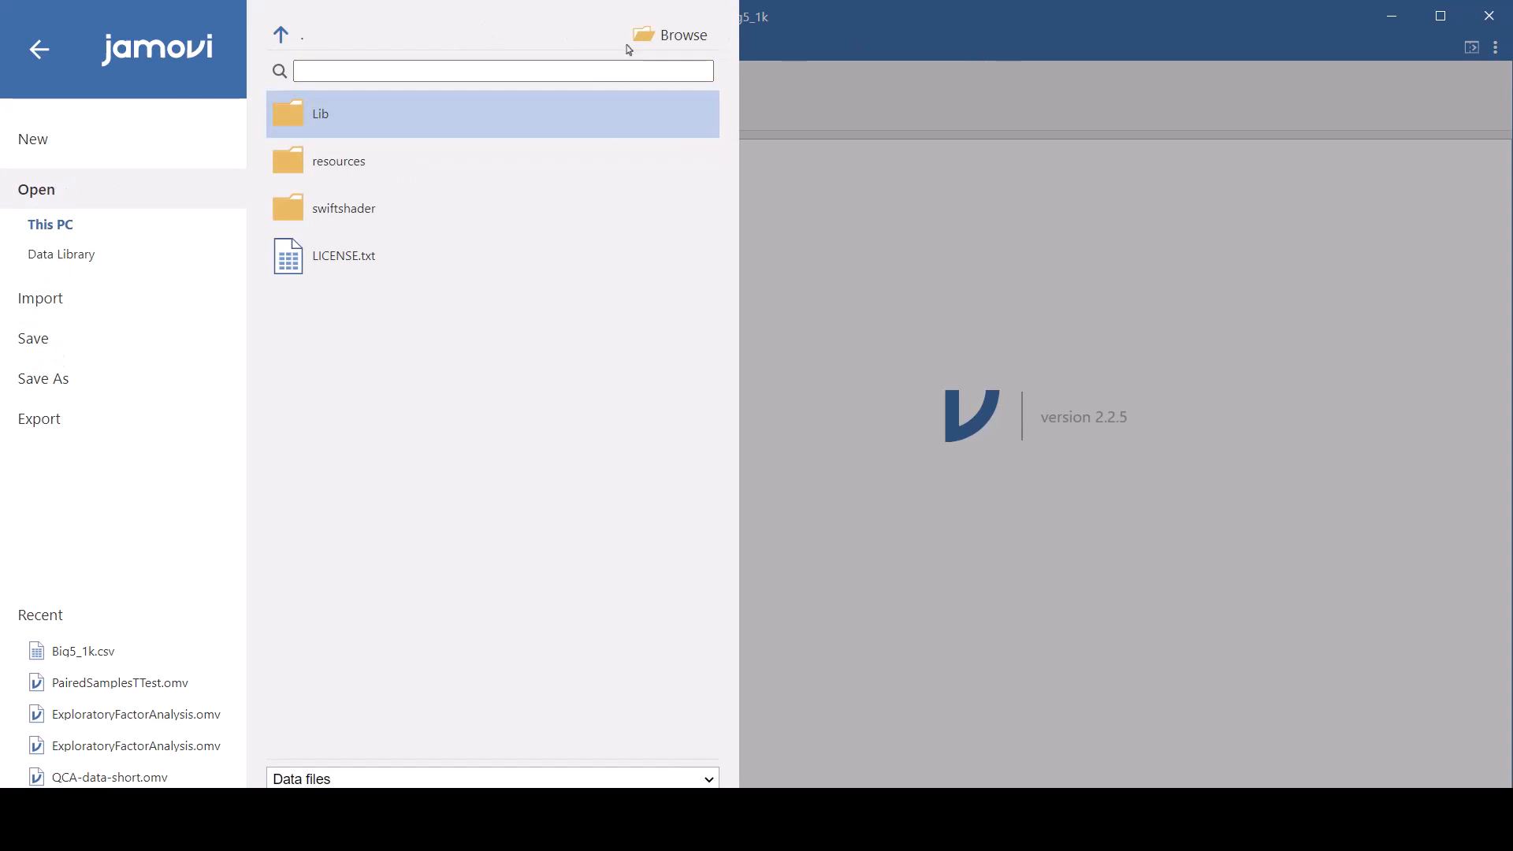
mouse_move(366, 208)
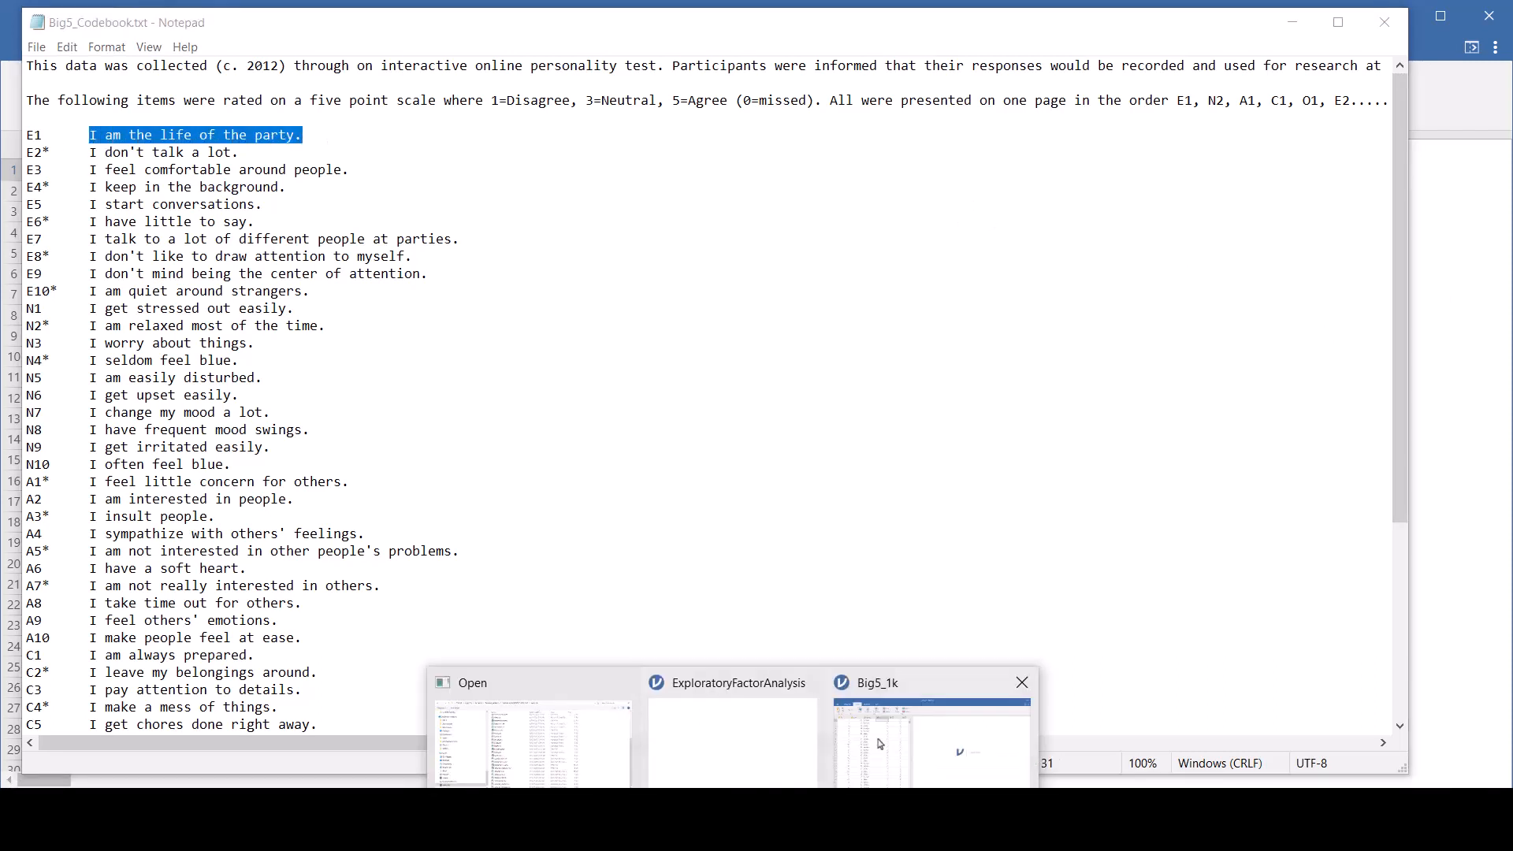
Back in Big5_1k, describe E1 as 'I am the life of the party.' and set it to Continuous
click(929, 733)
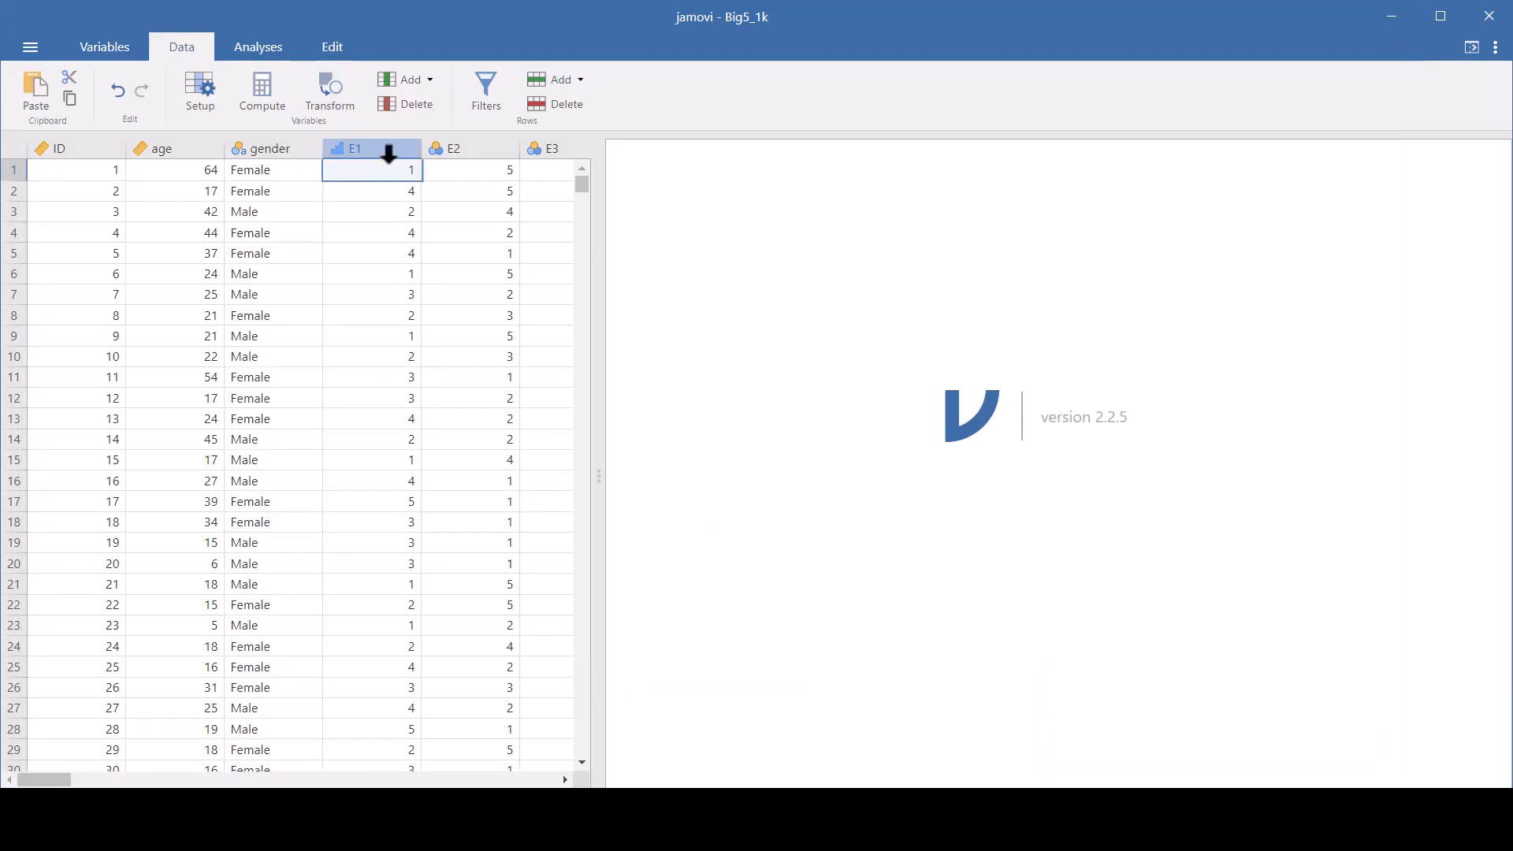
click(353, 147)
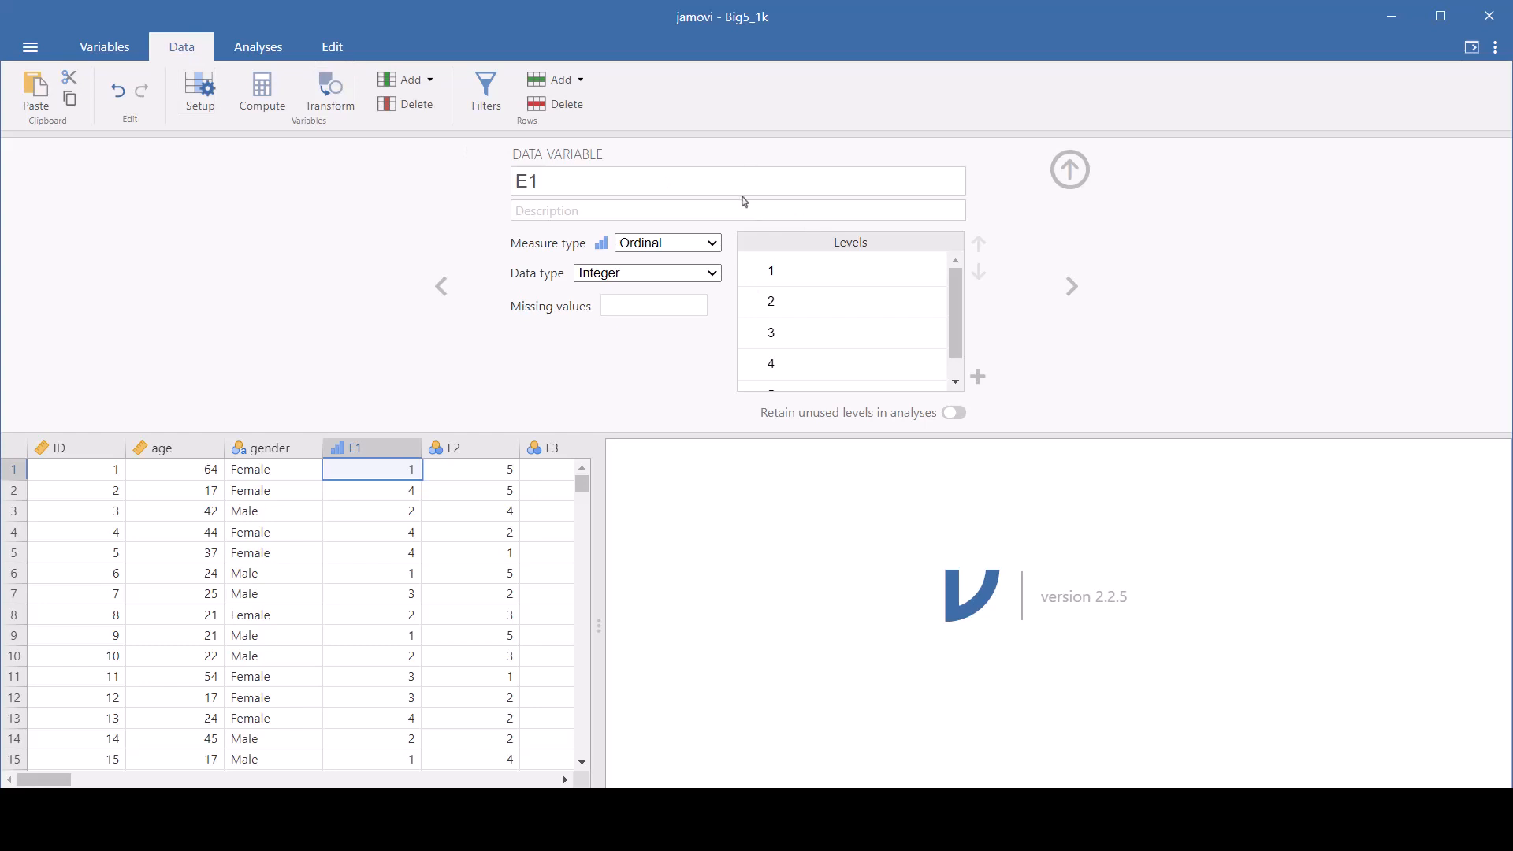
click(736, 210)
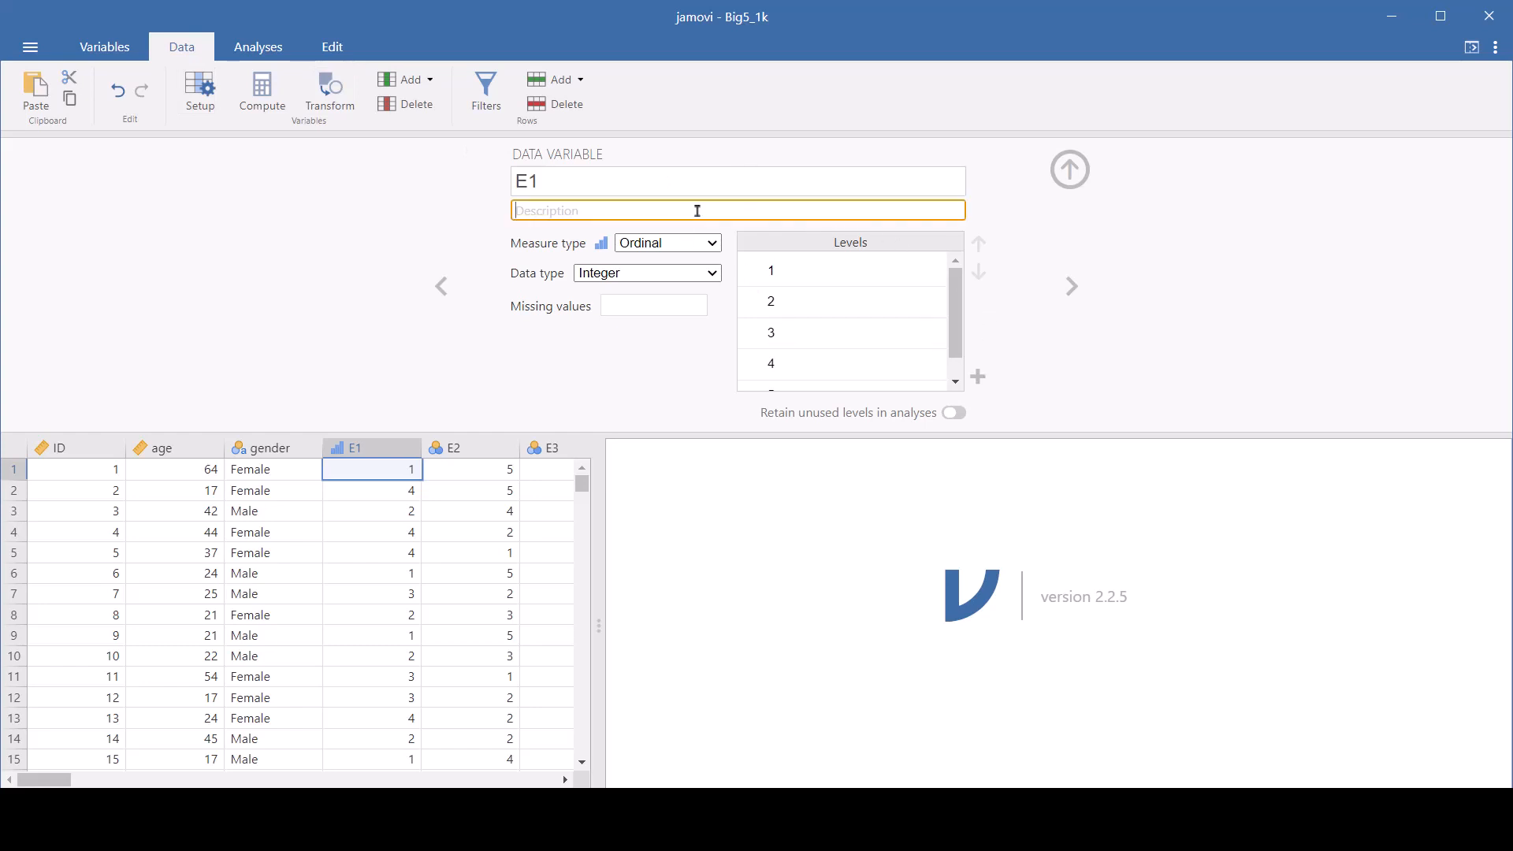
text(I am the life of the party.)
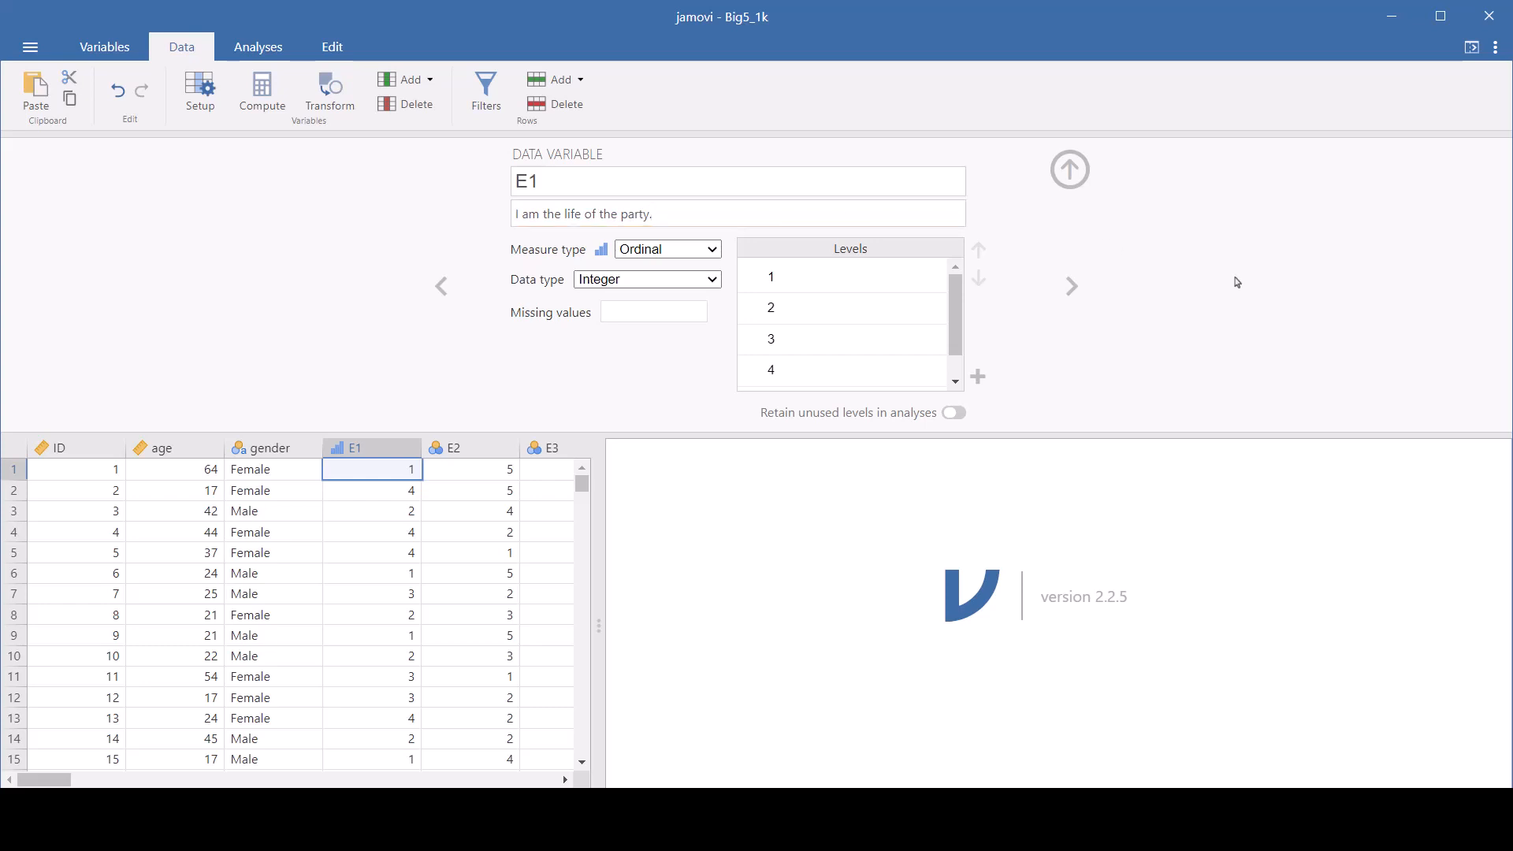
mouse_move(709, 241)
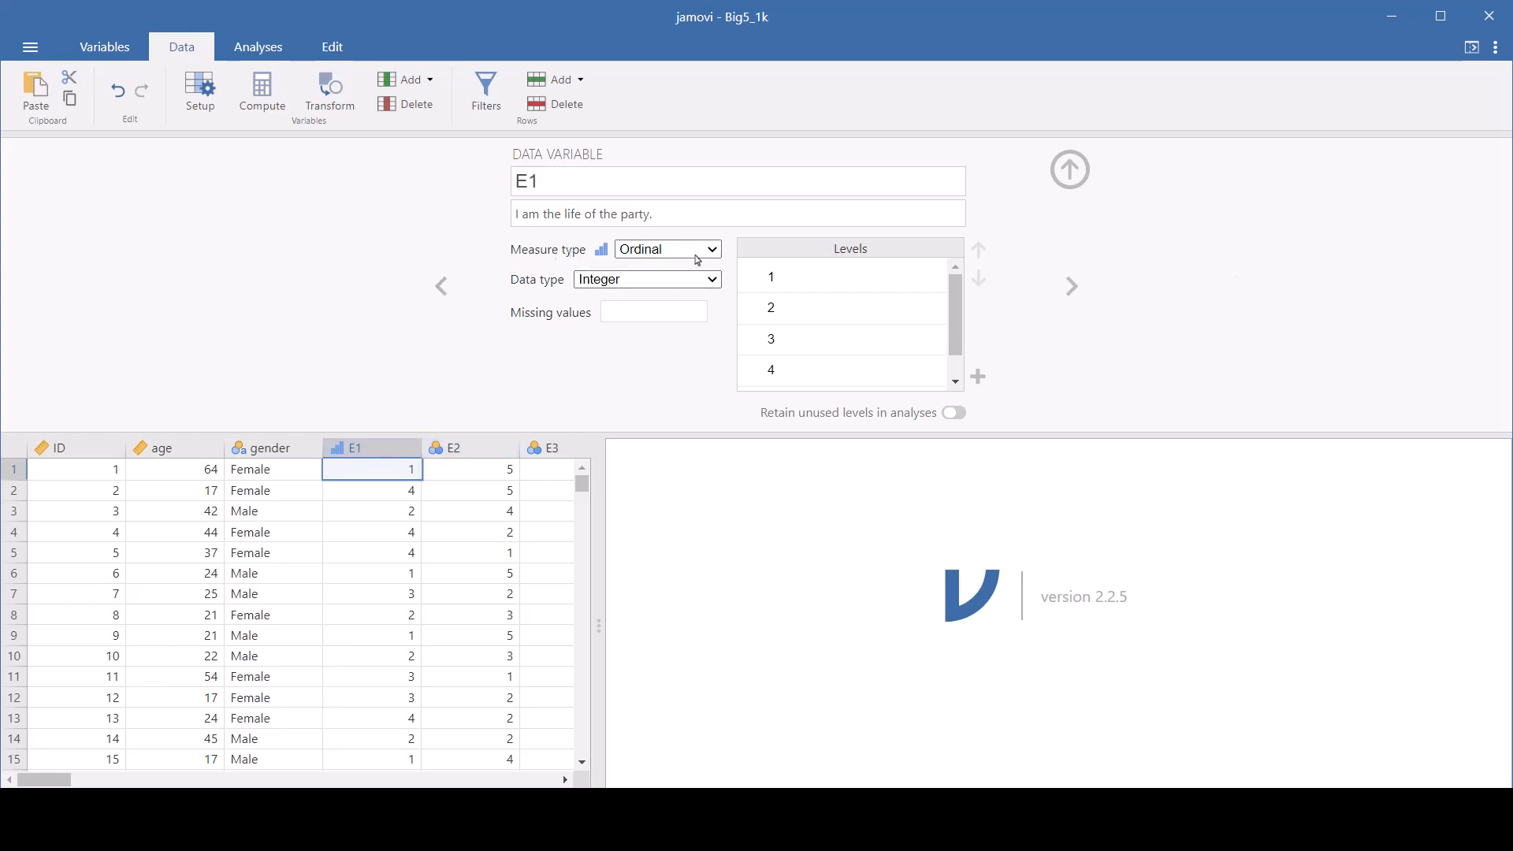
mouse_move(661, 279)
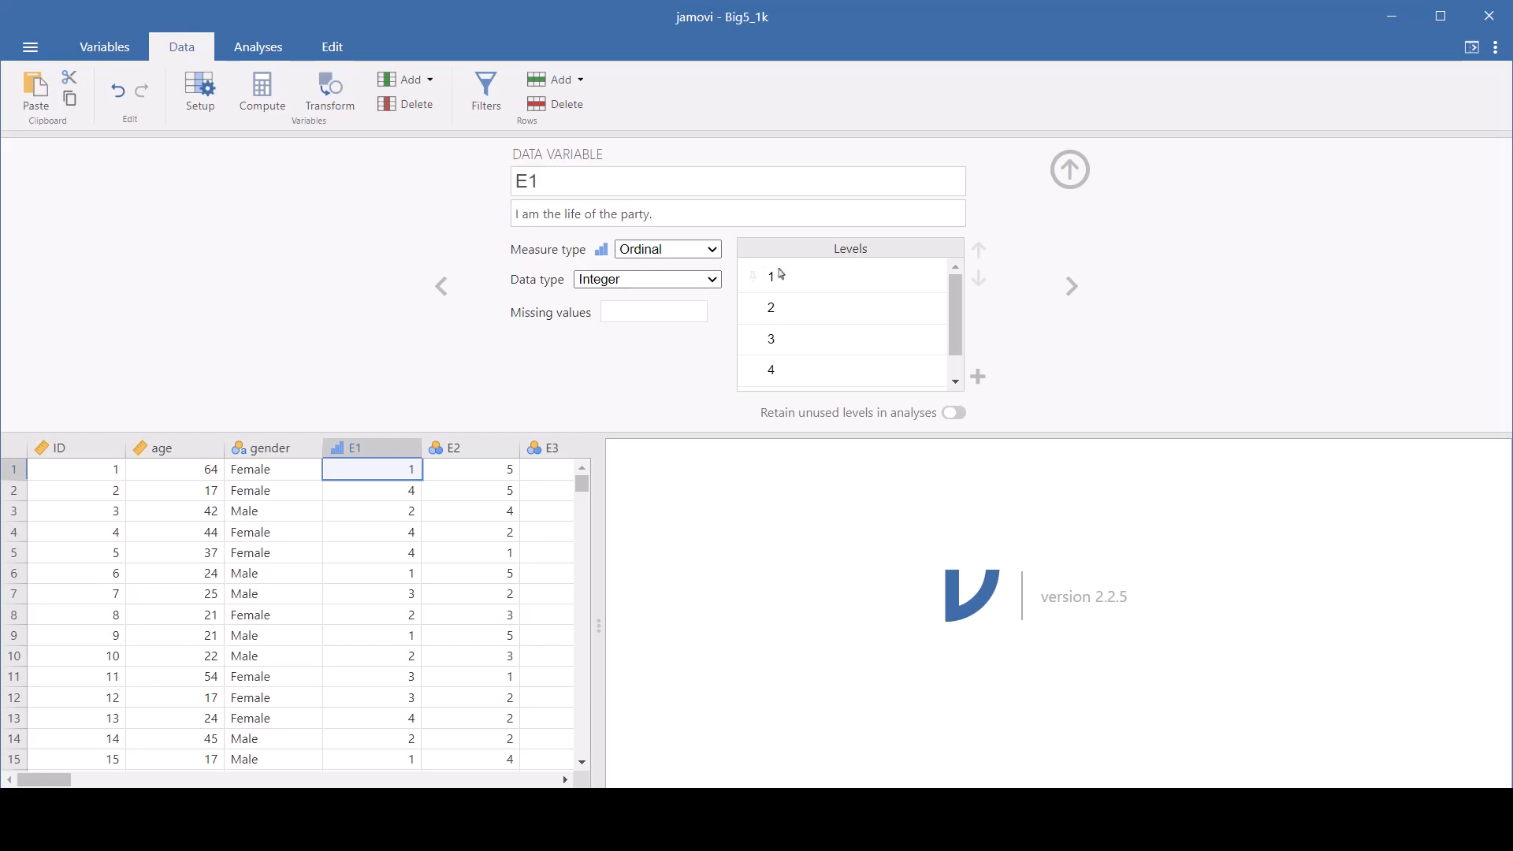
mouse_move(685, 268)
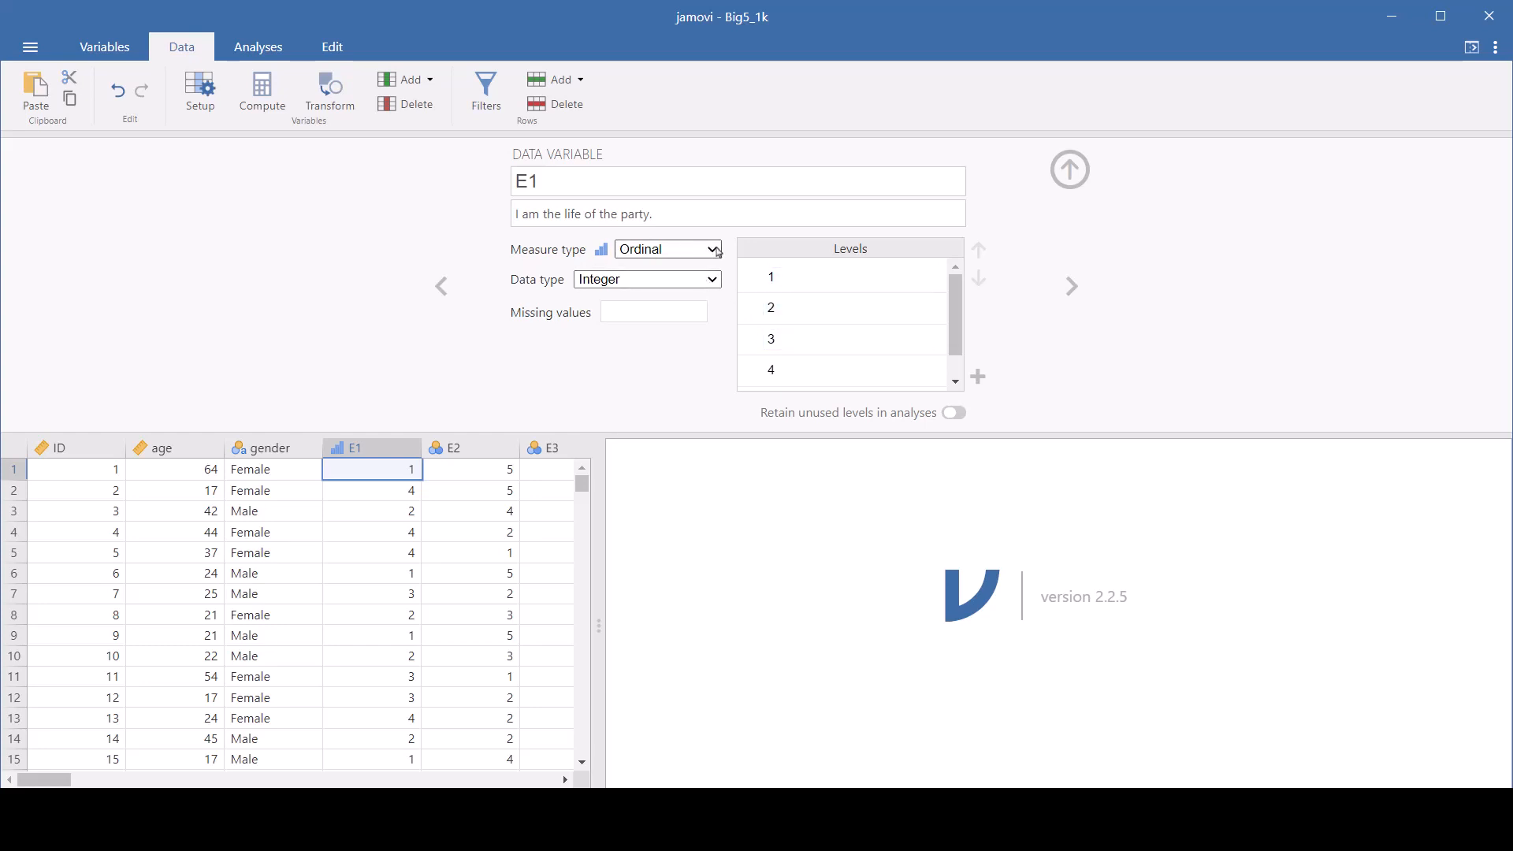
click(666, 249)
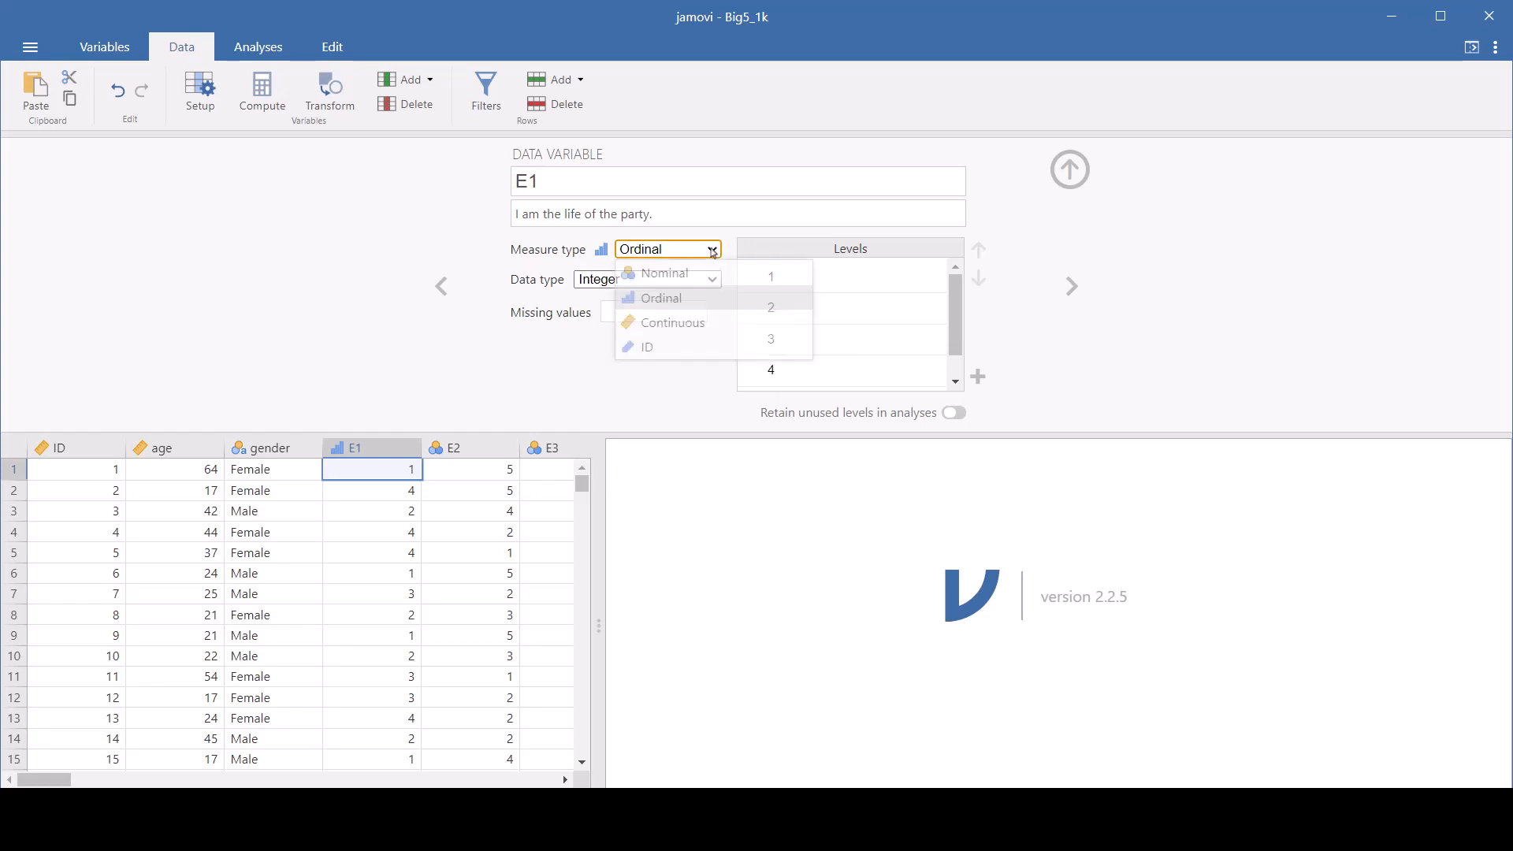
click(672, 322)
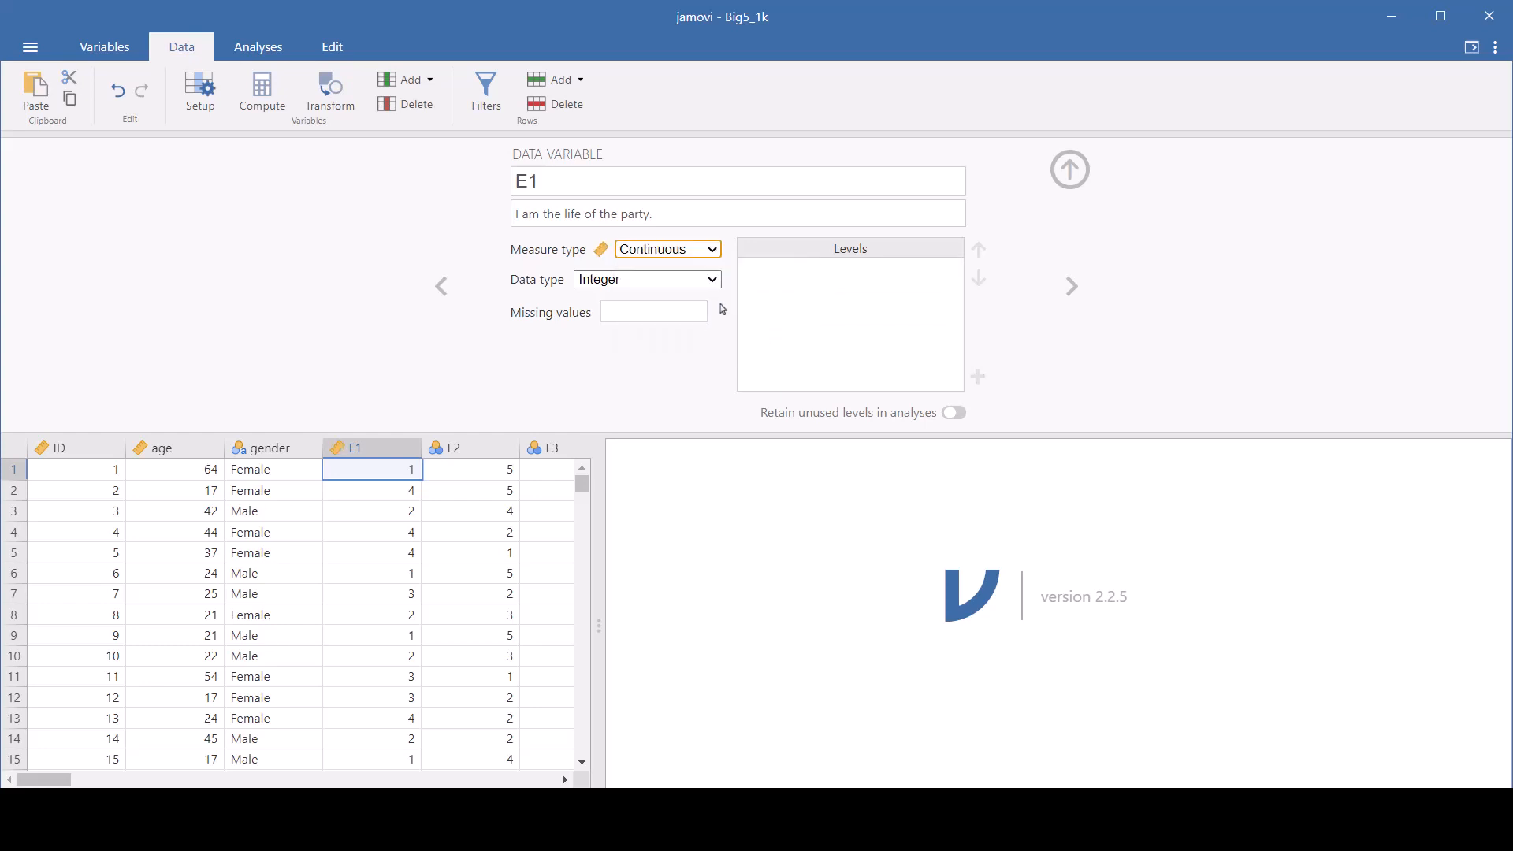
mouse_move(1280, 281)
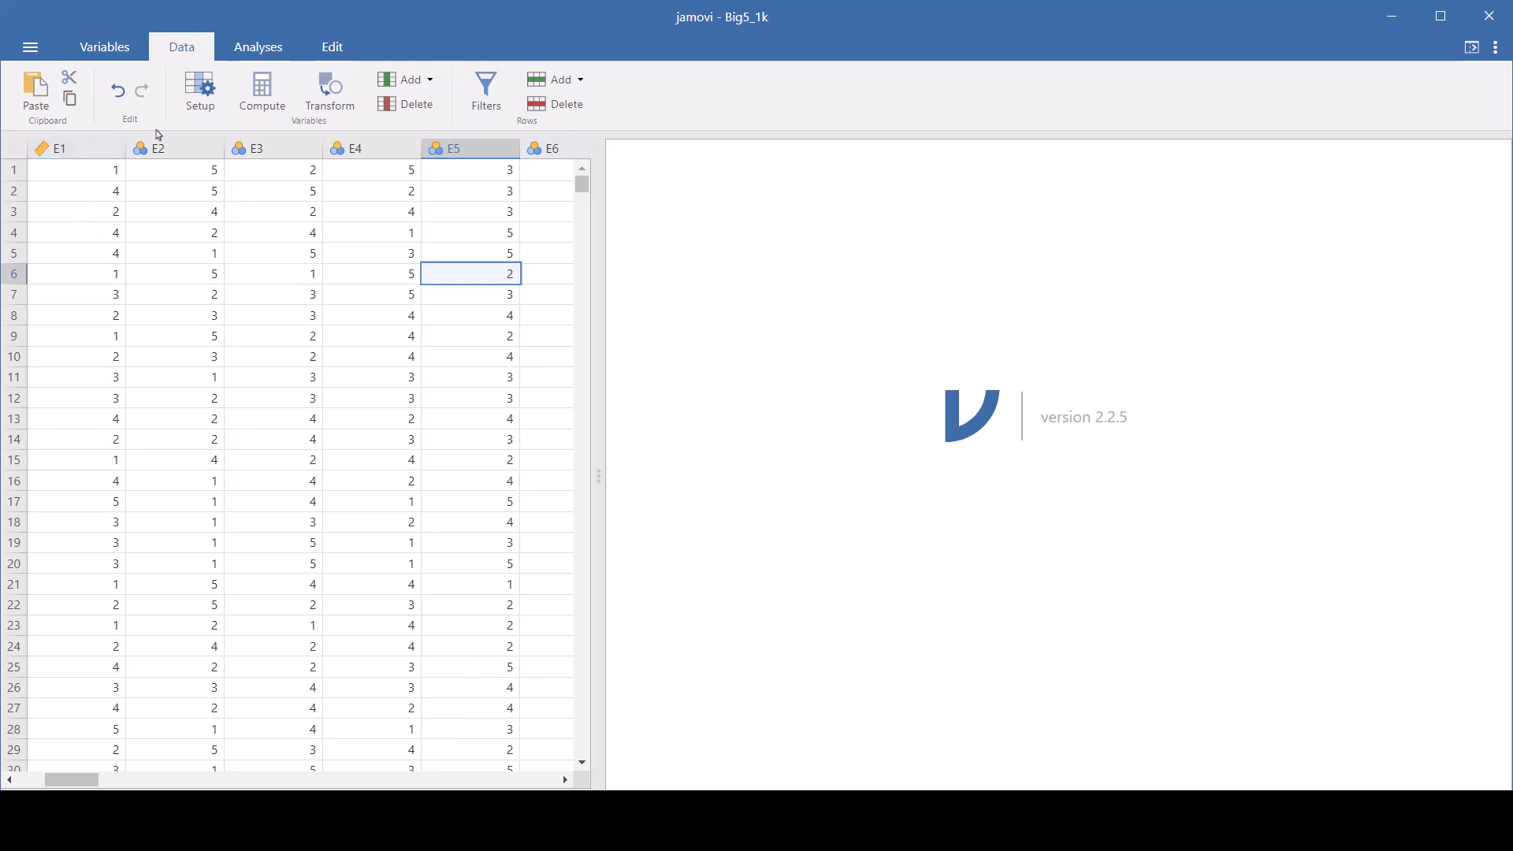
Select columns E2 through O10 together and set their measure type to Continuous
click(156, 148)
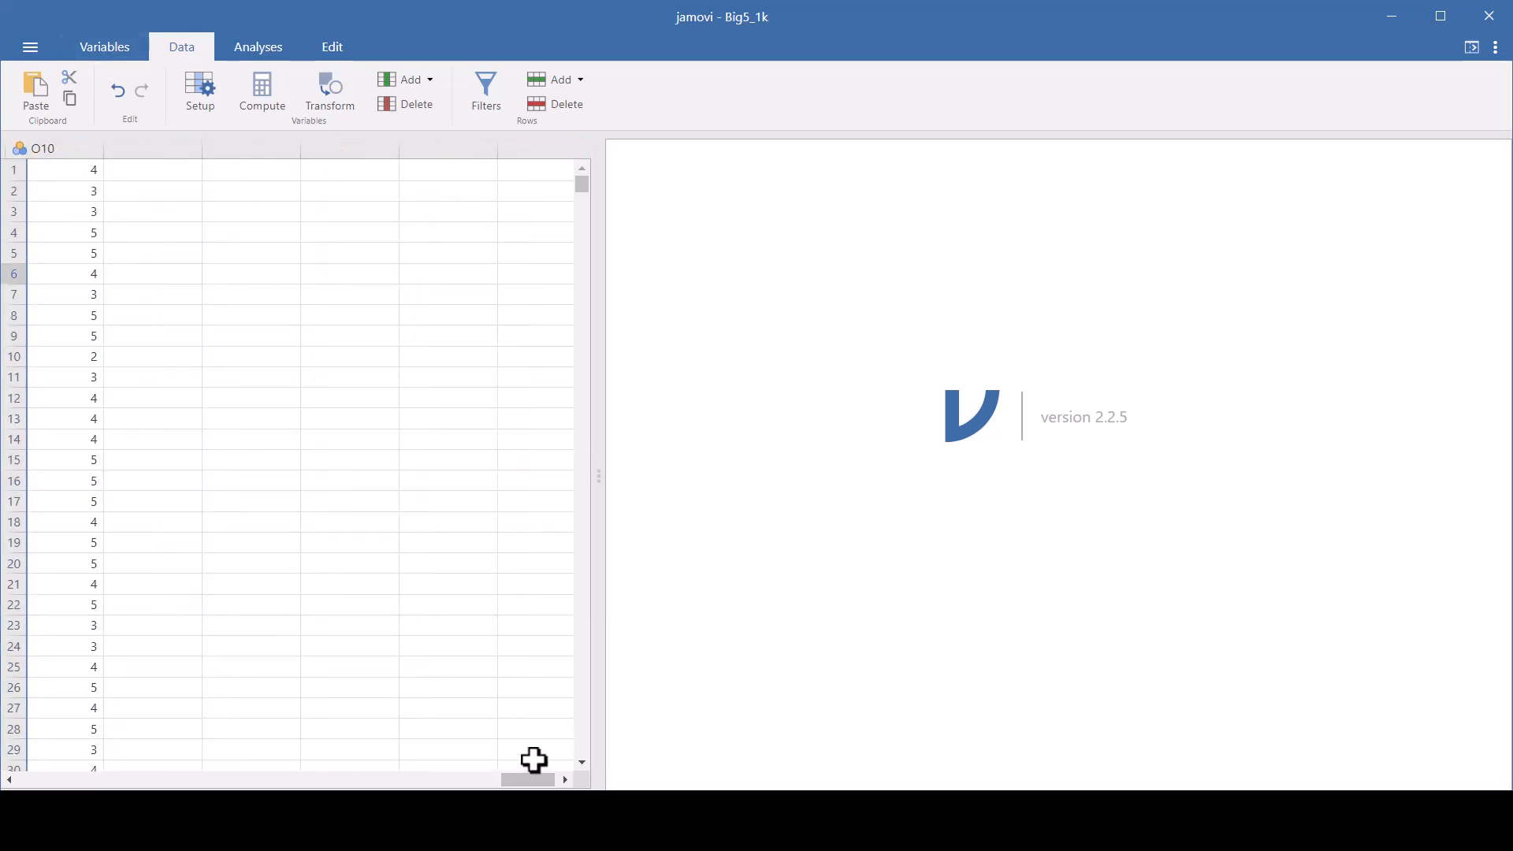
click(63, 147)
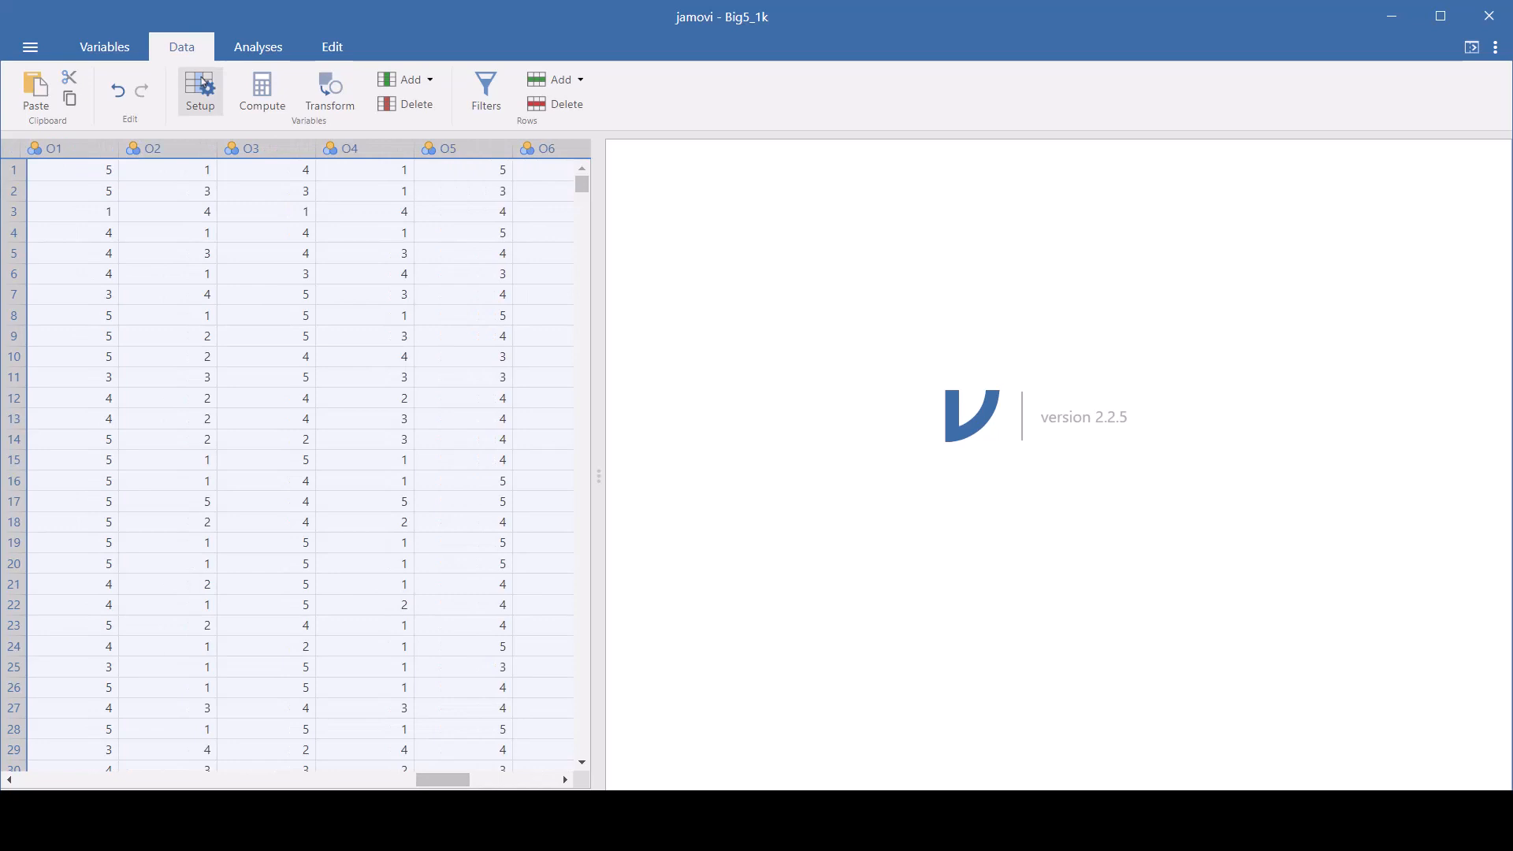
click(199, 91)
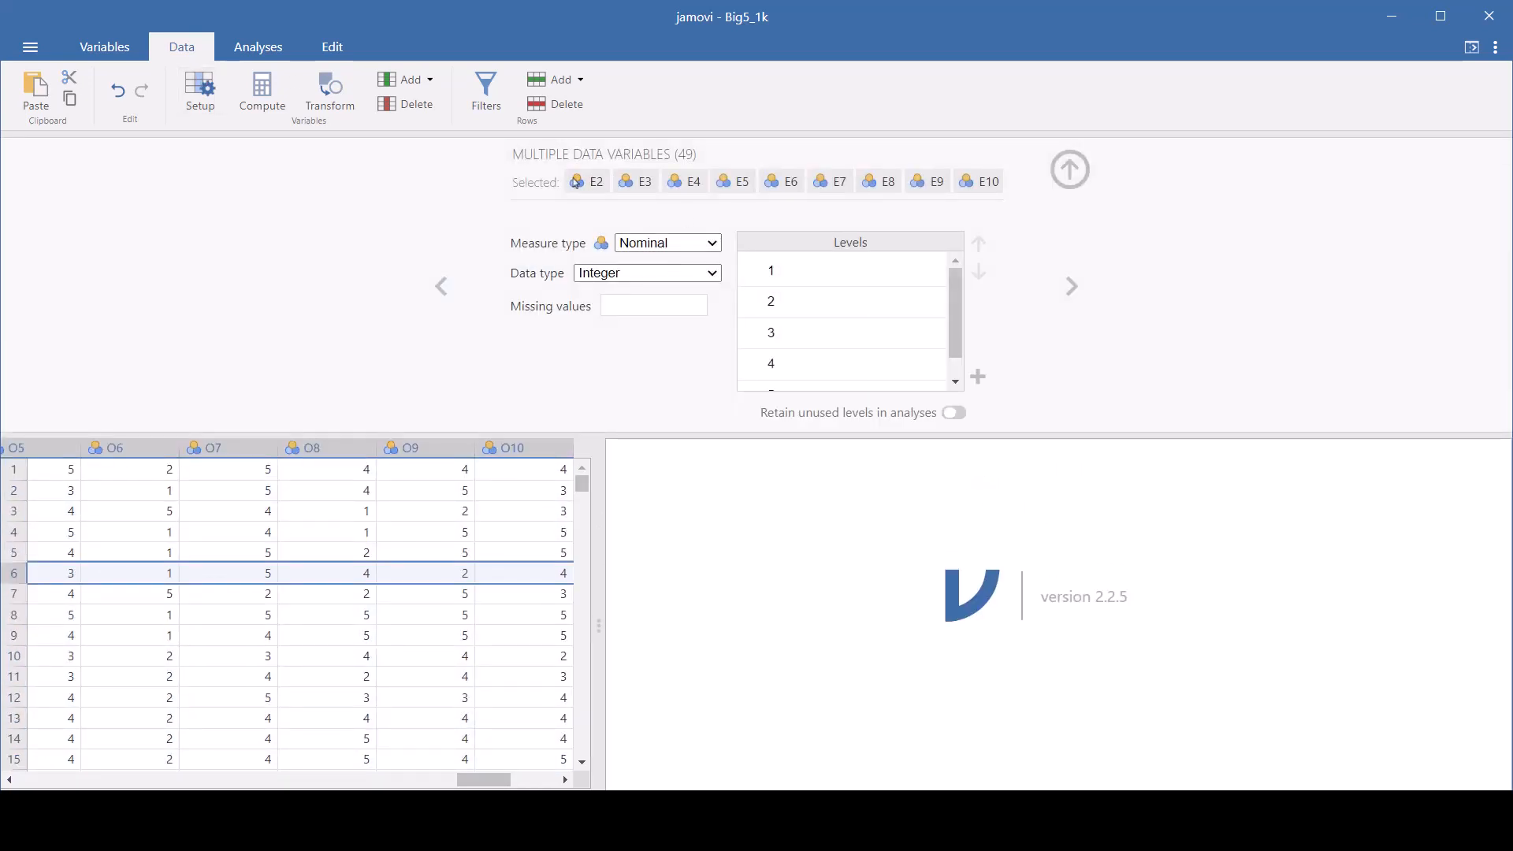
mouse_move(721, 254)
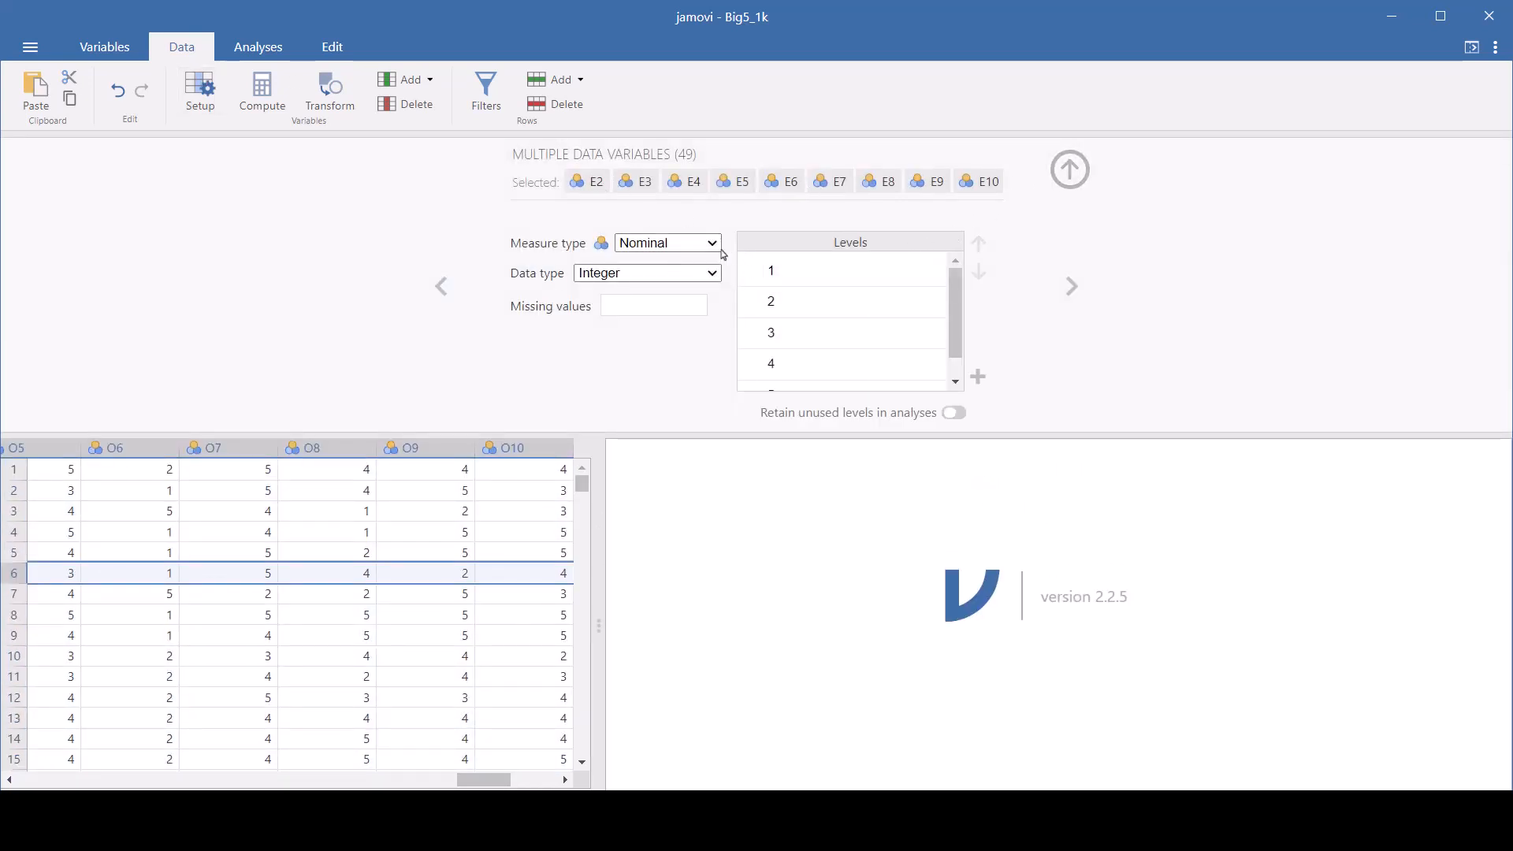
click(666, 242)
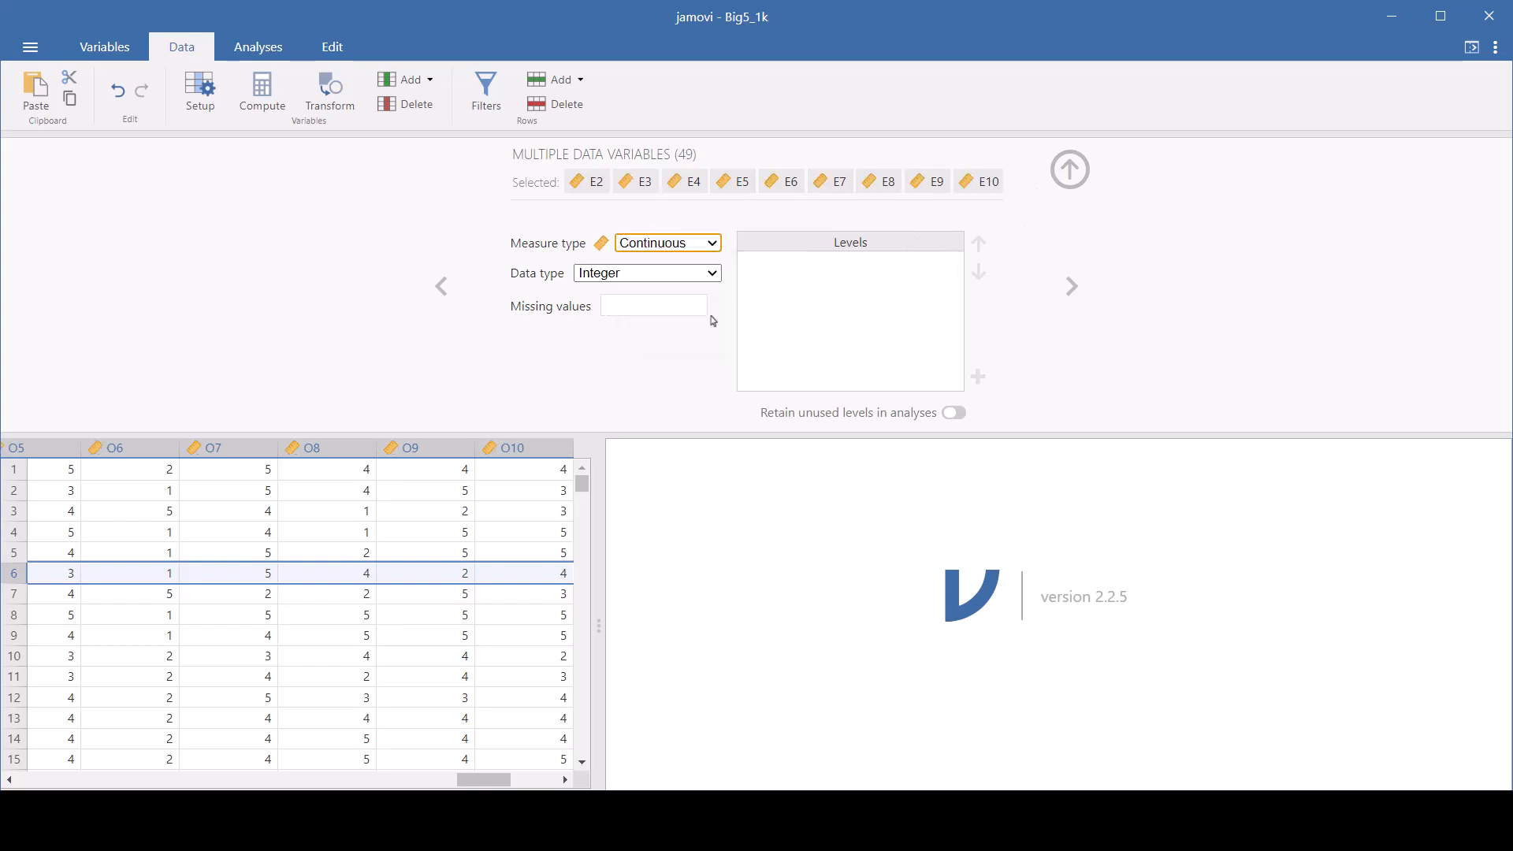
mouse_move(1212, 75)
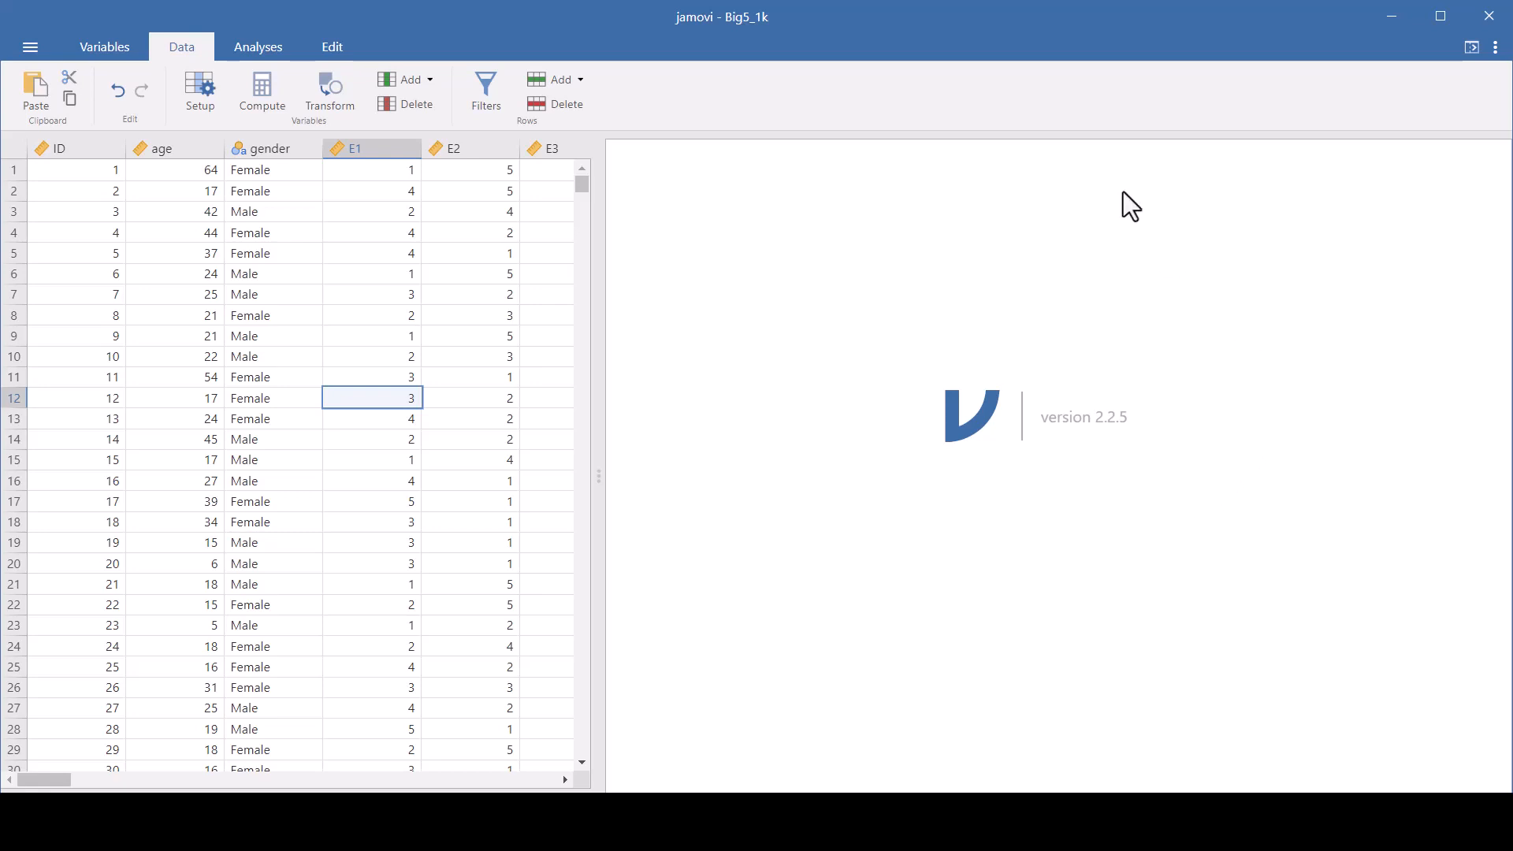
mouse_move(436, 36)
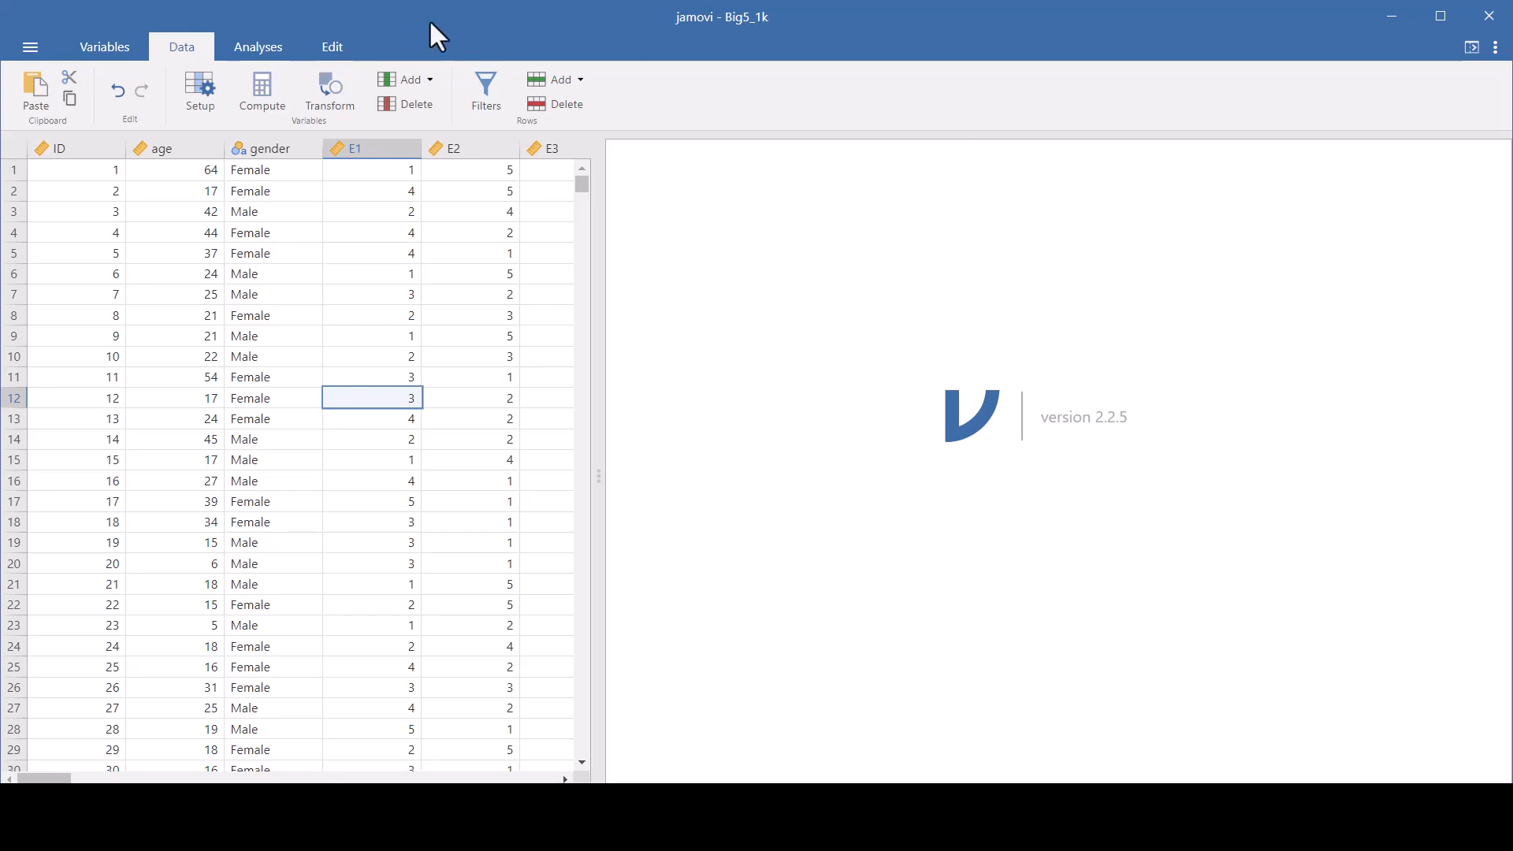
Start an exploratory factor analysis and move items E1 through O10 into Variables
click(258, 46)
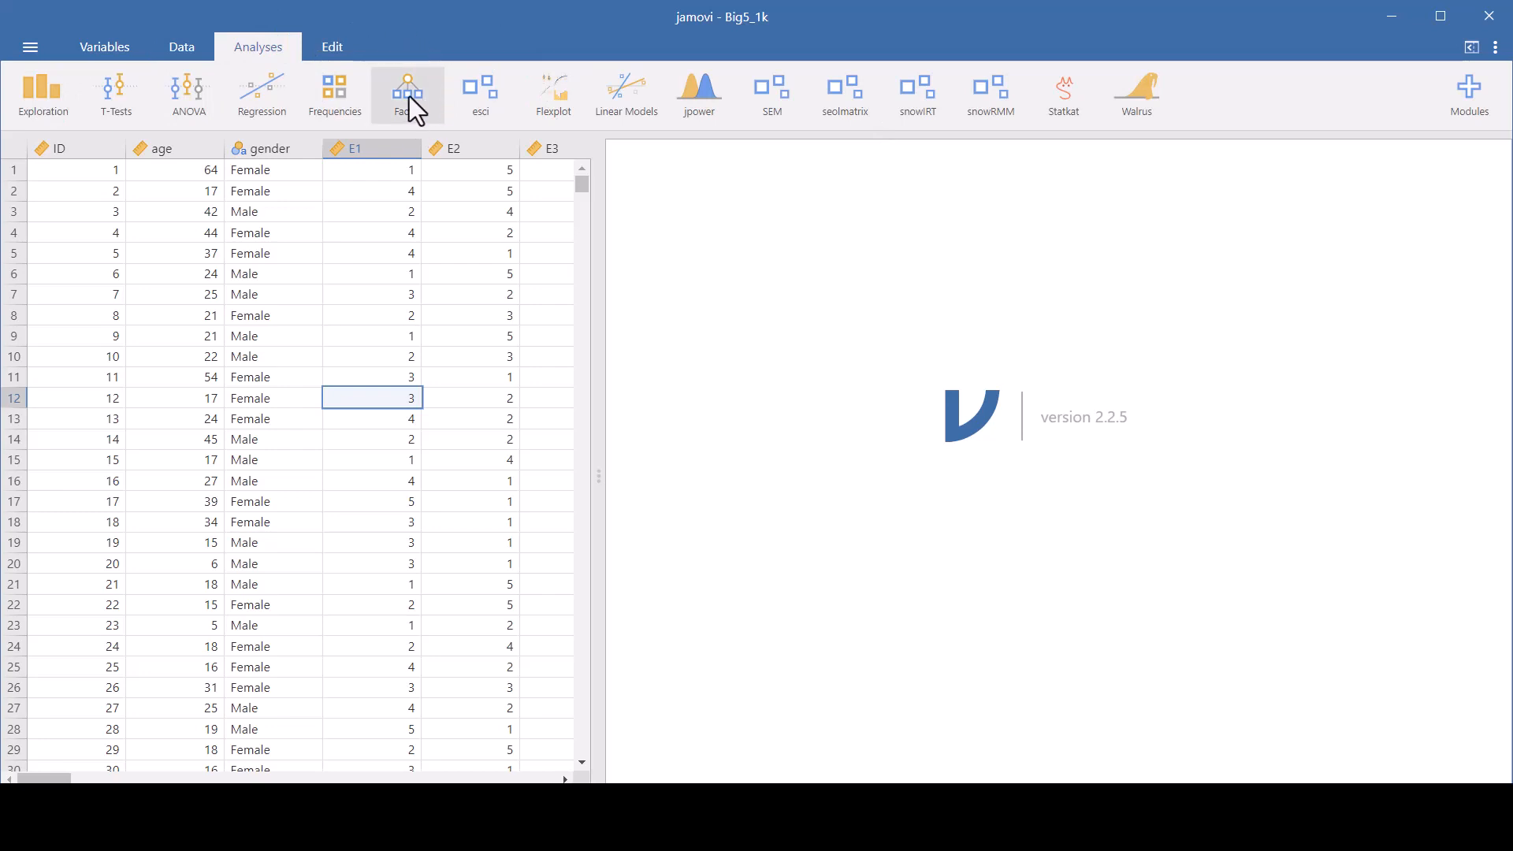
click(407, 94)
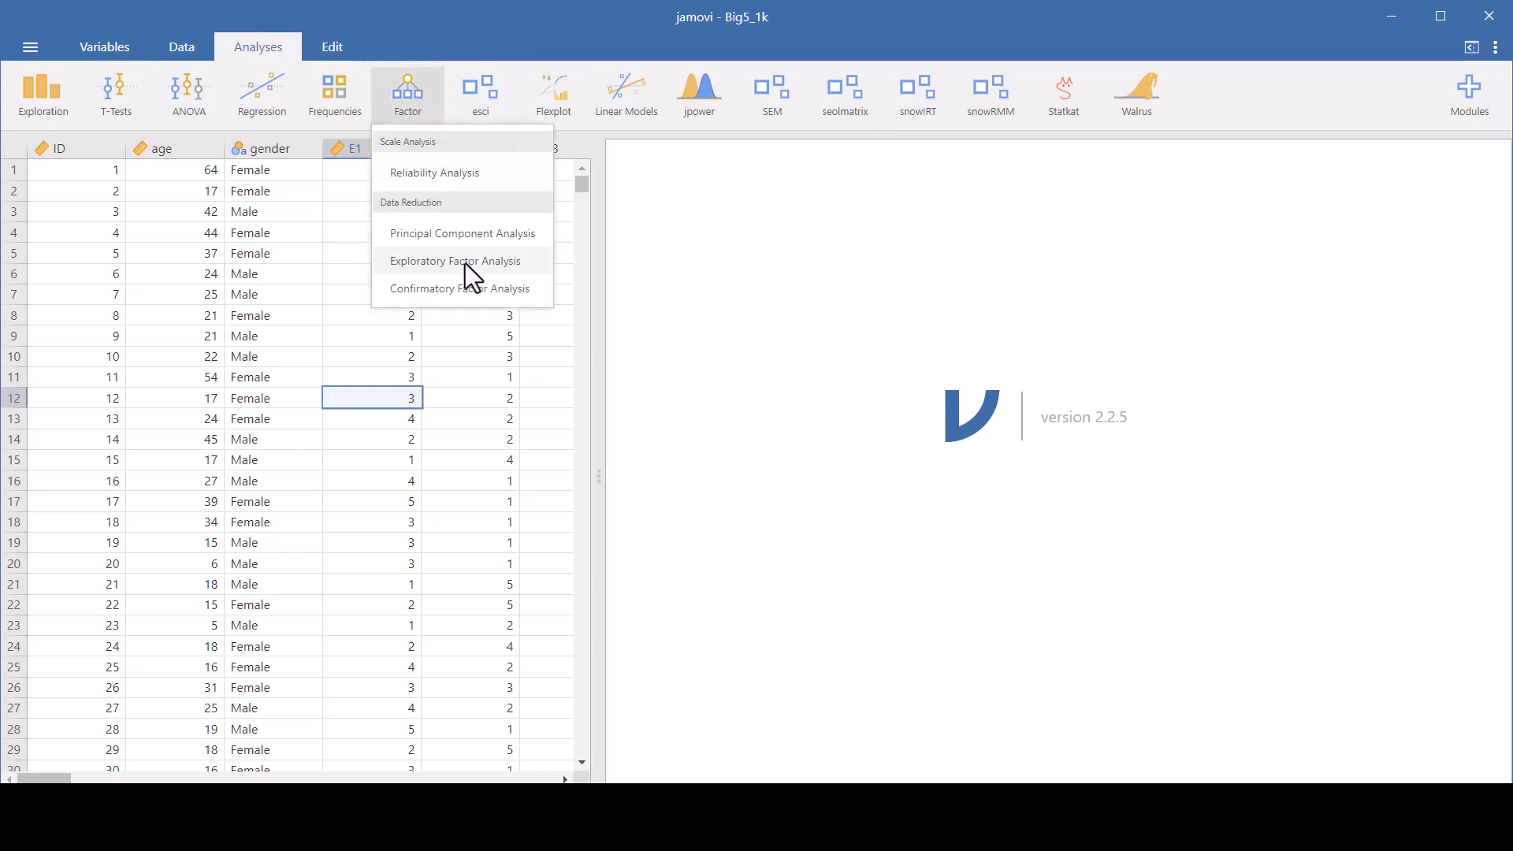
click(455, 261)
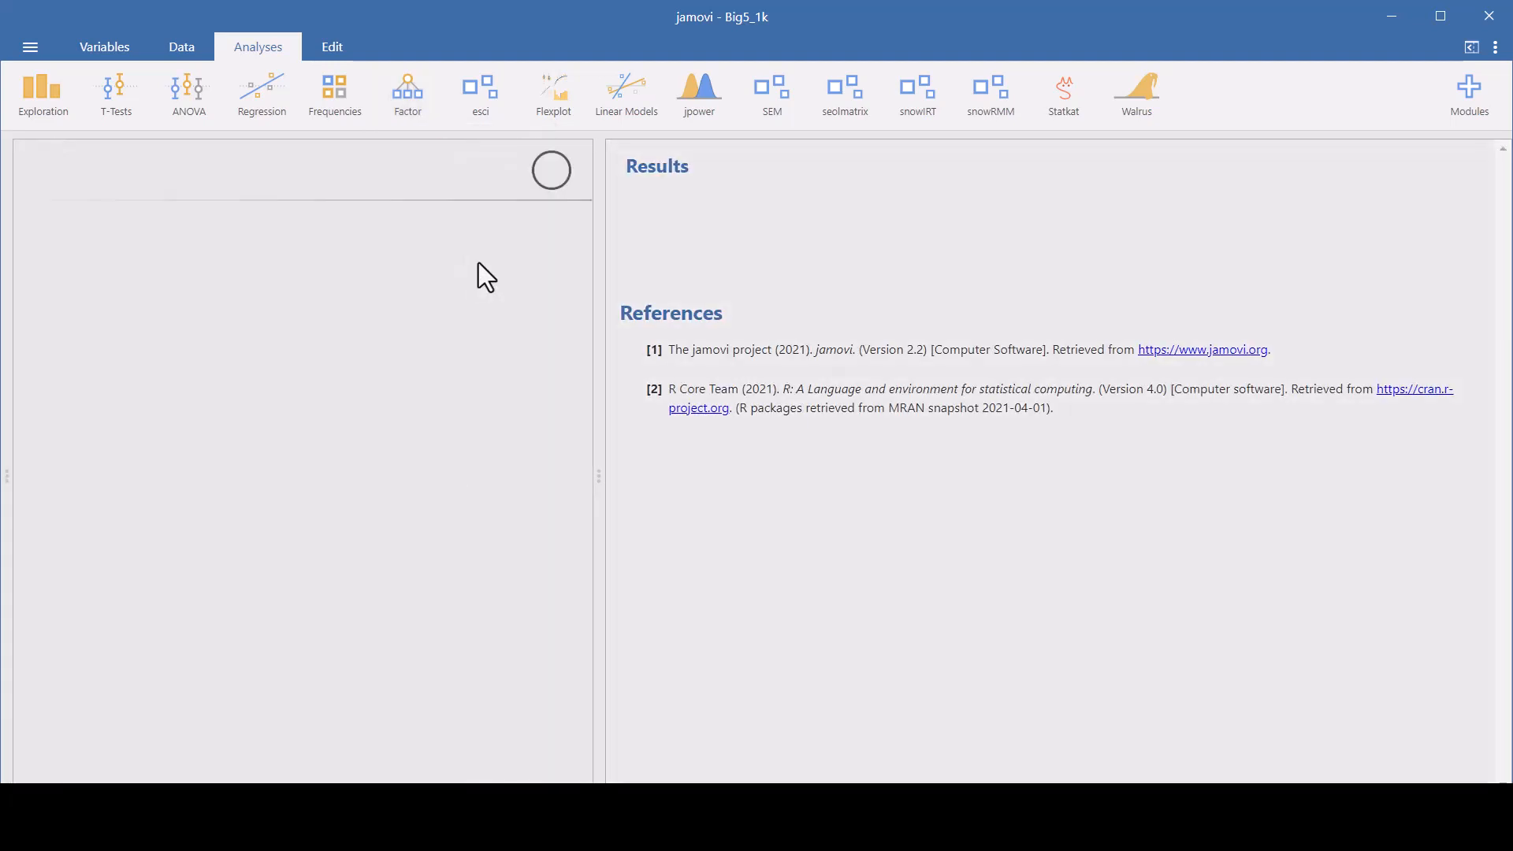
click(408, 94)
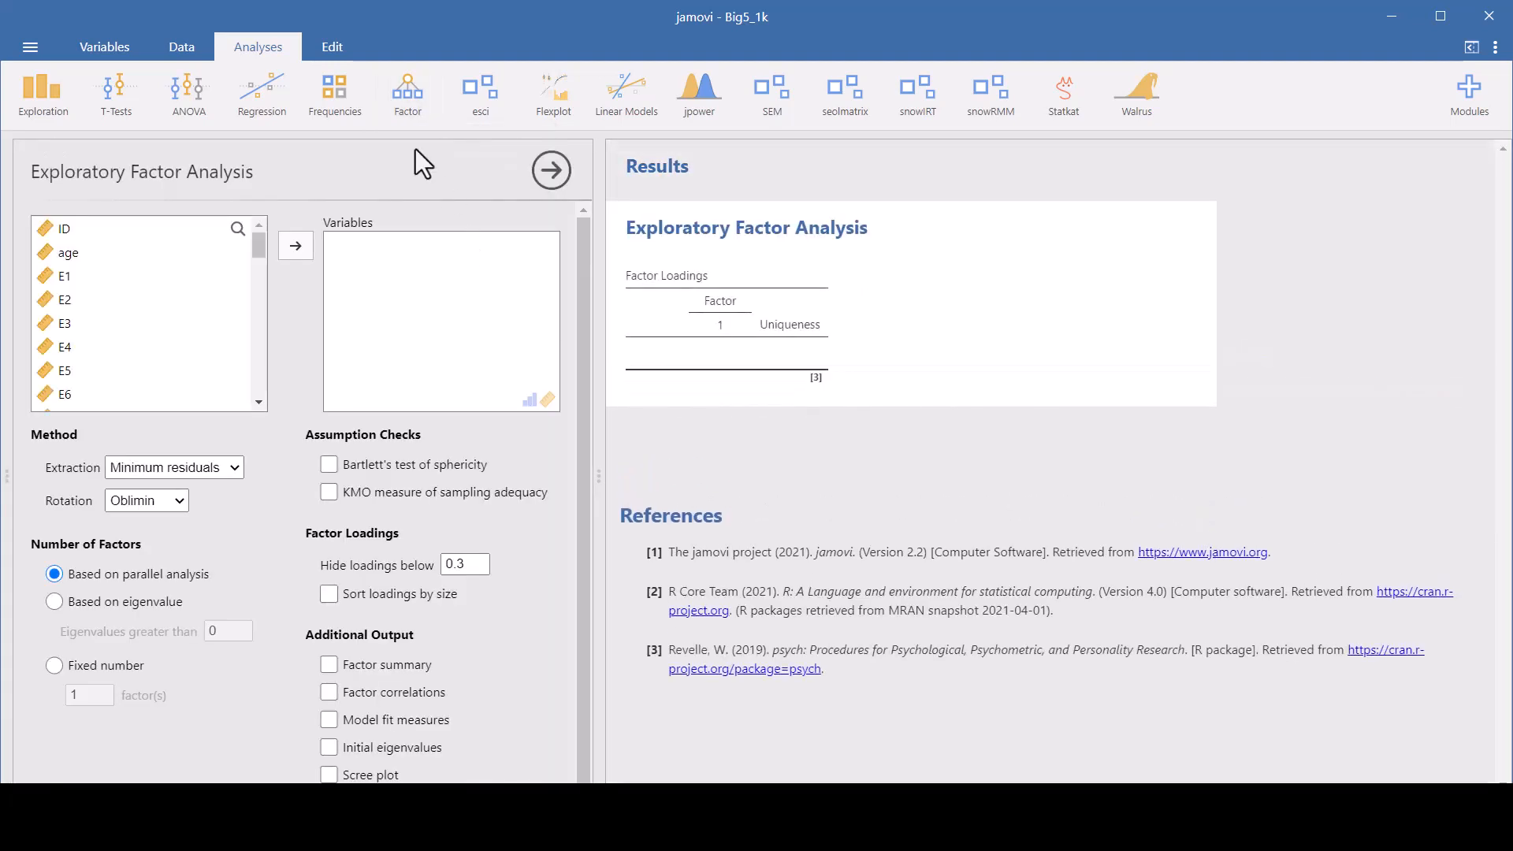
mouse_move(868, 289)
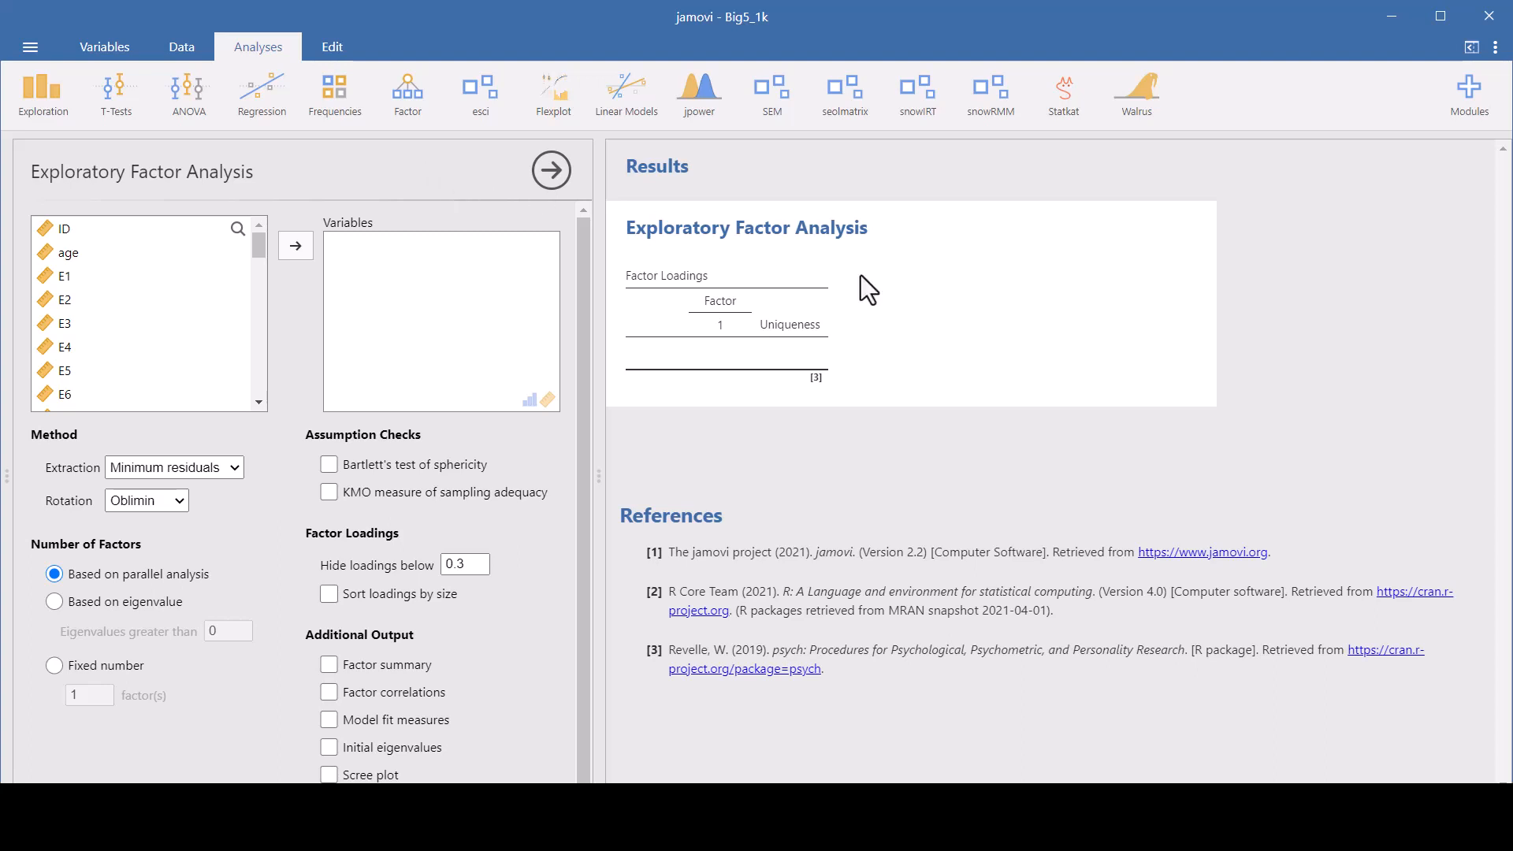
mouse_move(869, 393)
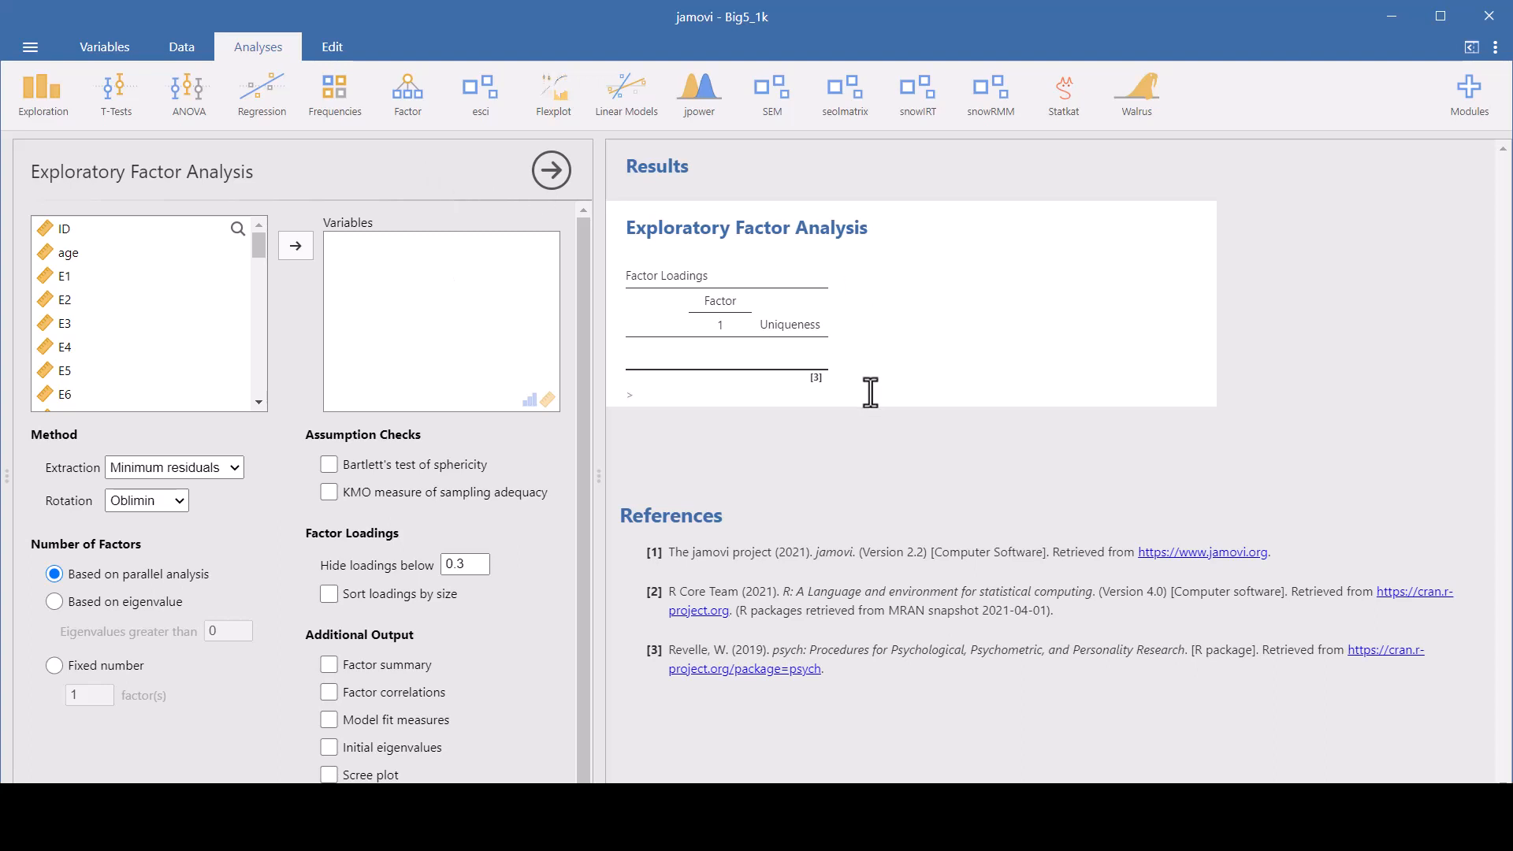
mouse_move(161, 236)
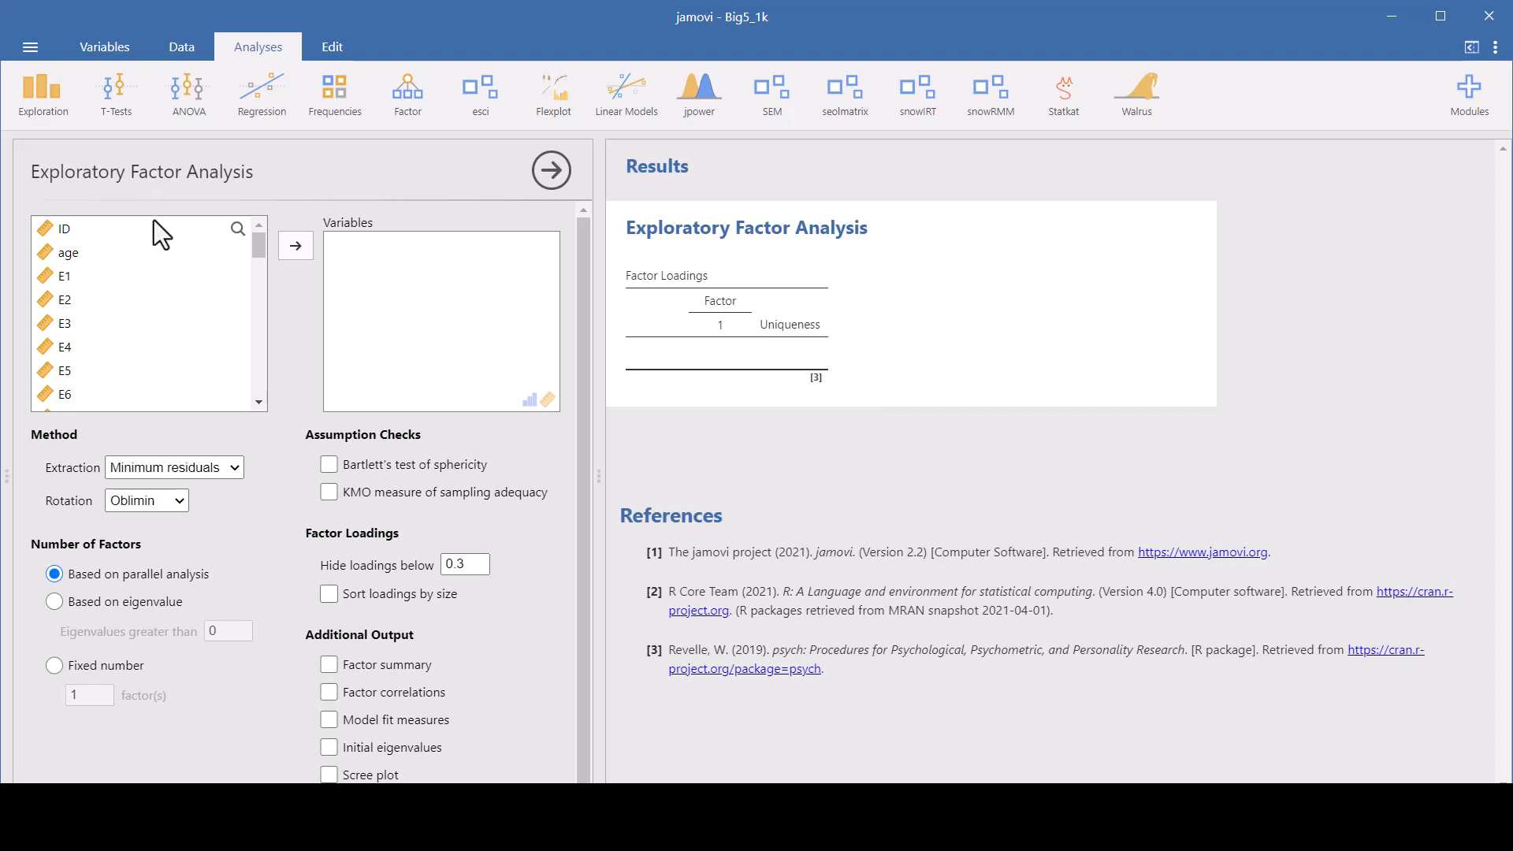
click(65, 276)
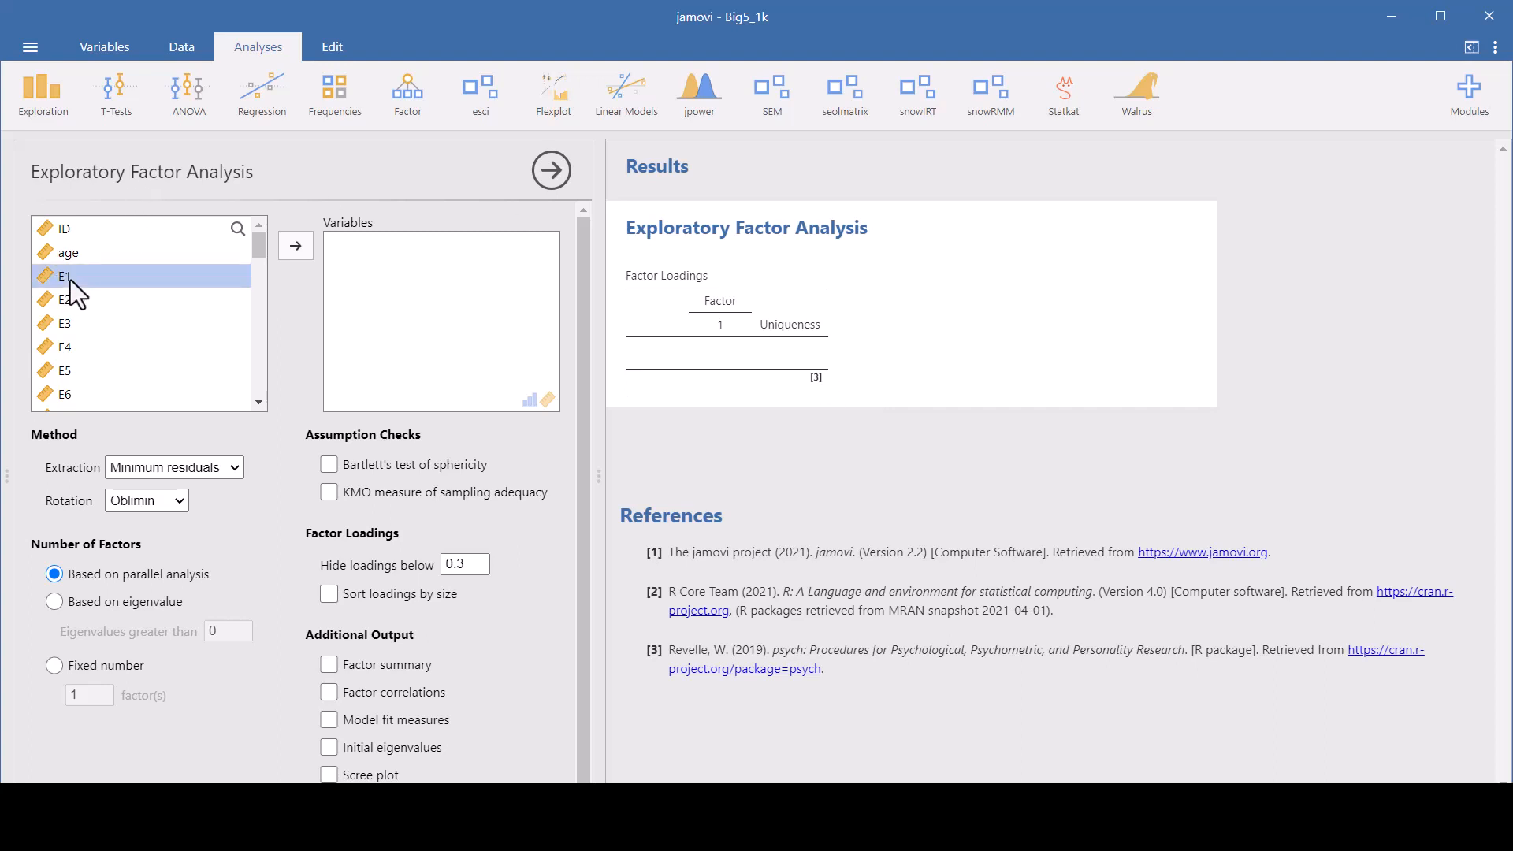
mouse_move(135, 331)
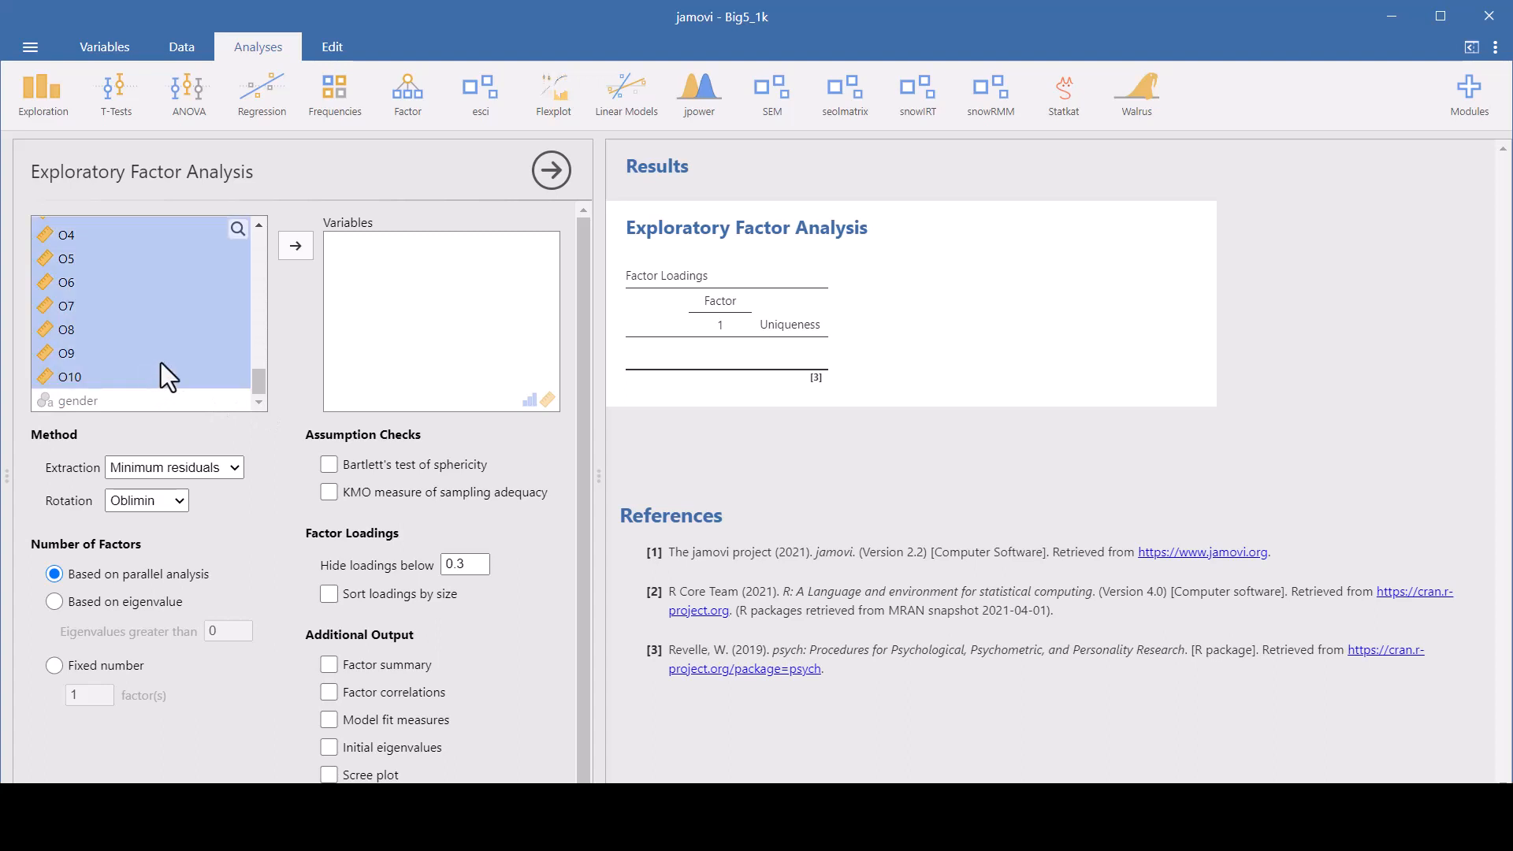
click(295, 245)
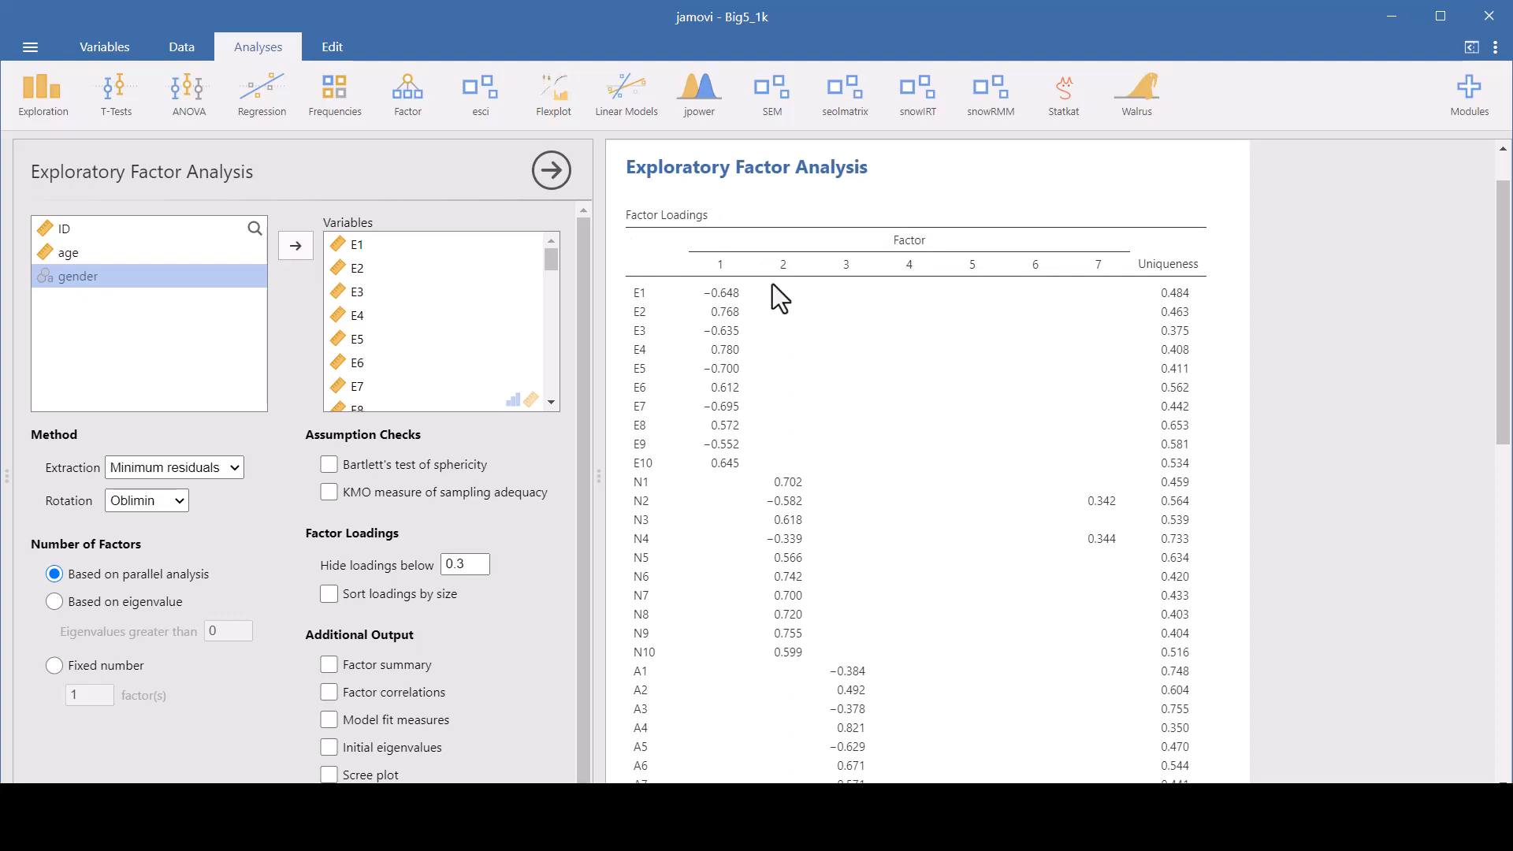
mouse_move(1019, 444)
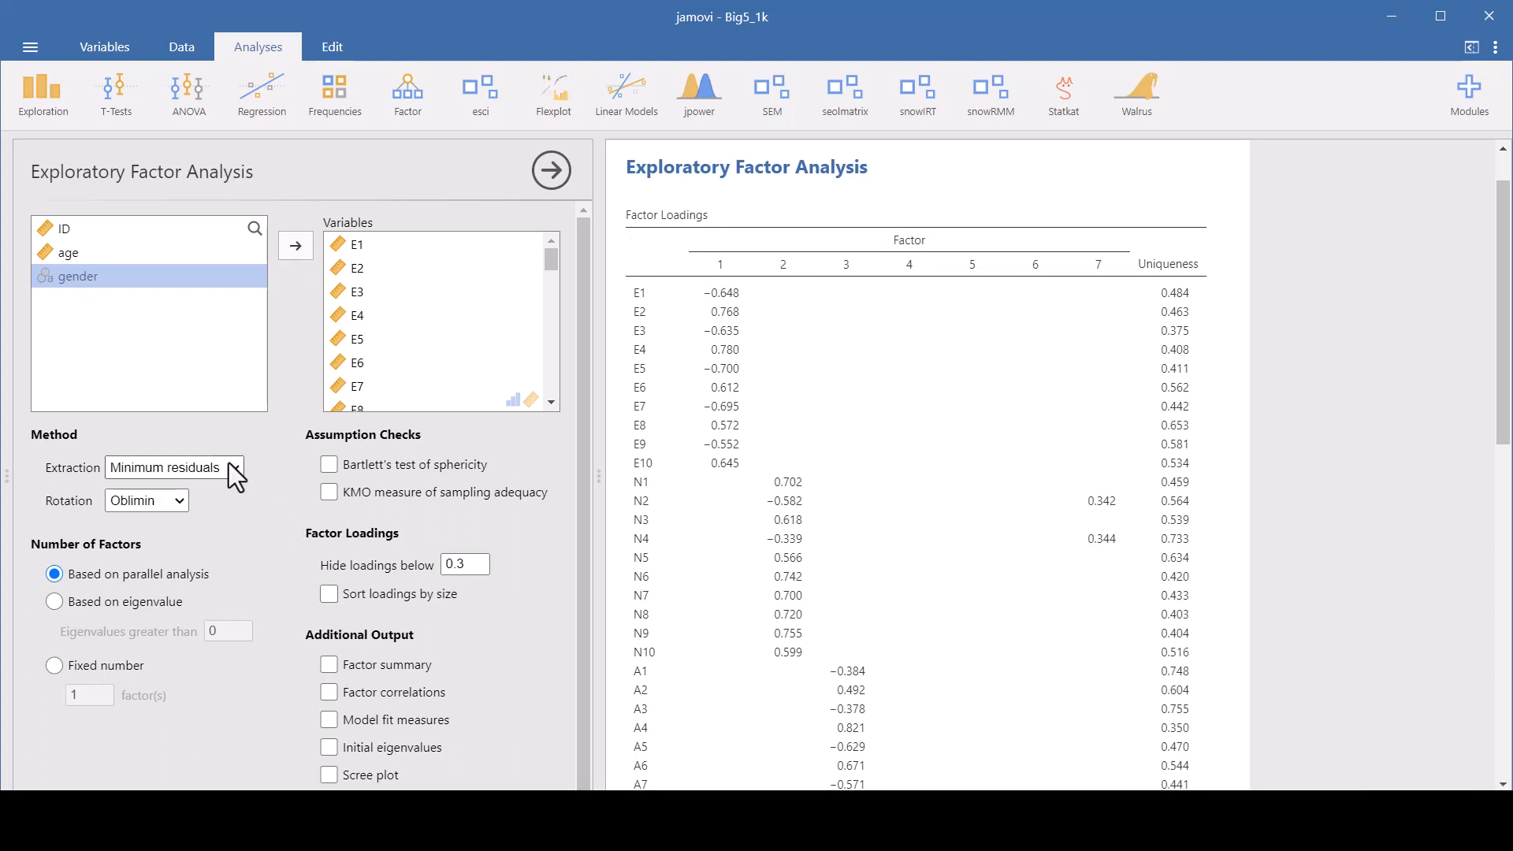
Change the Extraction method from minimum residuals to Principal axis
click(173, 468)
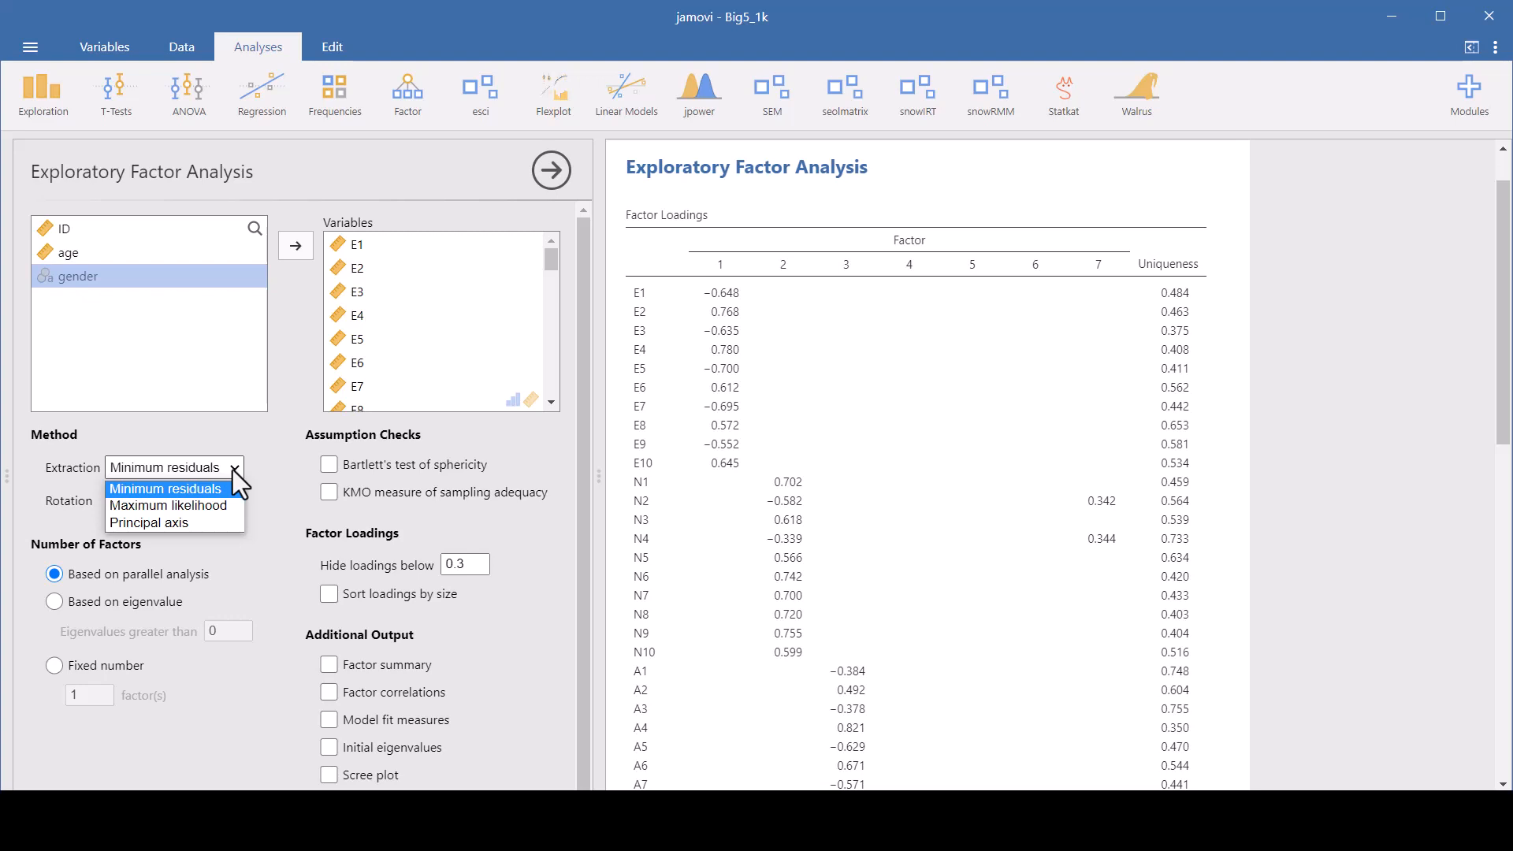
mouse_move(238, 479)
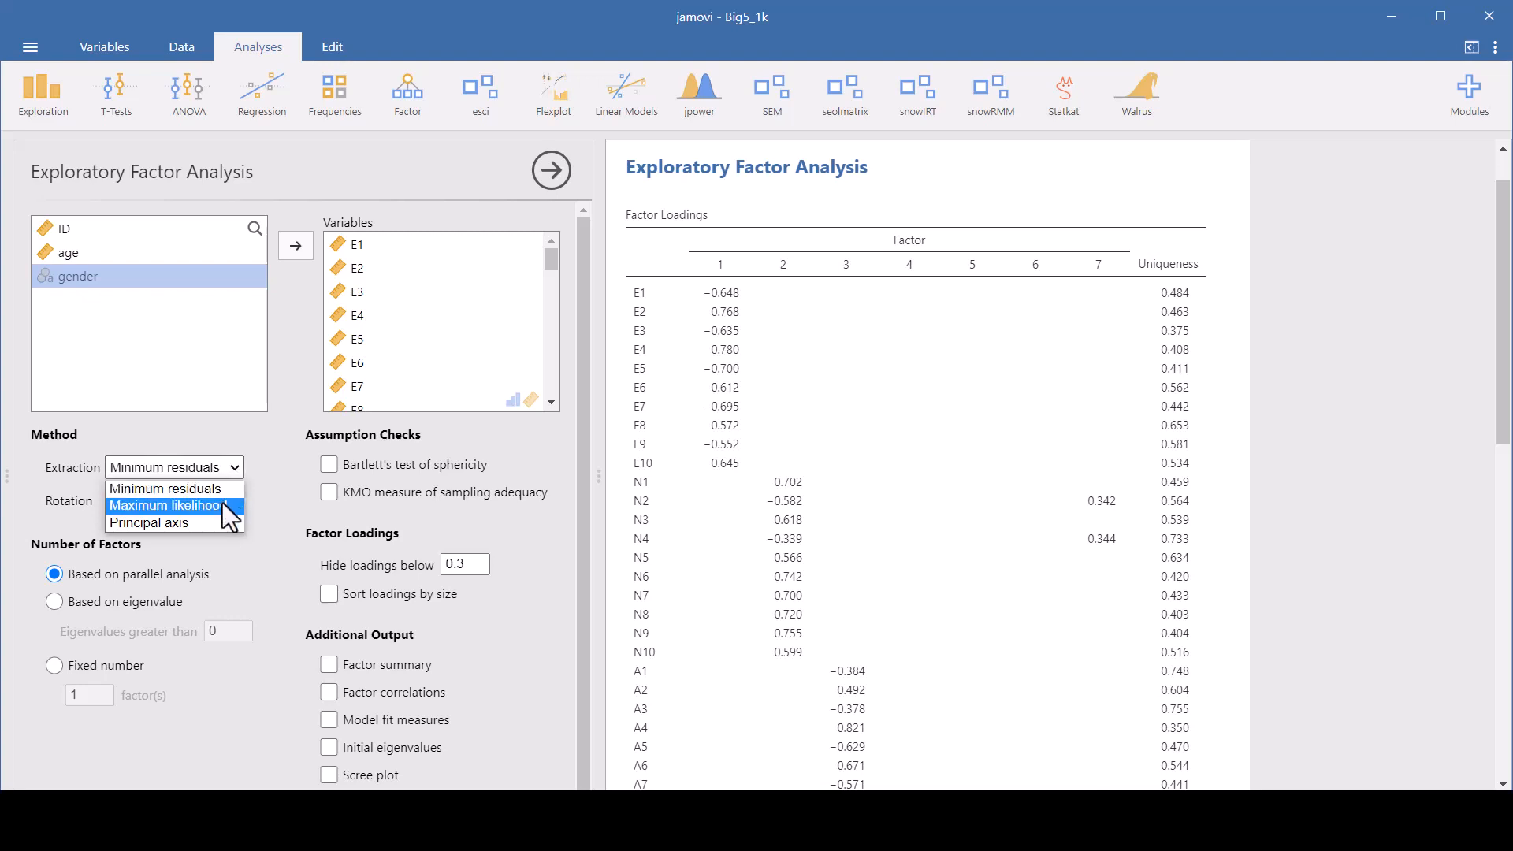
mouse_move(174, 523)
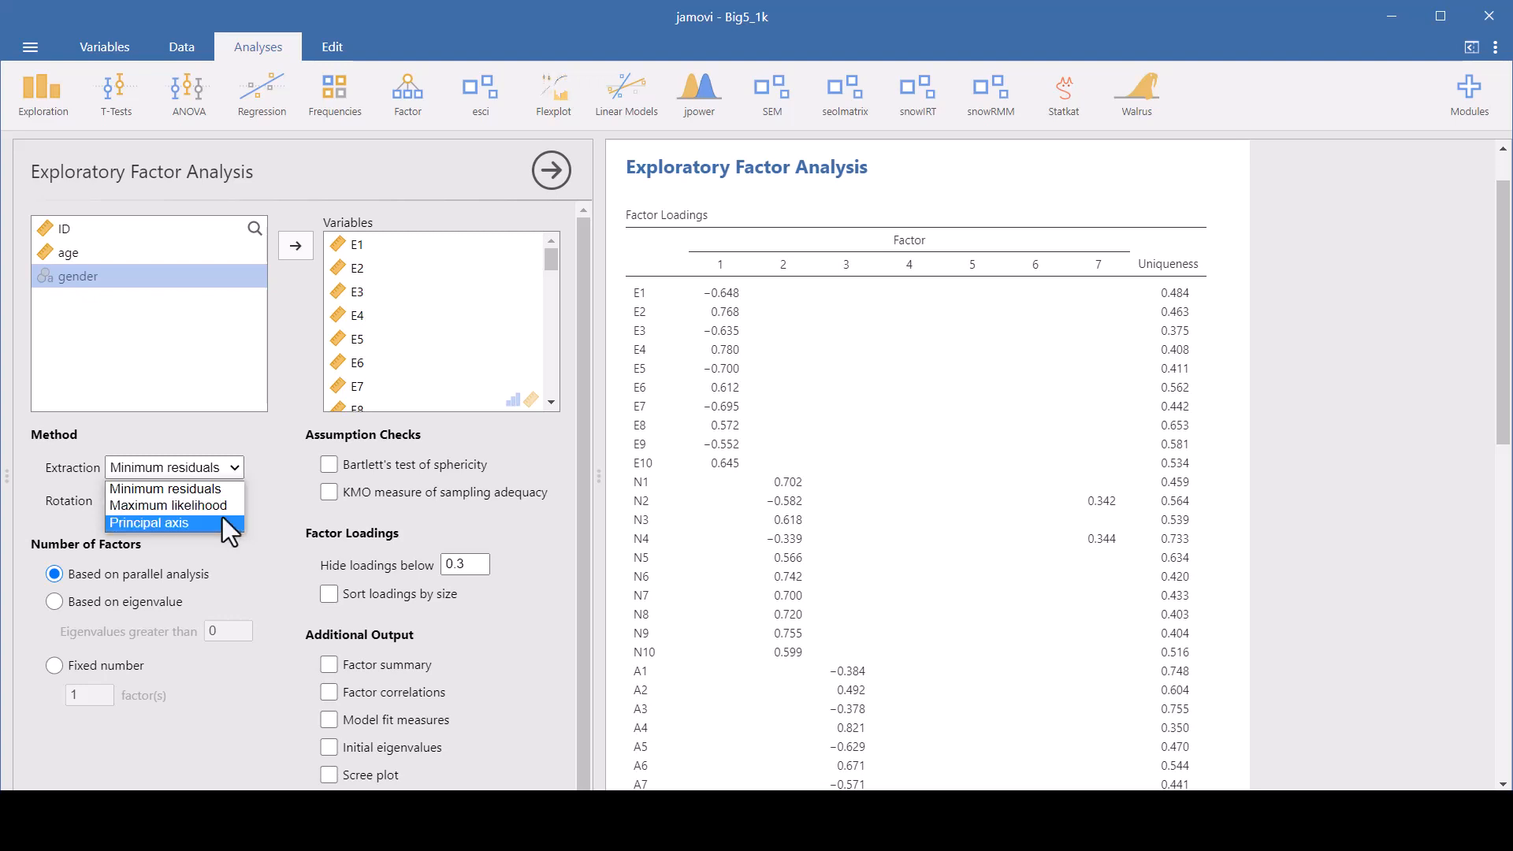
click(149, 523)
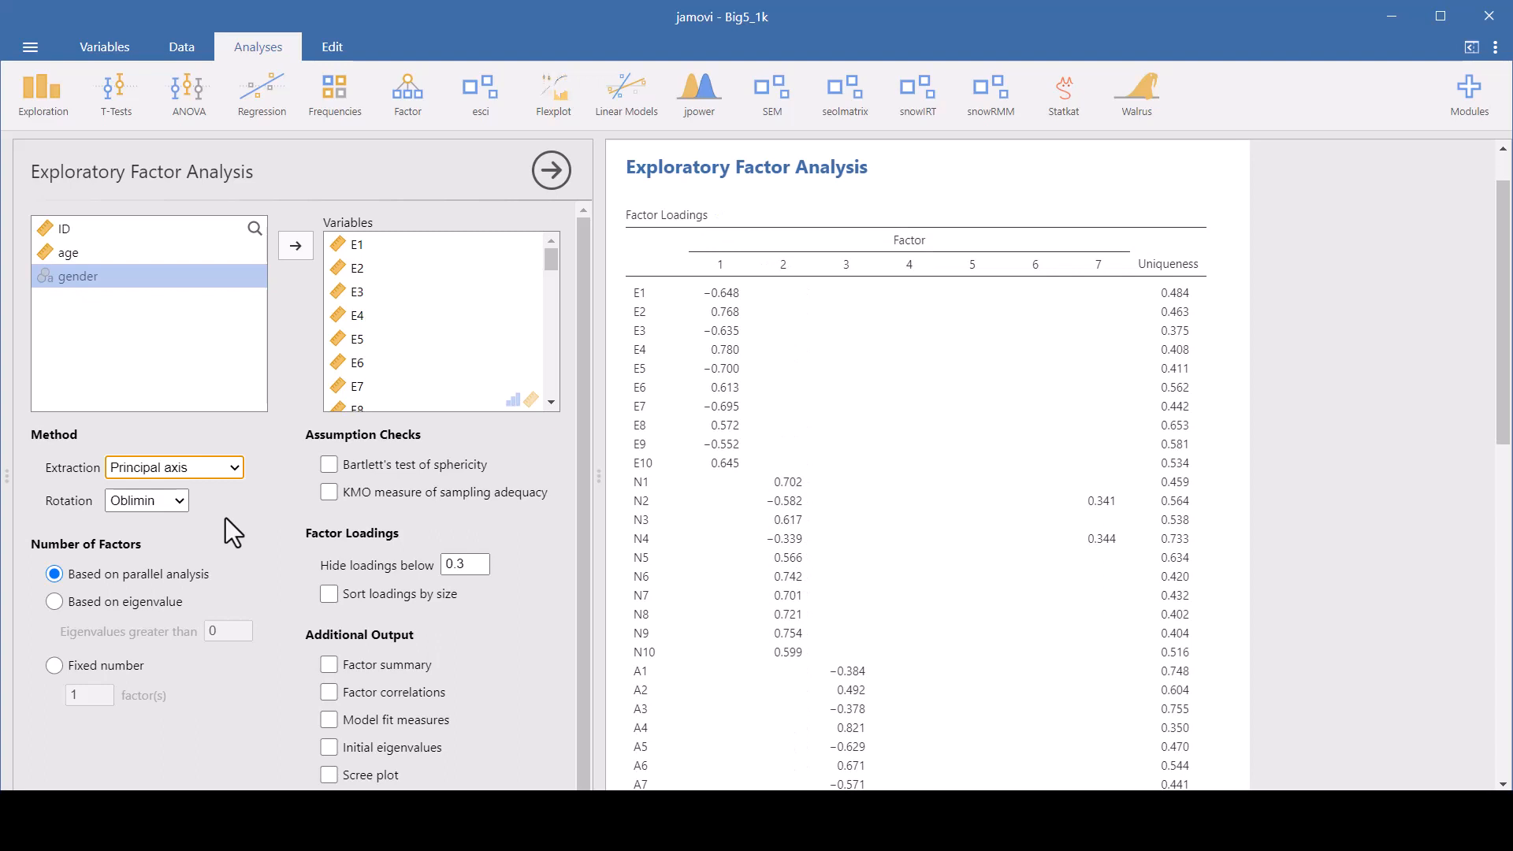
click(145, 499)
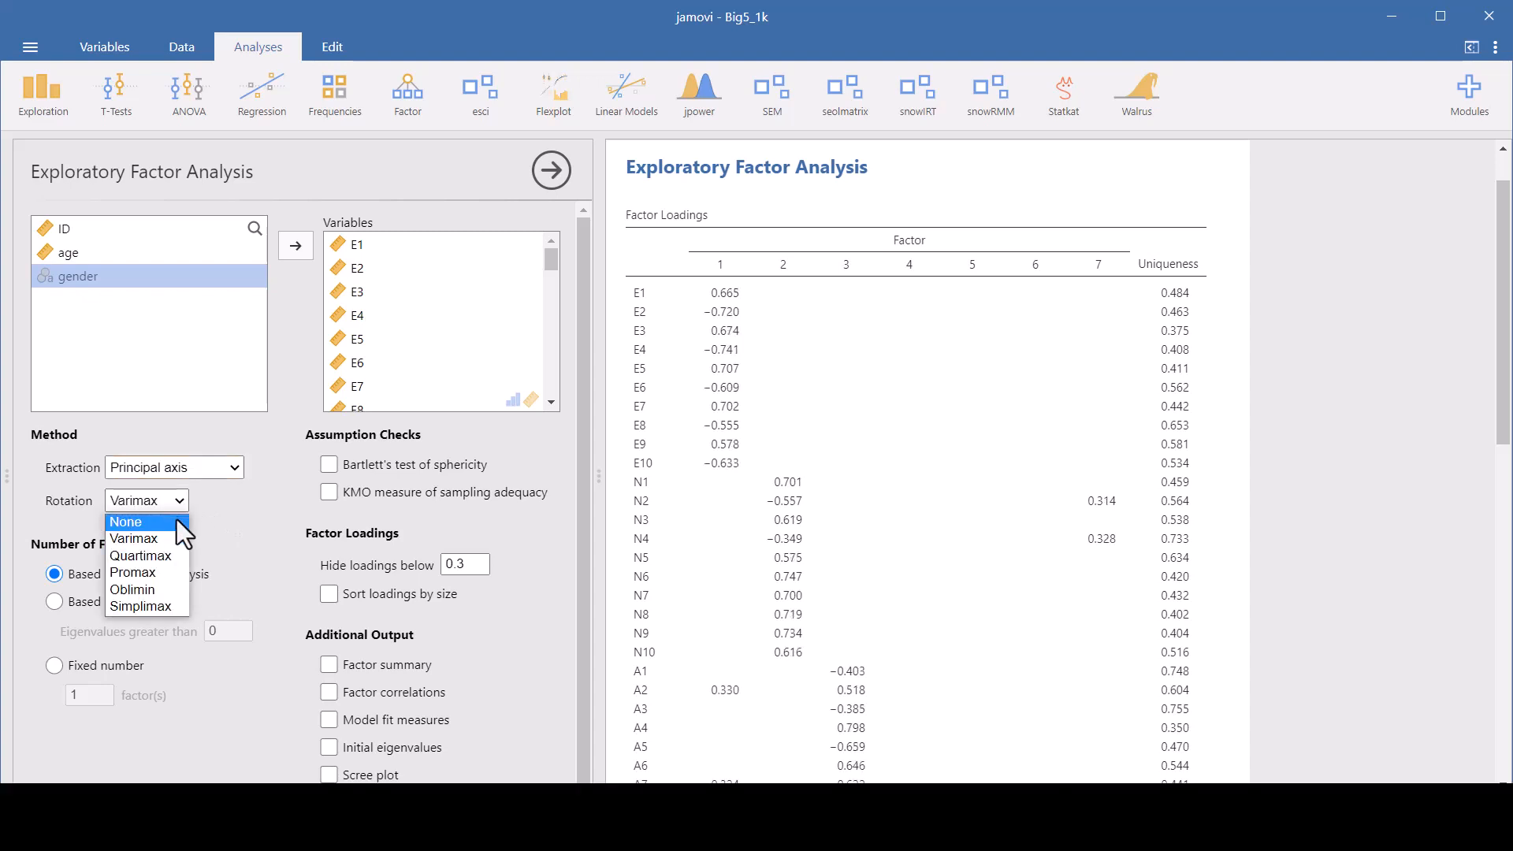
Compare loadings with no rotation, then with Varimax and Quartimax rotation
click(125, 521)
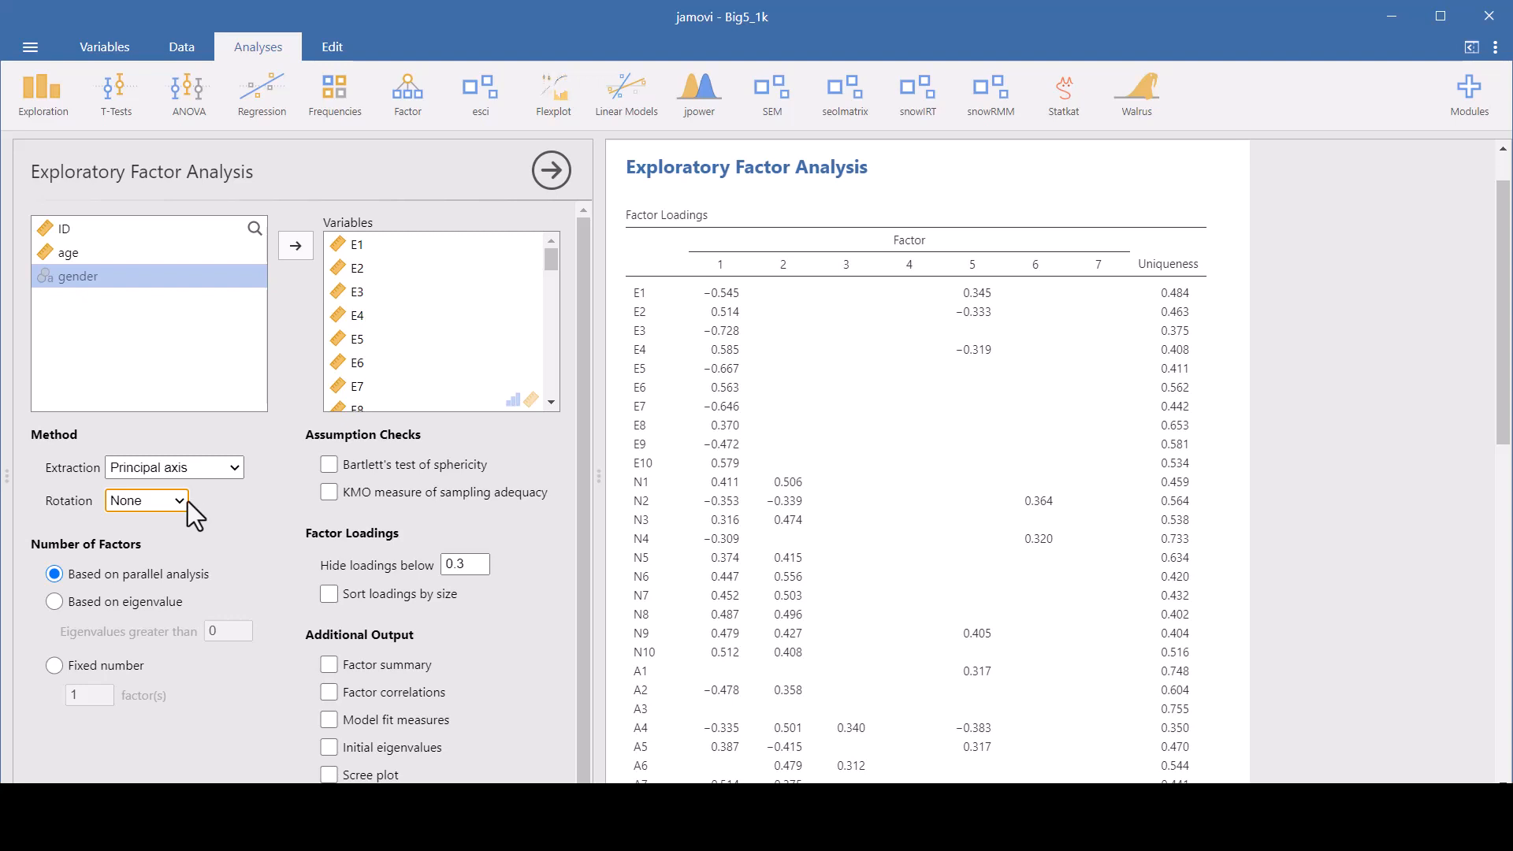
click(146, 499)
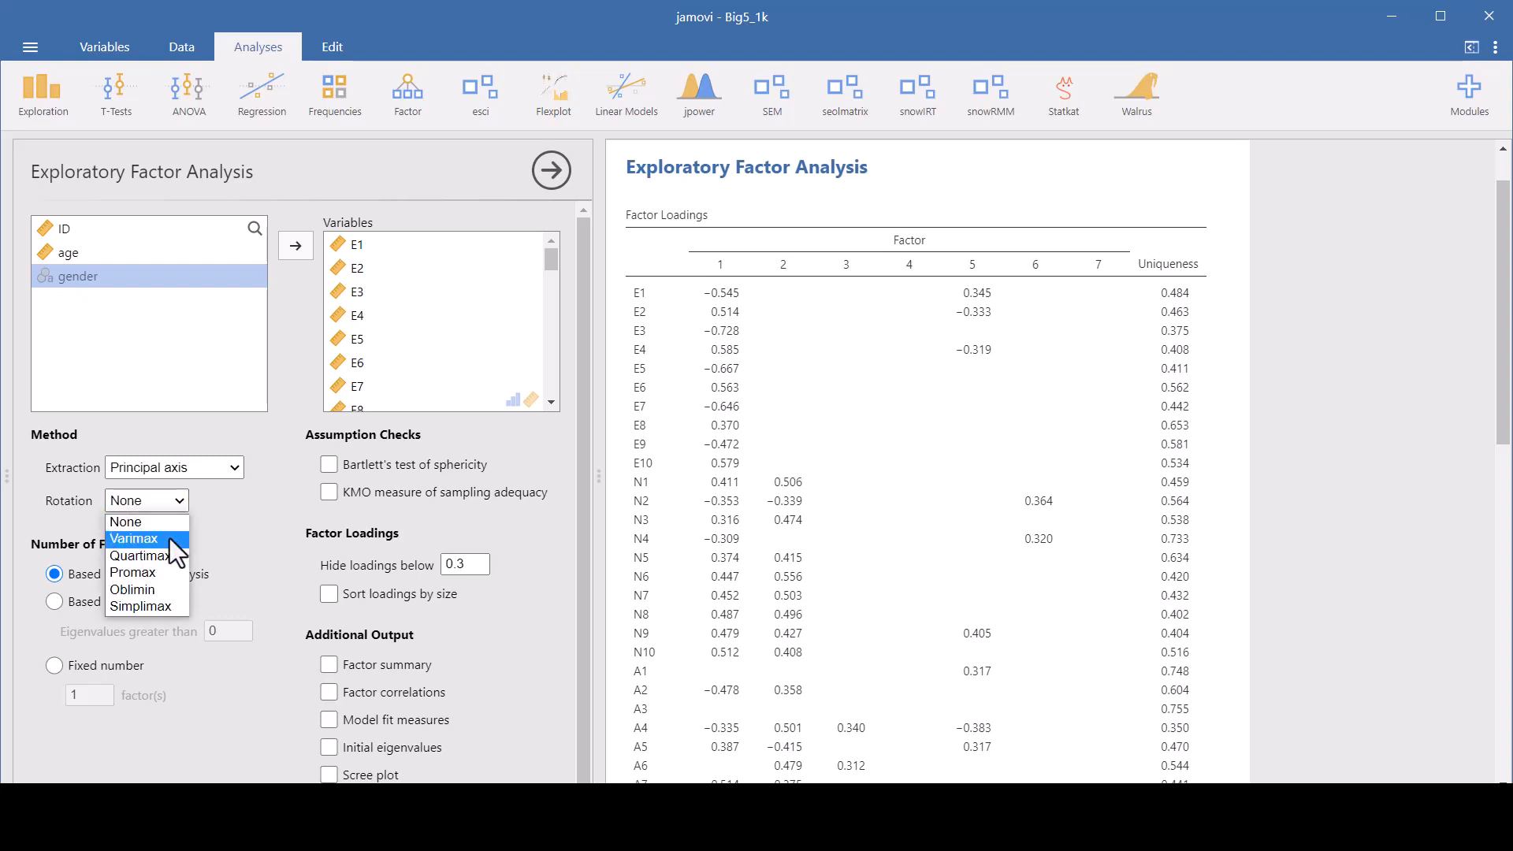
click(134, 537)
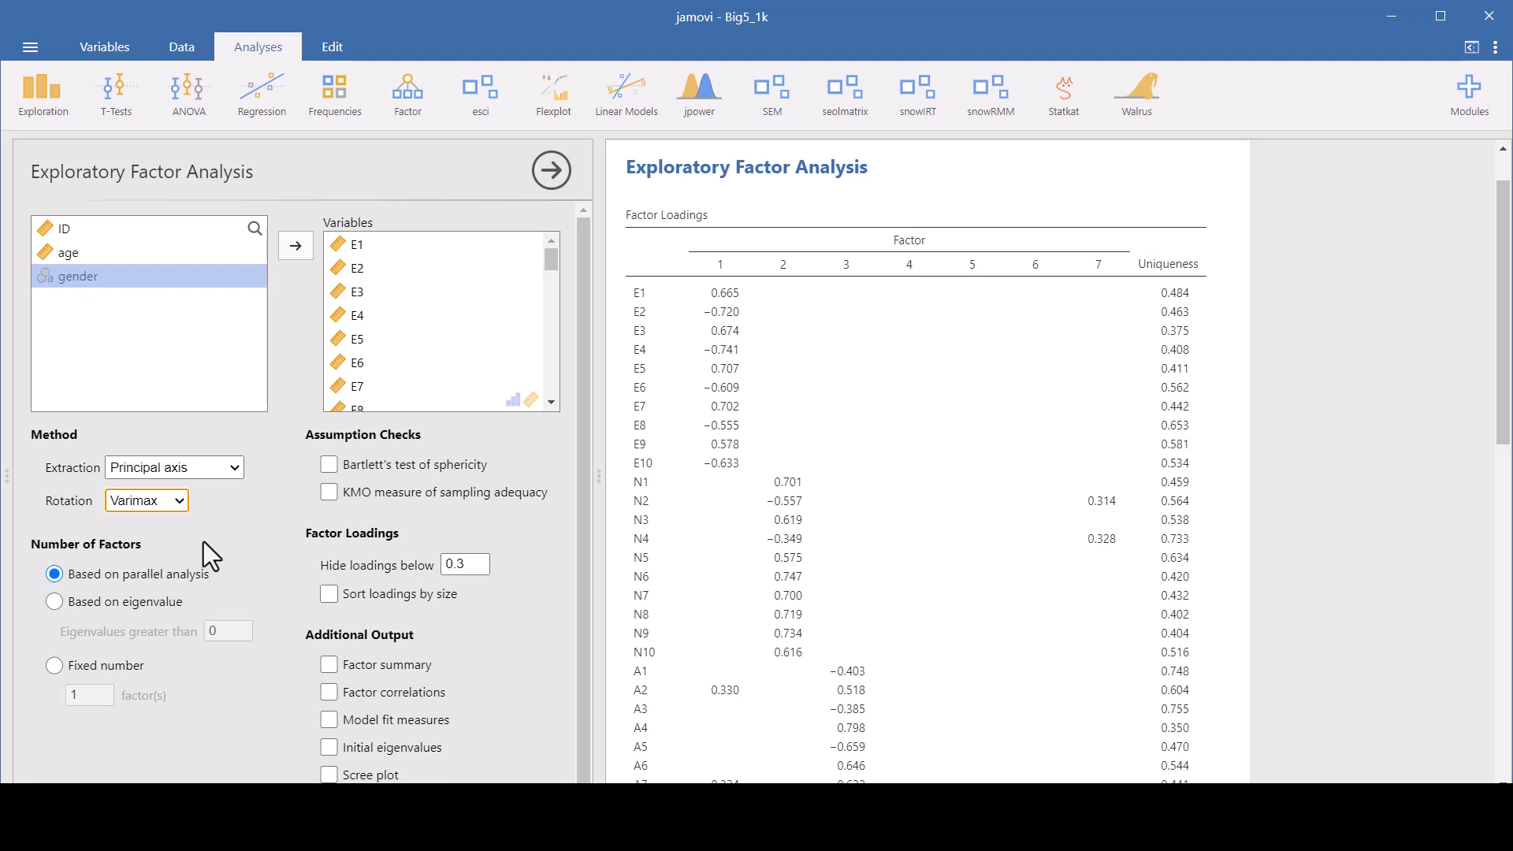
click(146, 499)
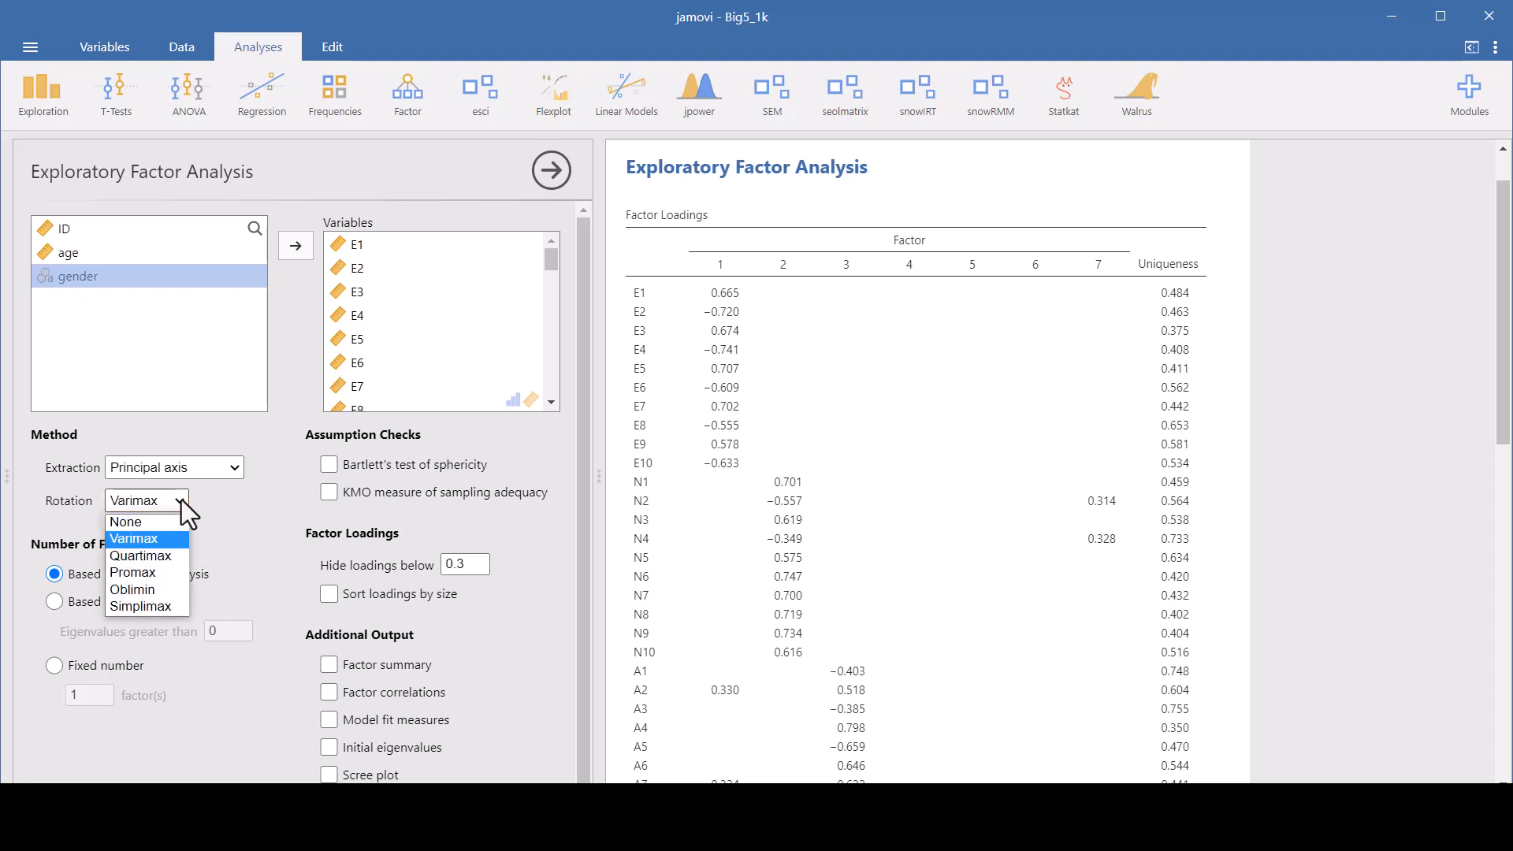
click(141, 555)
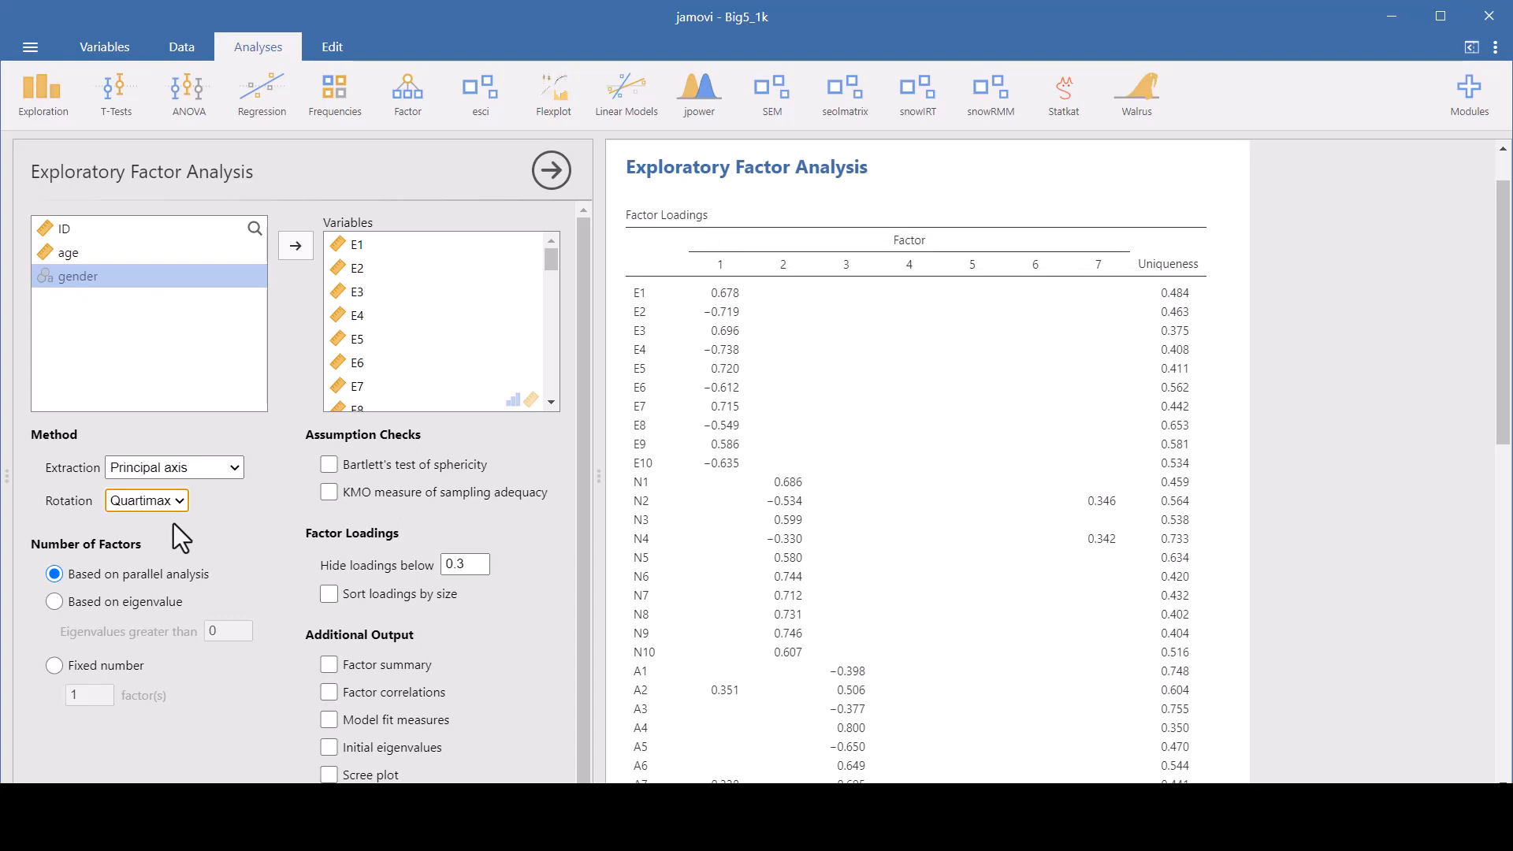
Try Promax rotation, then settle on Oblimin rotation
click(146, 499)
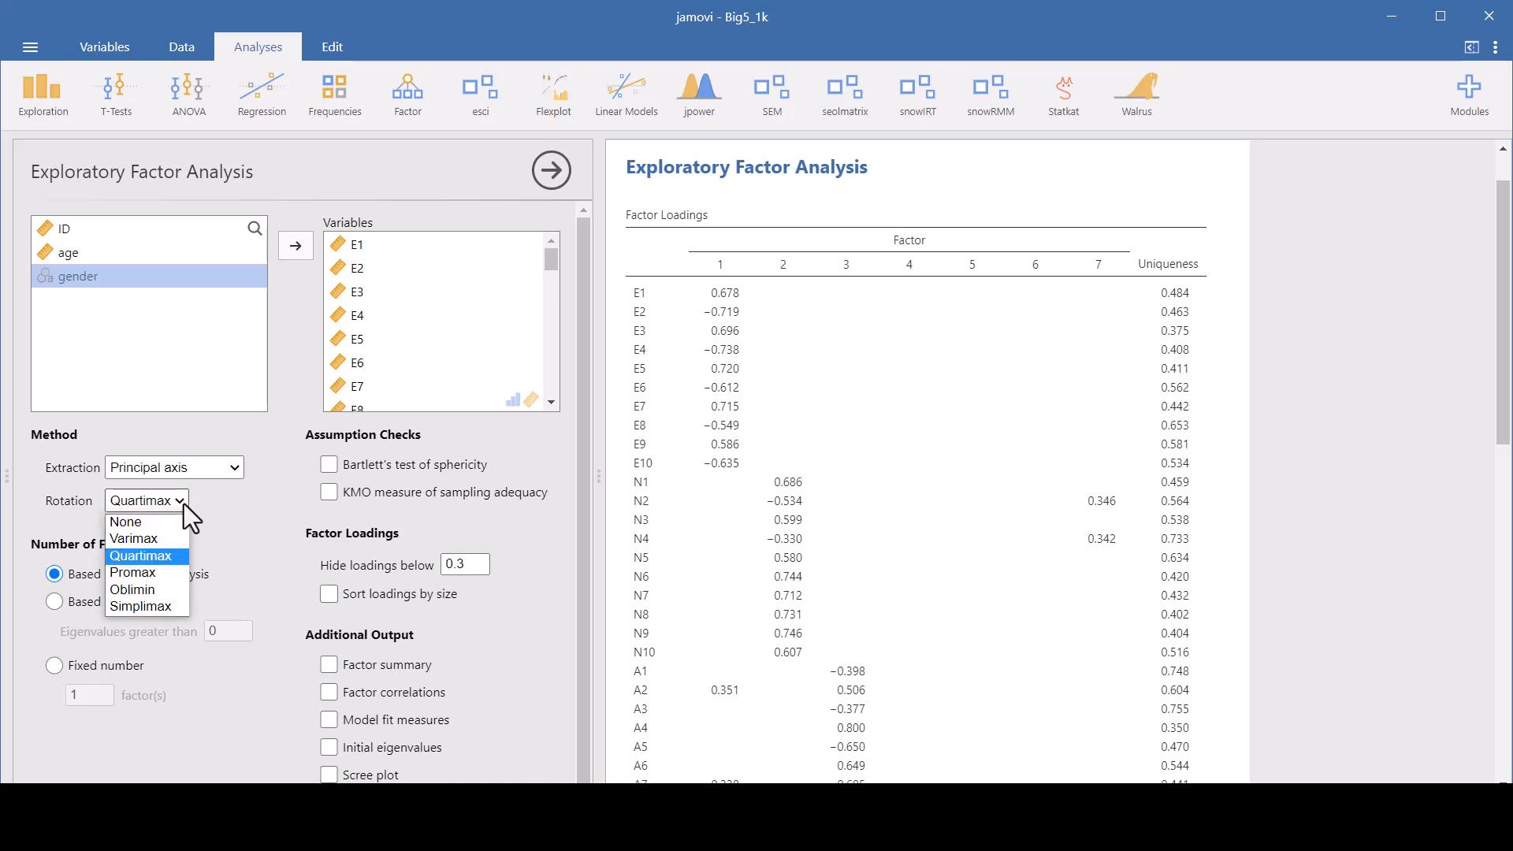
mouse_move(133, 572)
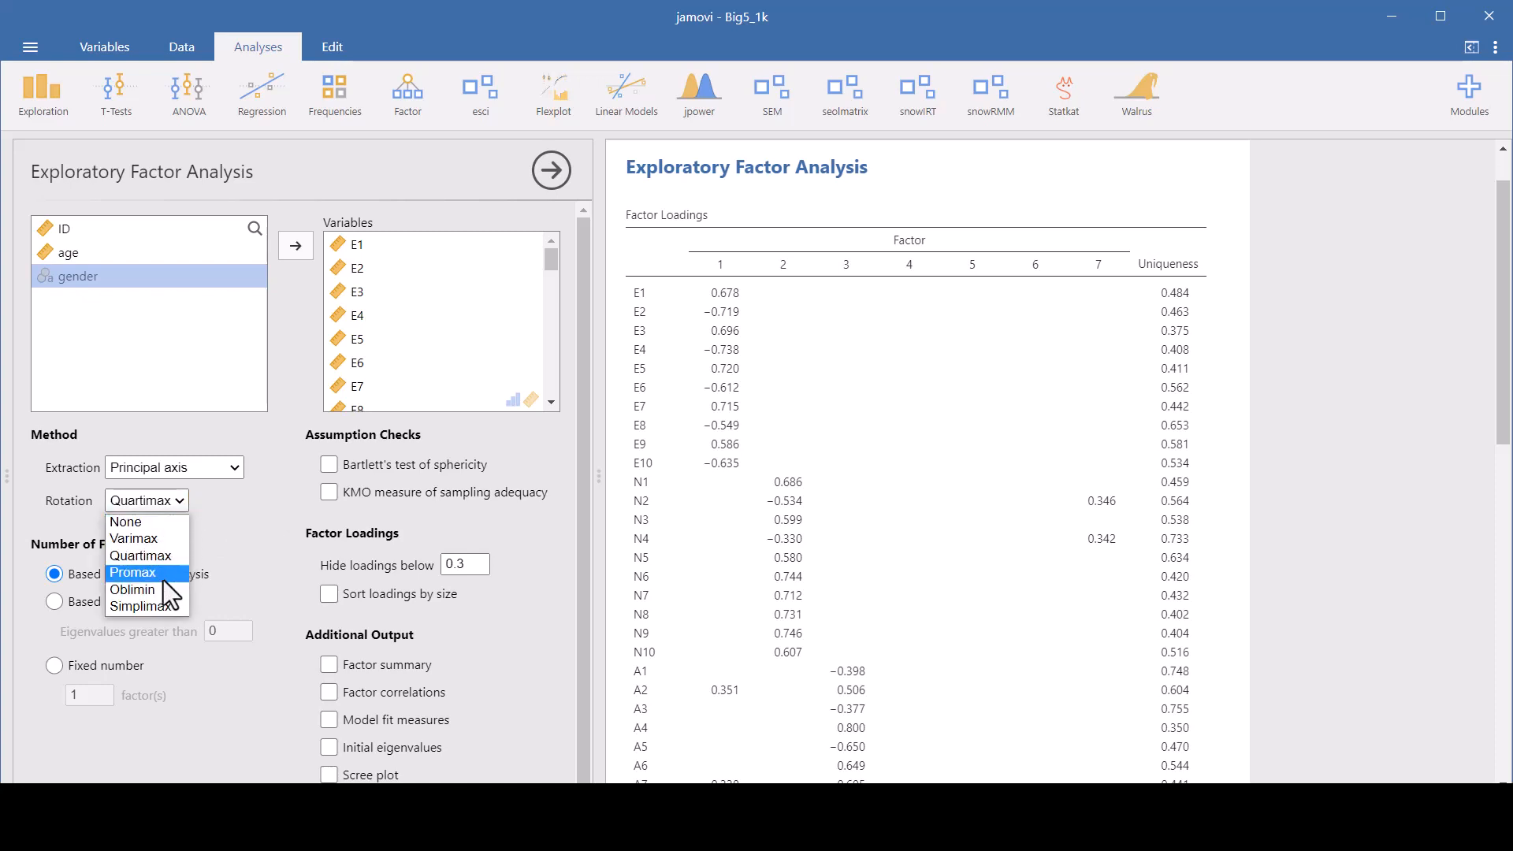
click(132, 572)
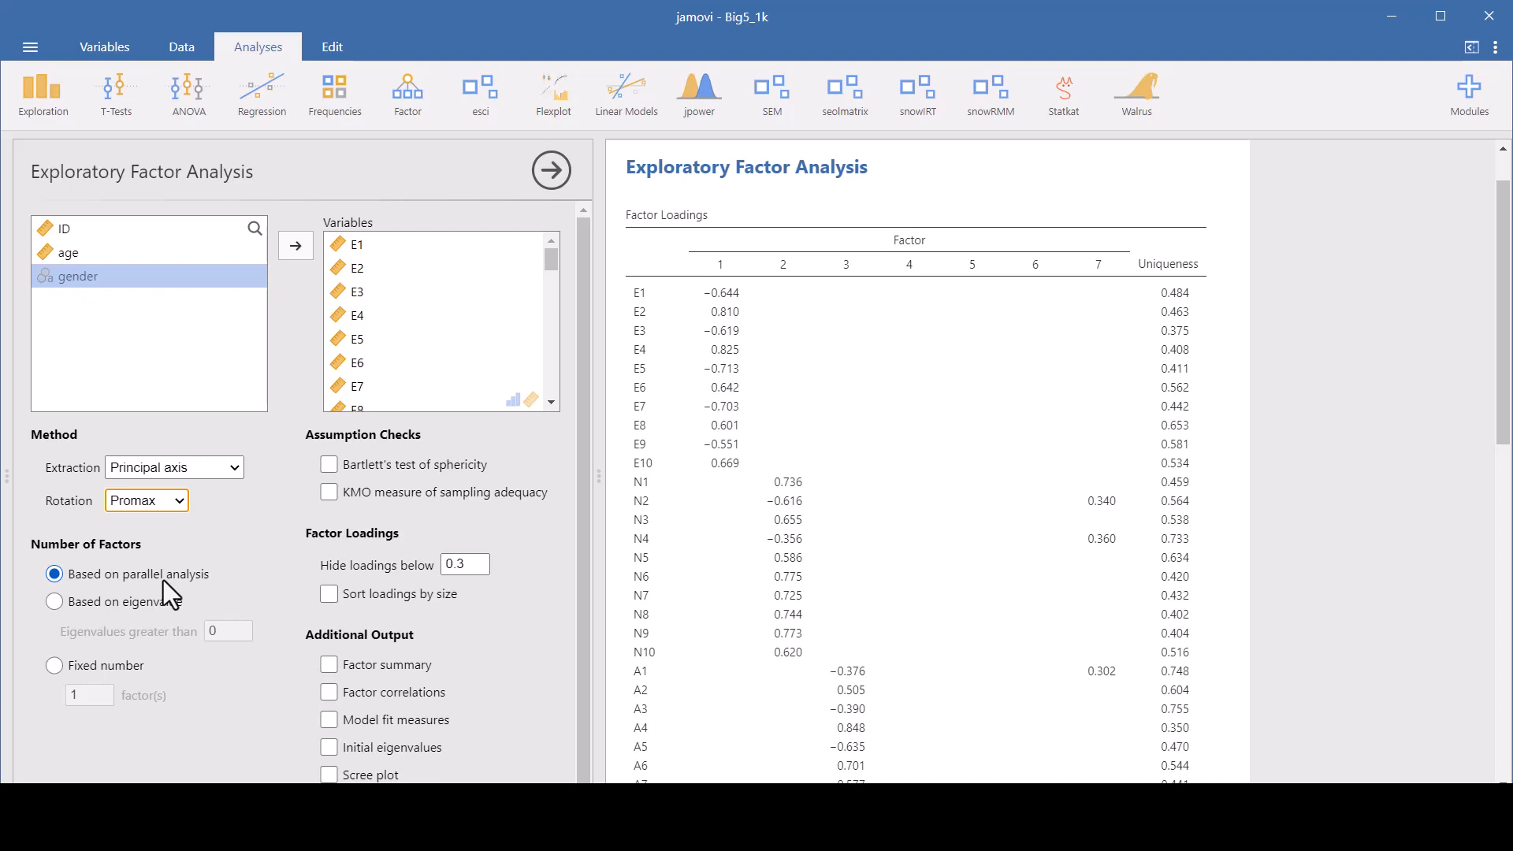
mouse_move(179, 593)
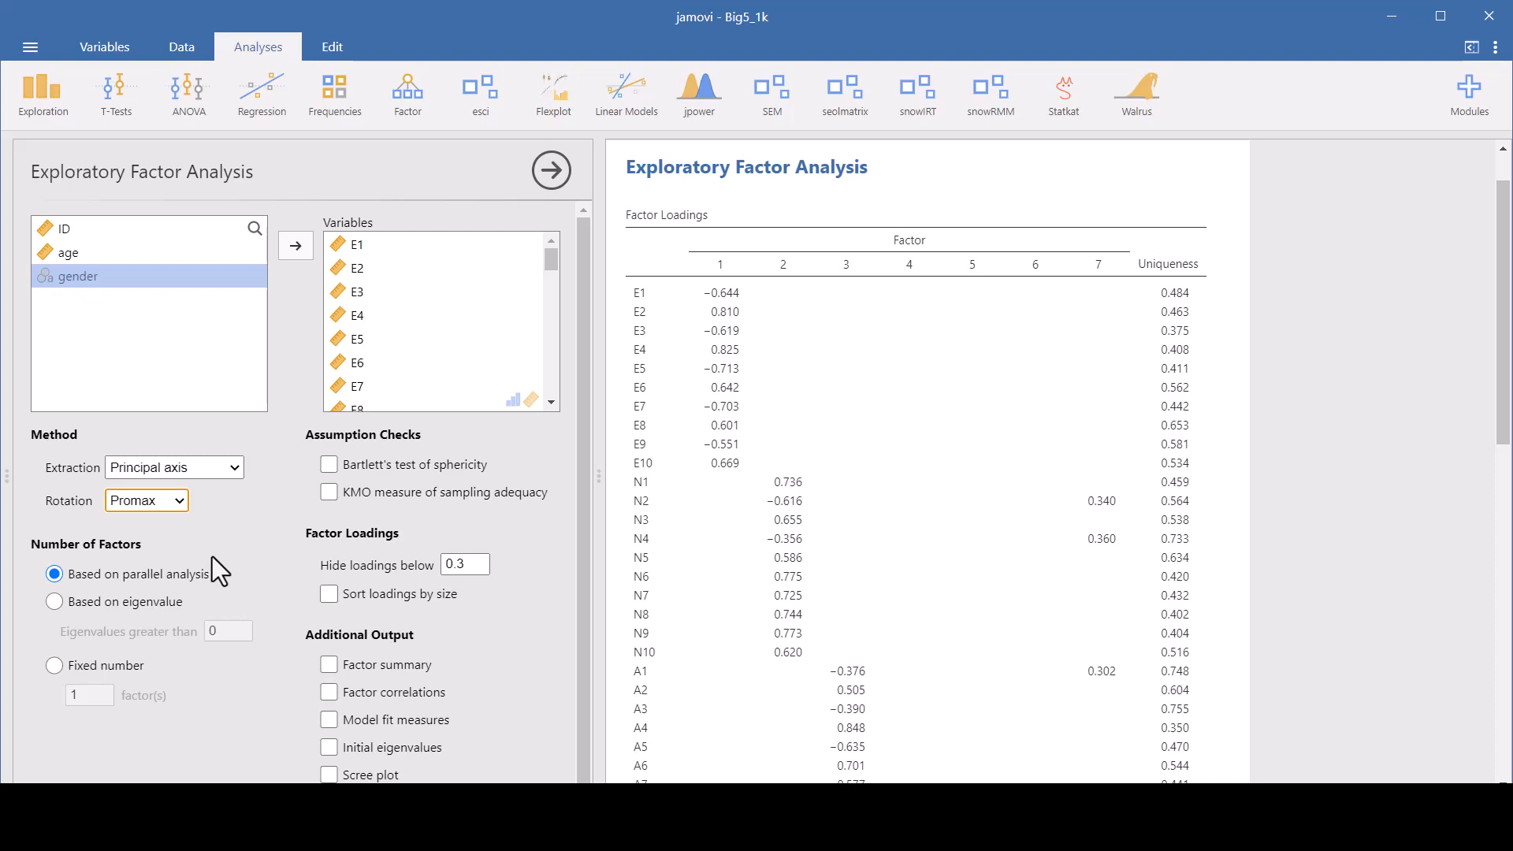
mouse_move(177, 515)
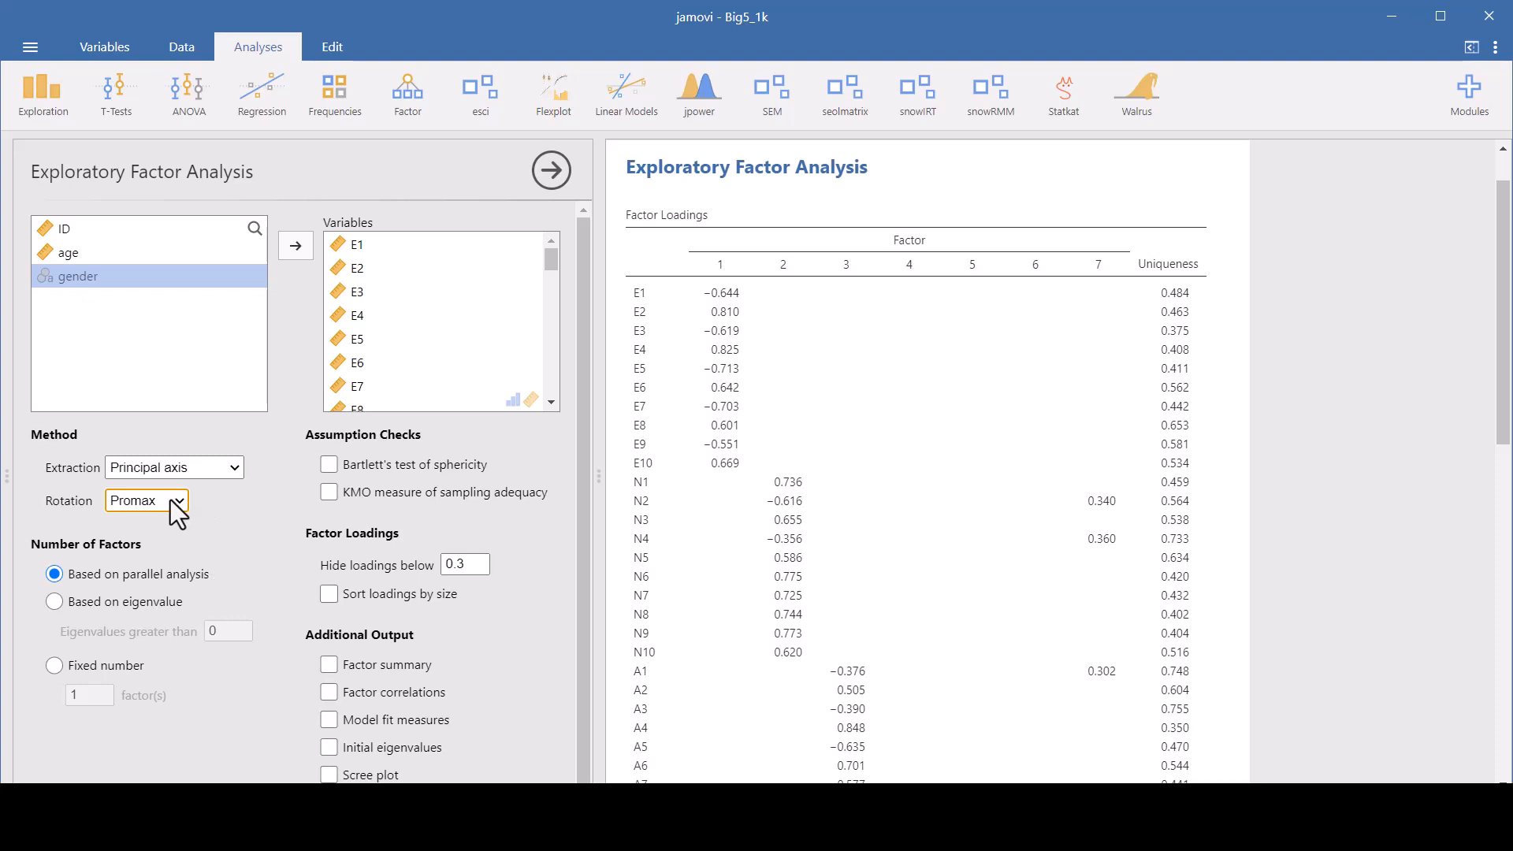
click(145, 499)
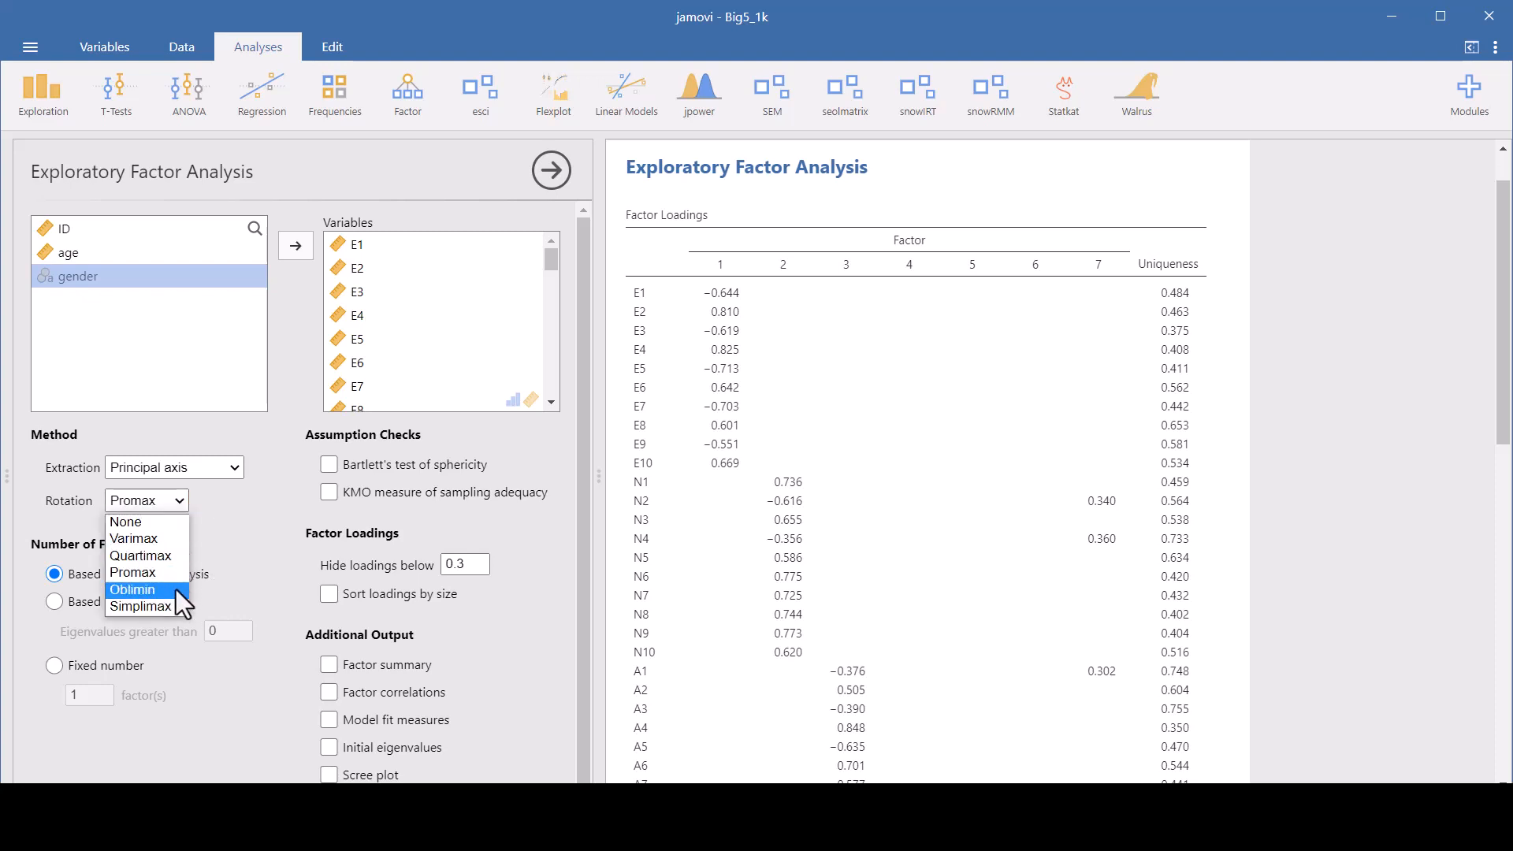
click(132, 588)
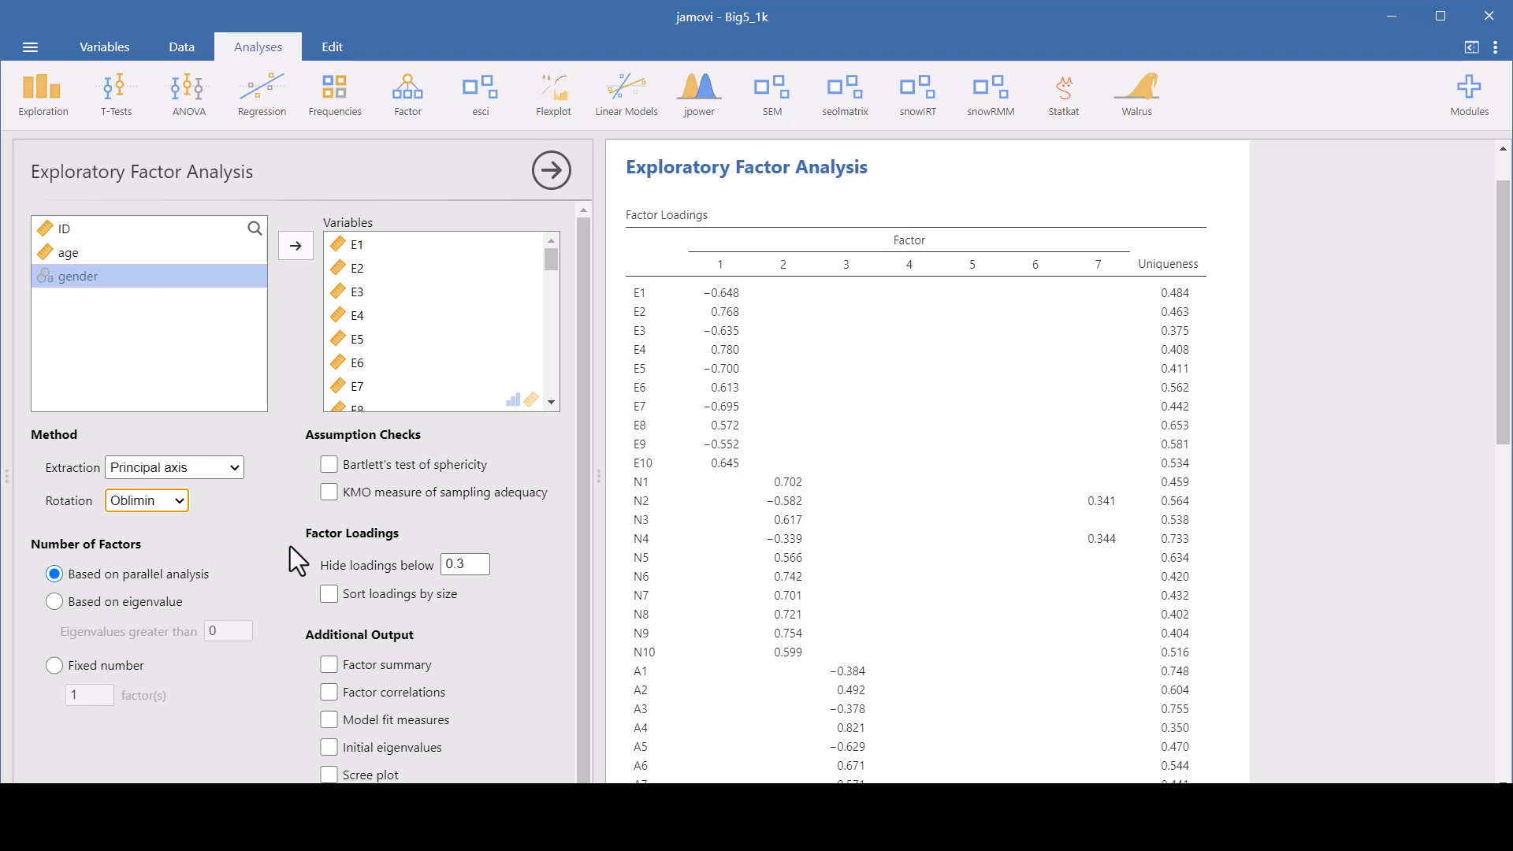
click(146, 500)
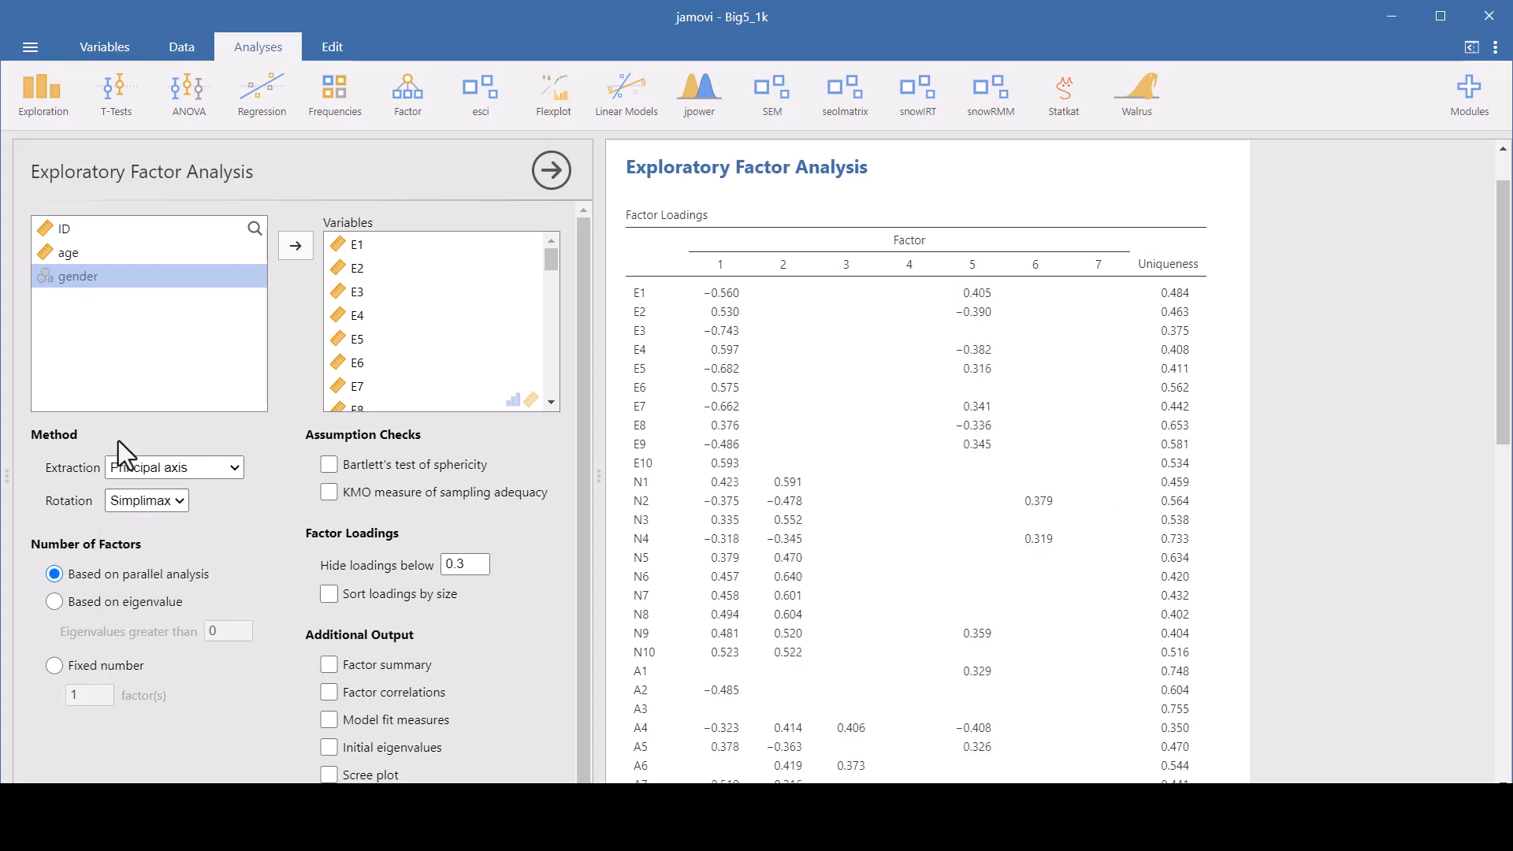
click(146, 499)
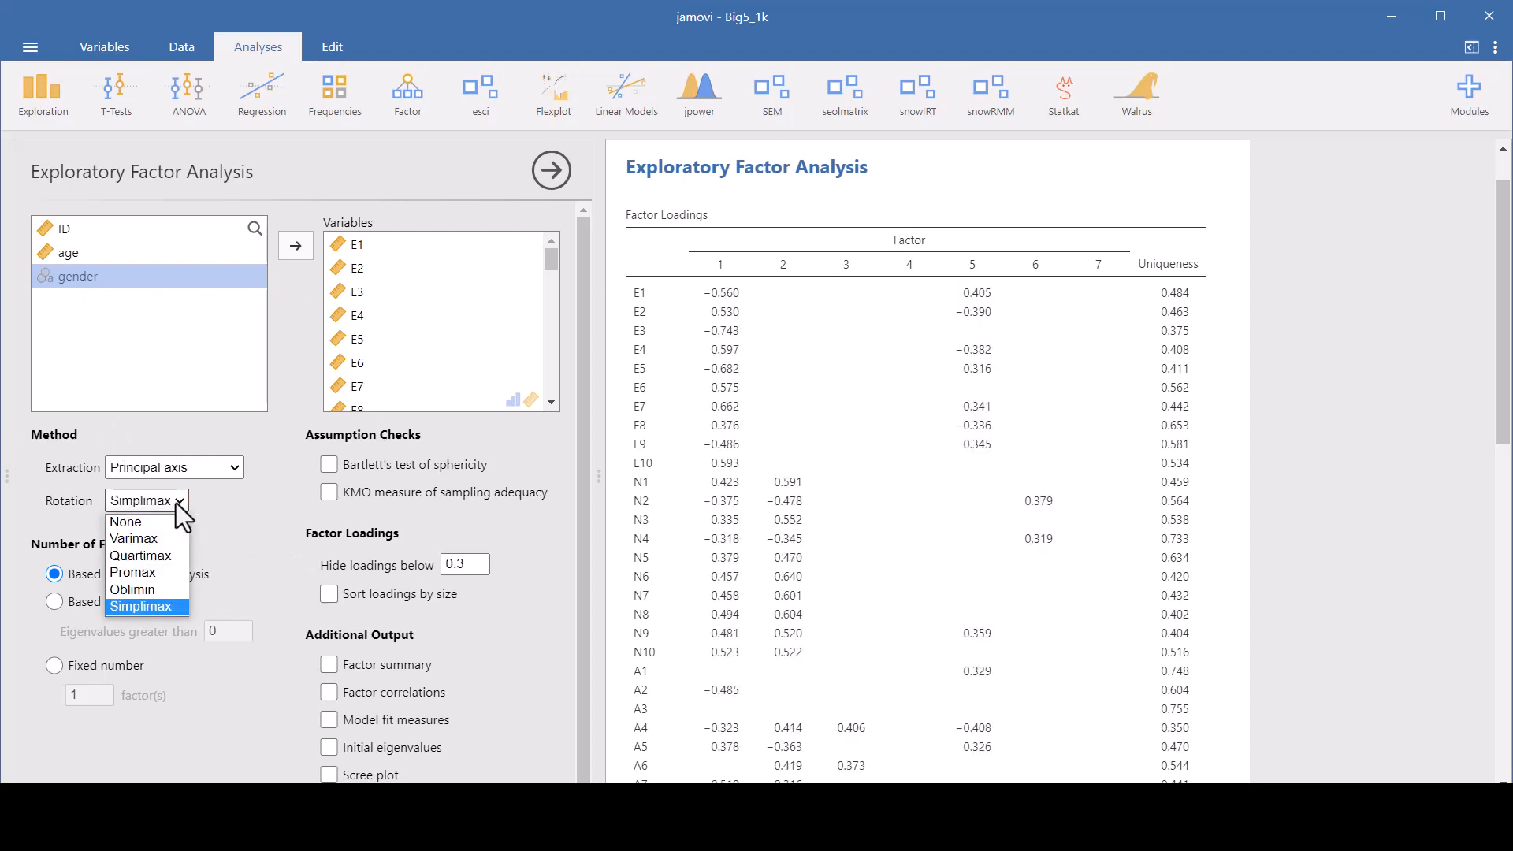
click(132, 589)
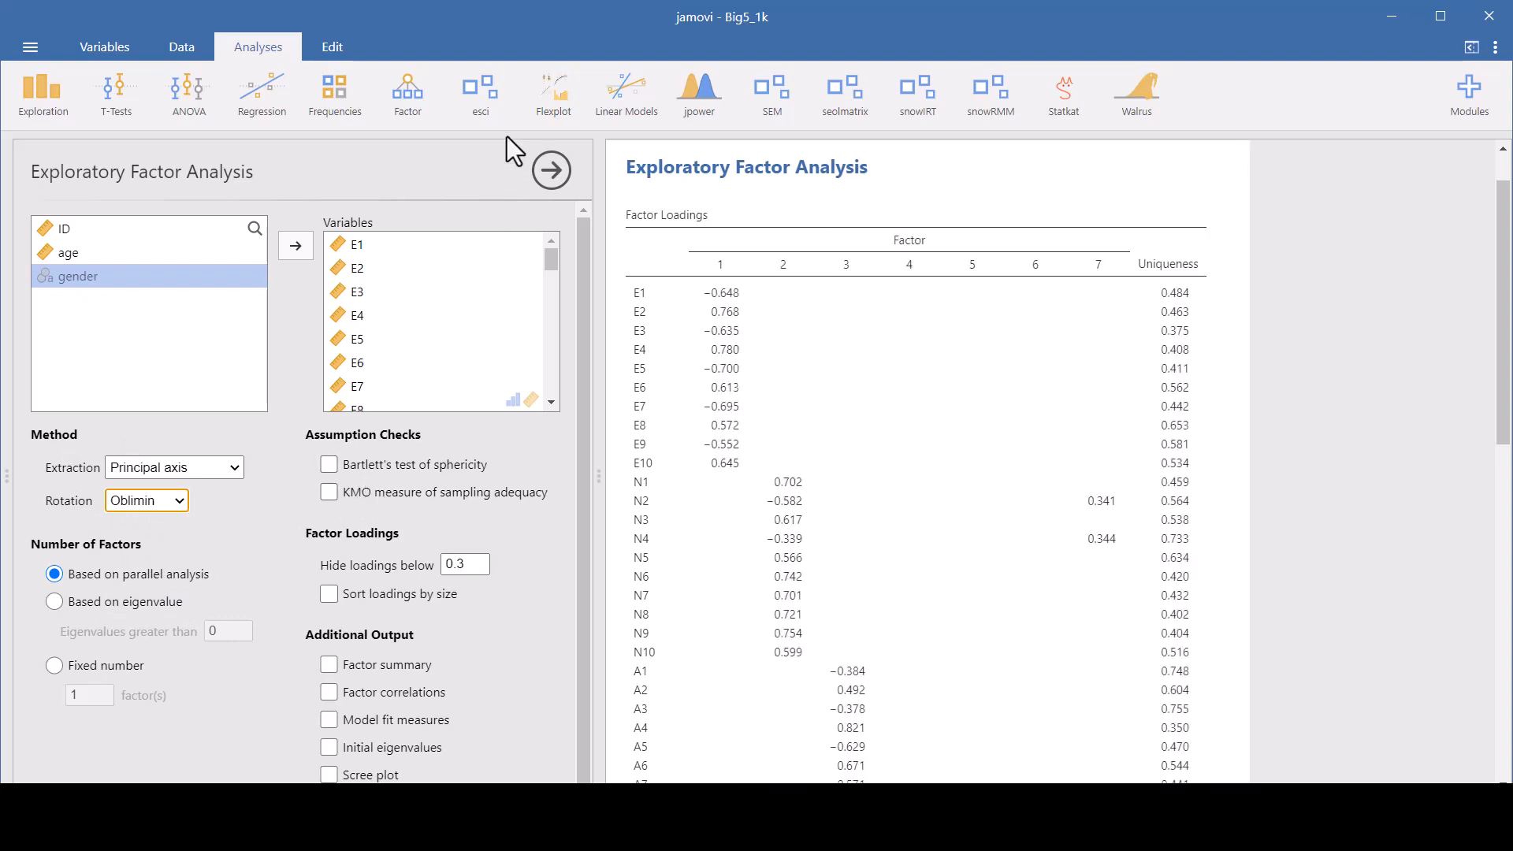
Scroll past the loadings table and enable the Scree plot under Additional Output
scroll(down, 3)
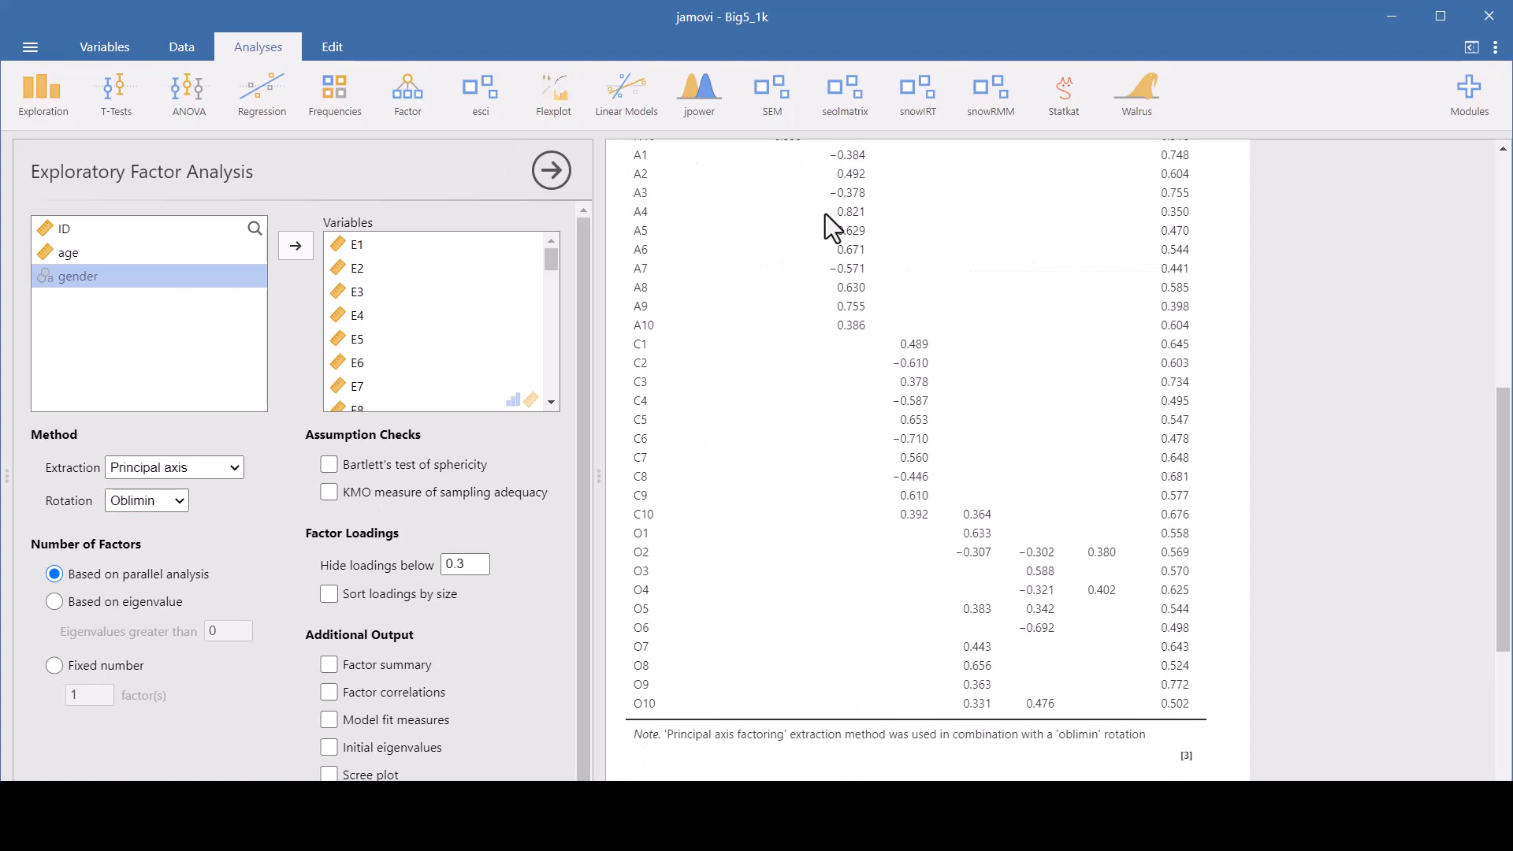
mouse_move(511, 31)
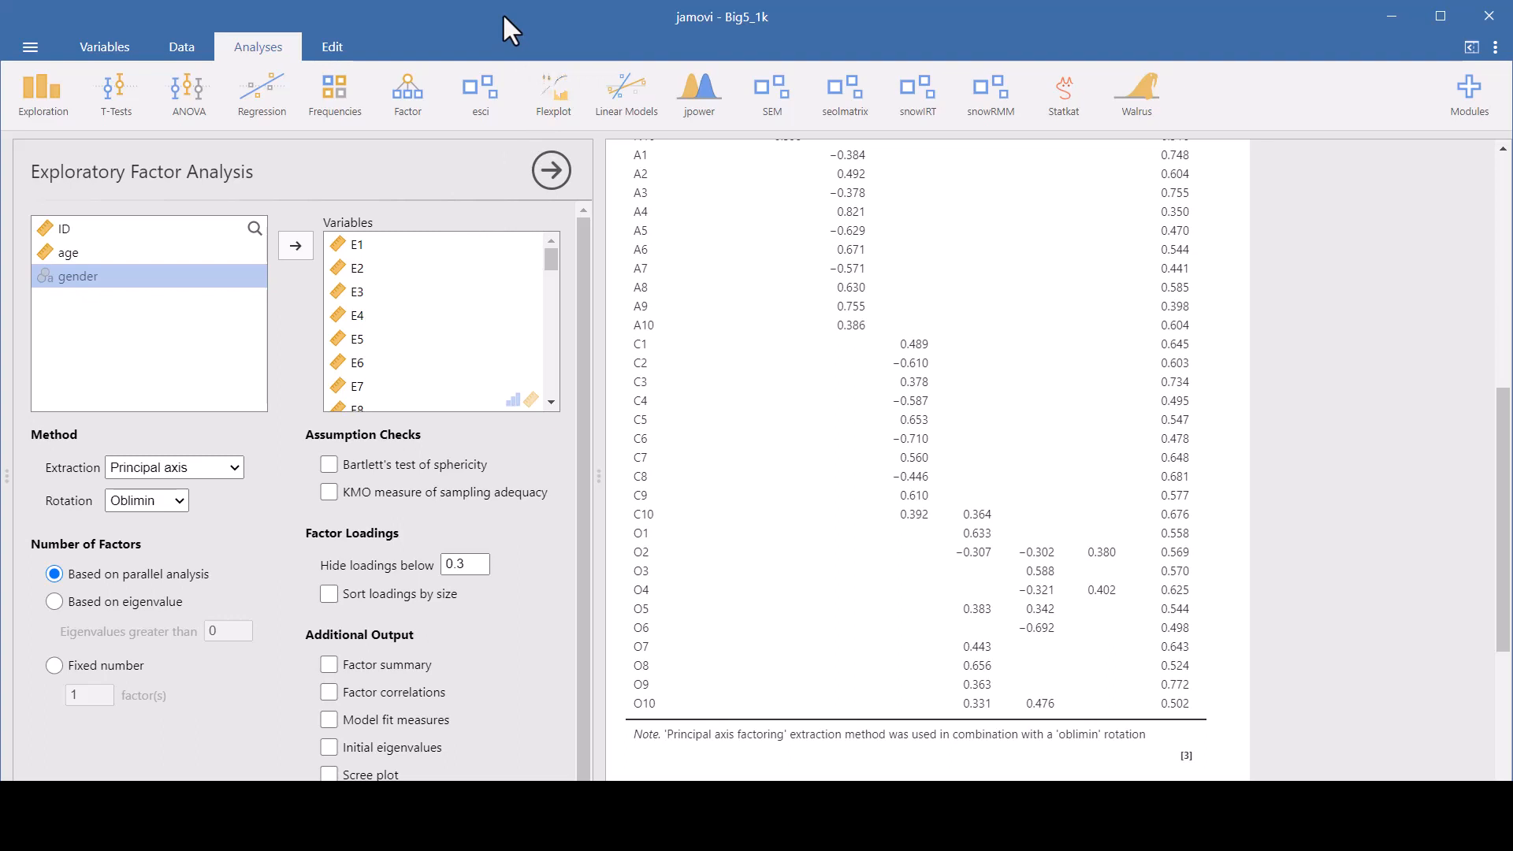
click(327, 774)
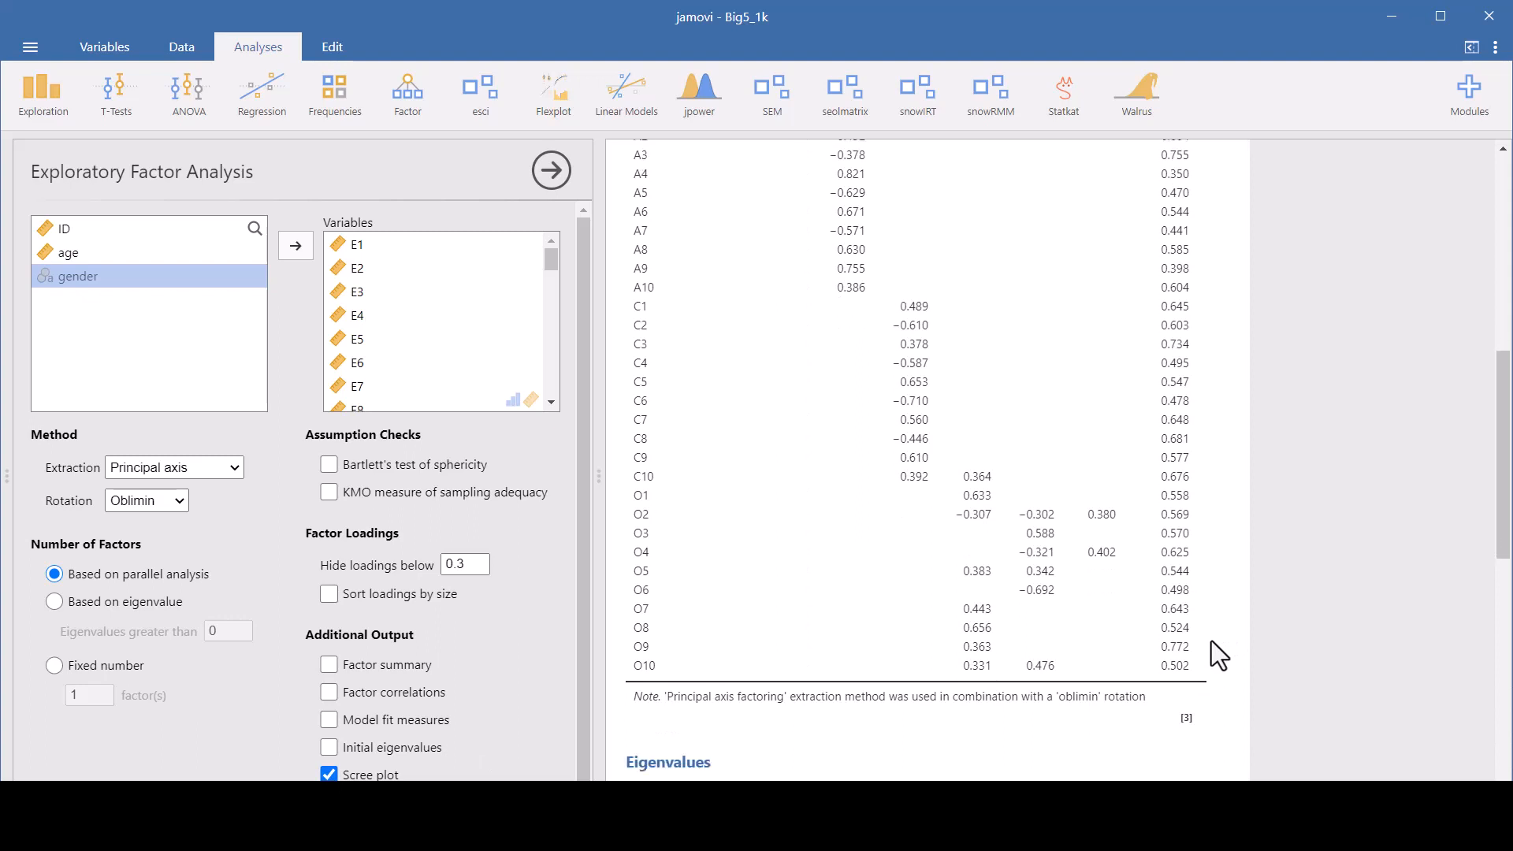
scroll(down, 3)
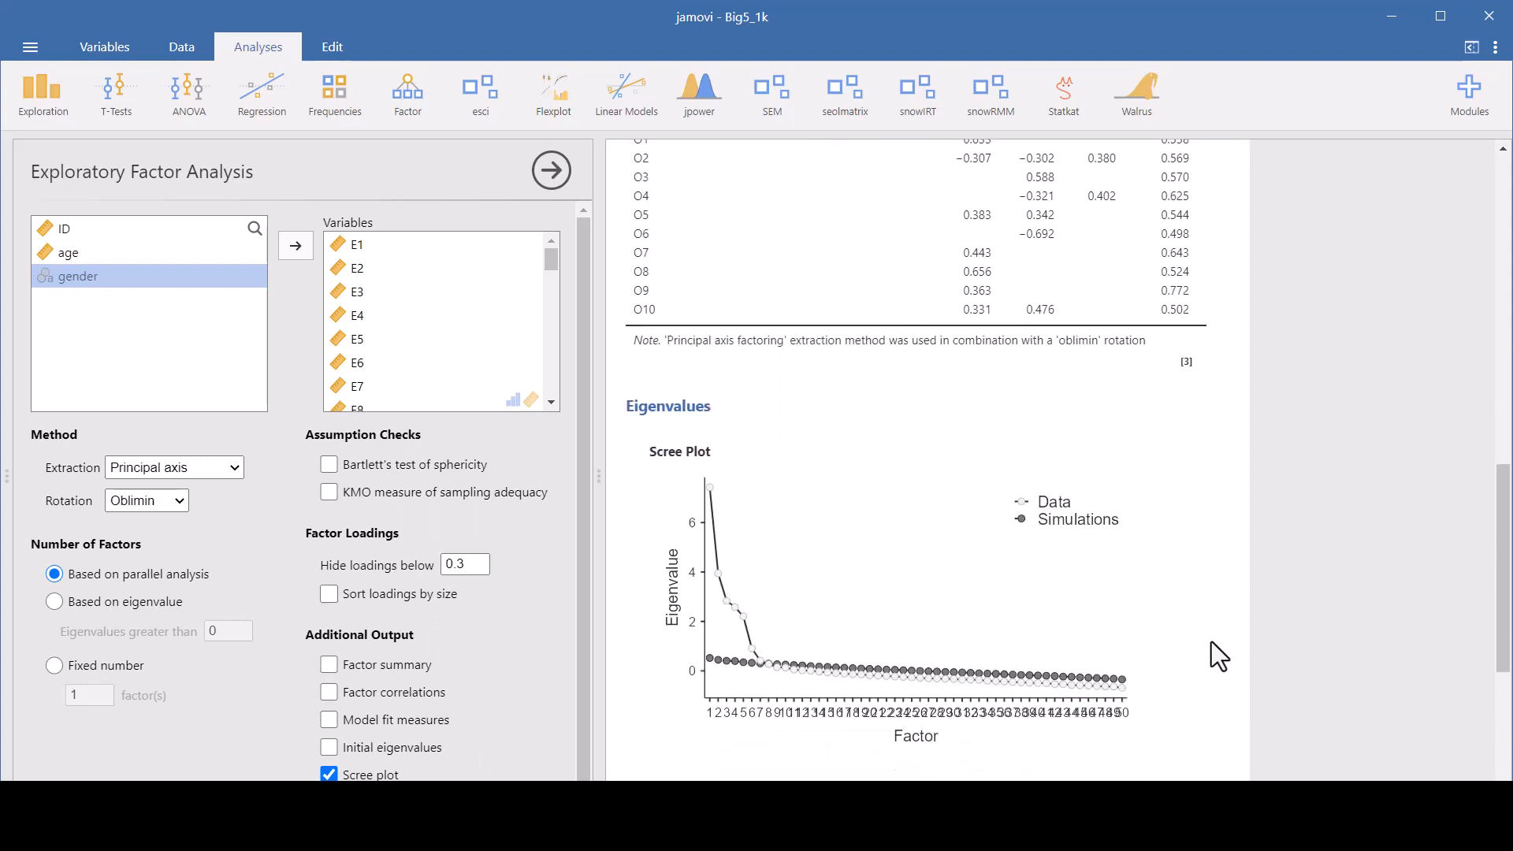
scroll(down, 3)
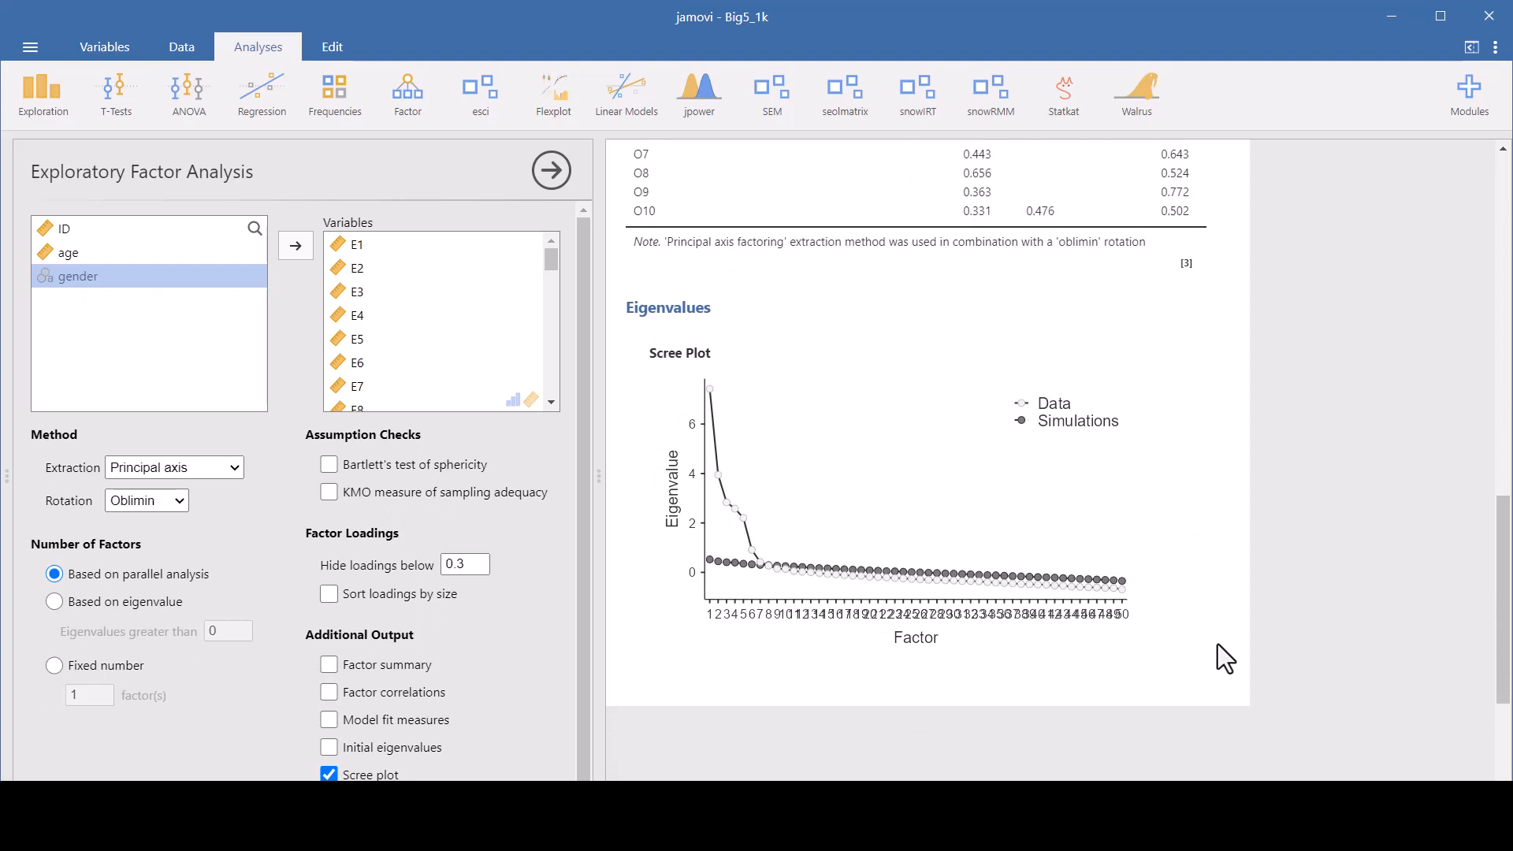
mouse_move(1400, 658)
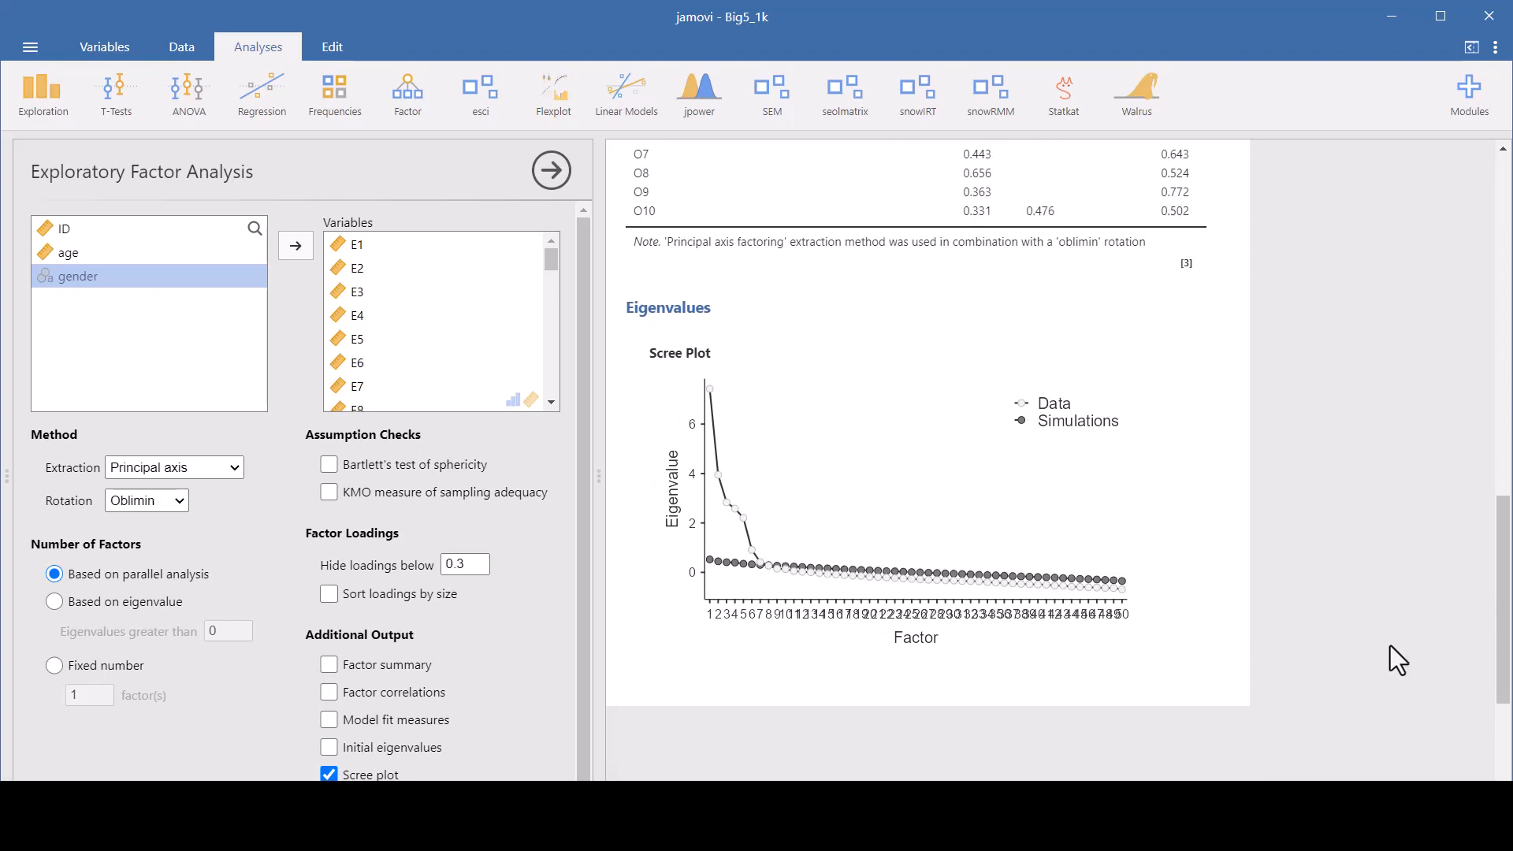
mouse_move(1389, 659)
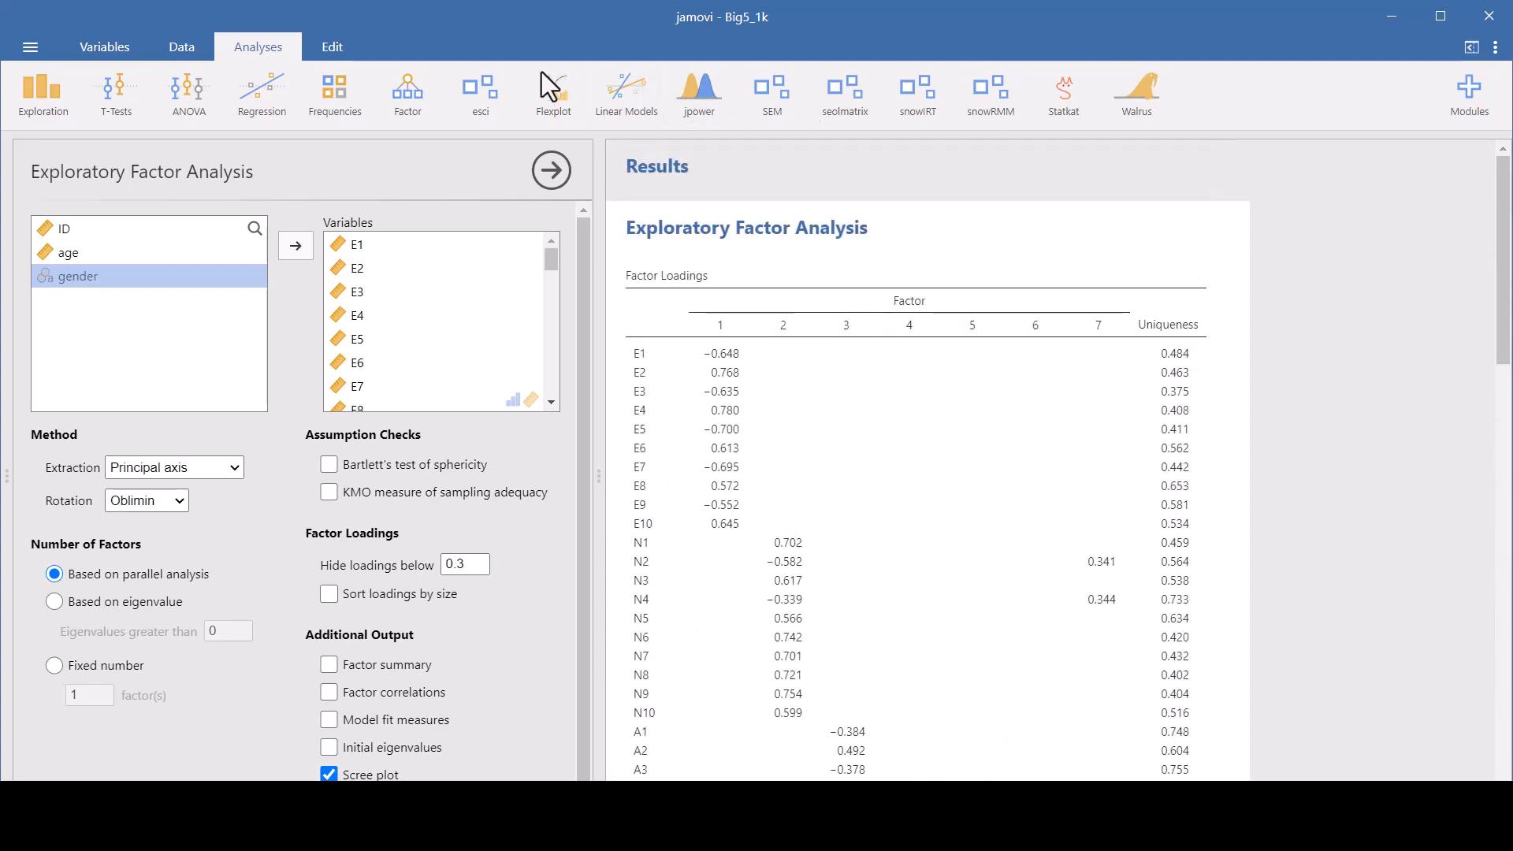
Tick Bartlett's test of sphericity and KMO measure of sampling adequacy under Assumption Checks
scroll(down, 3)
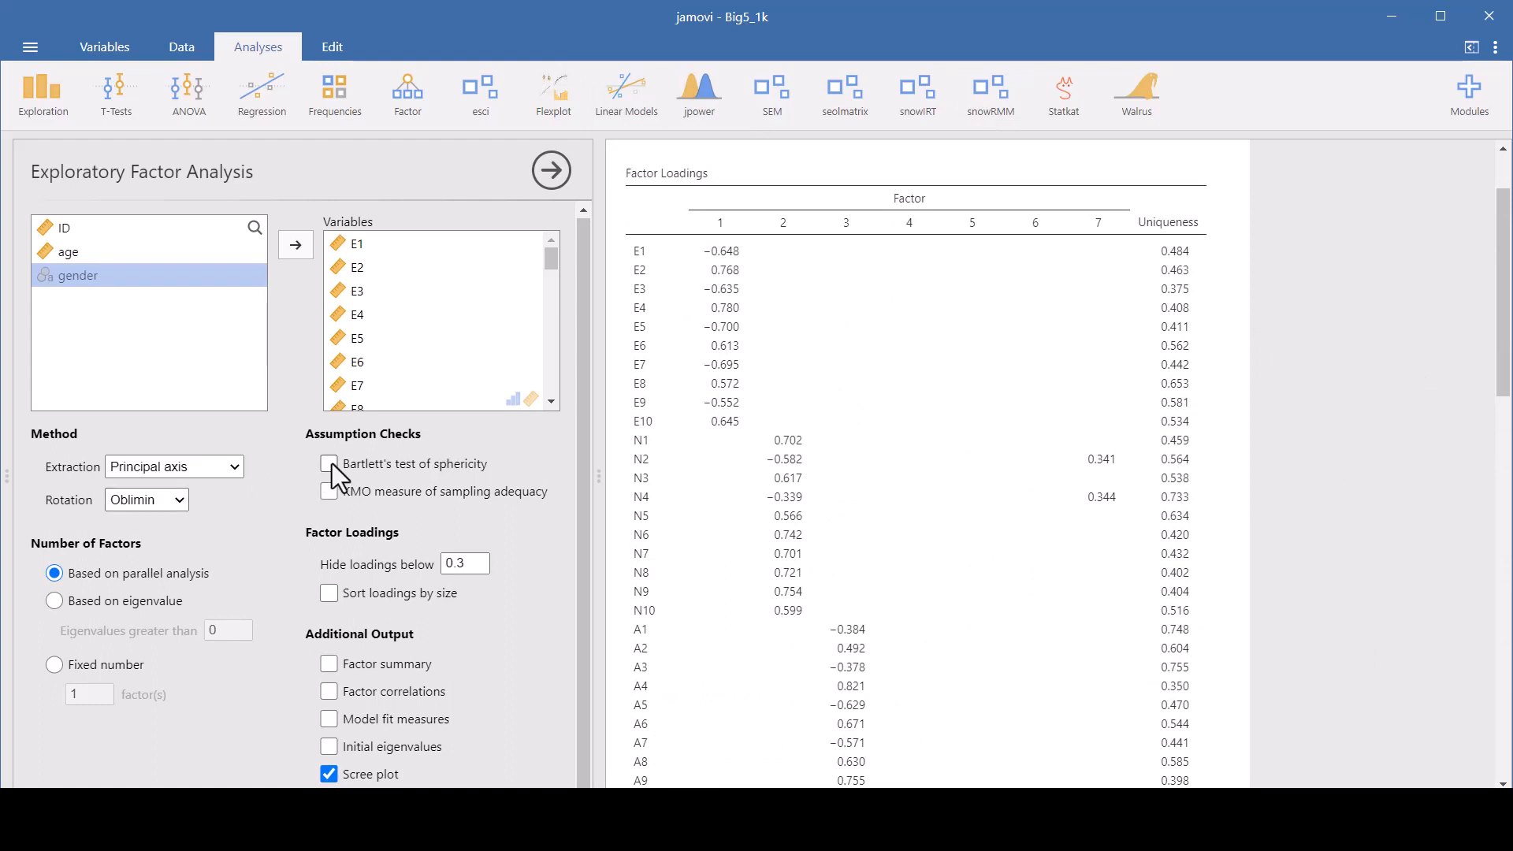
click(328, 464)
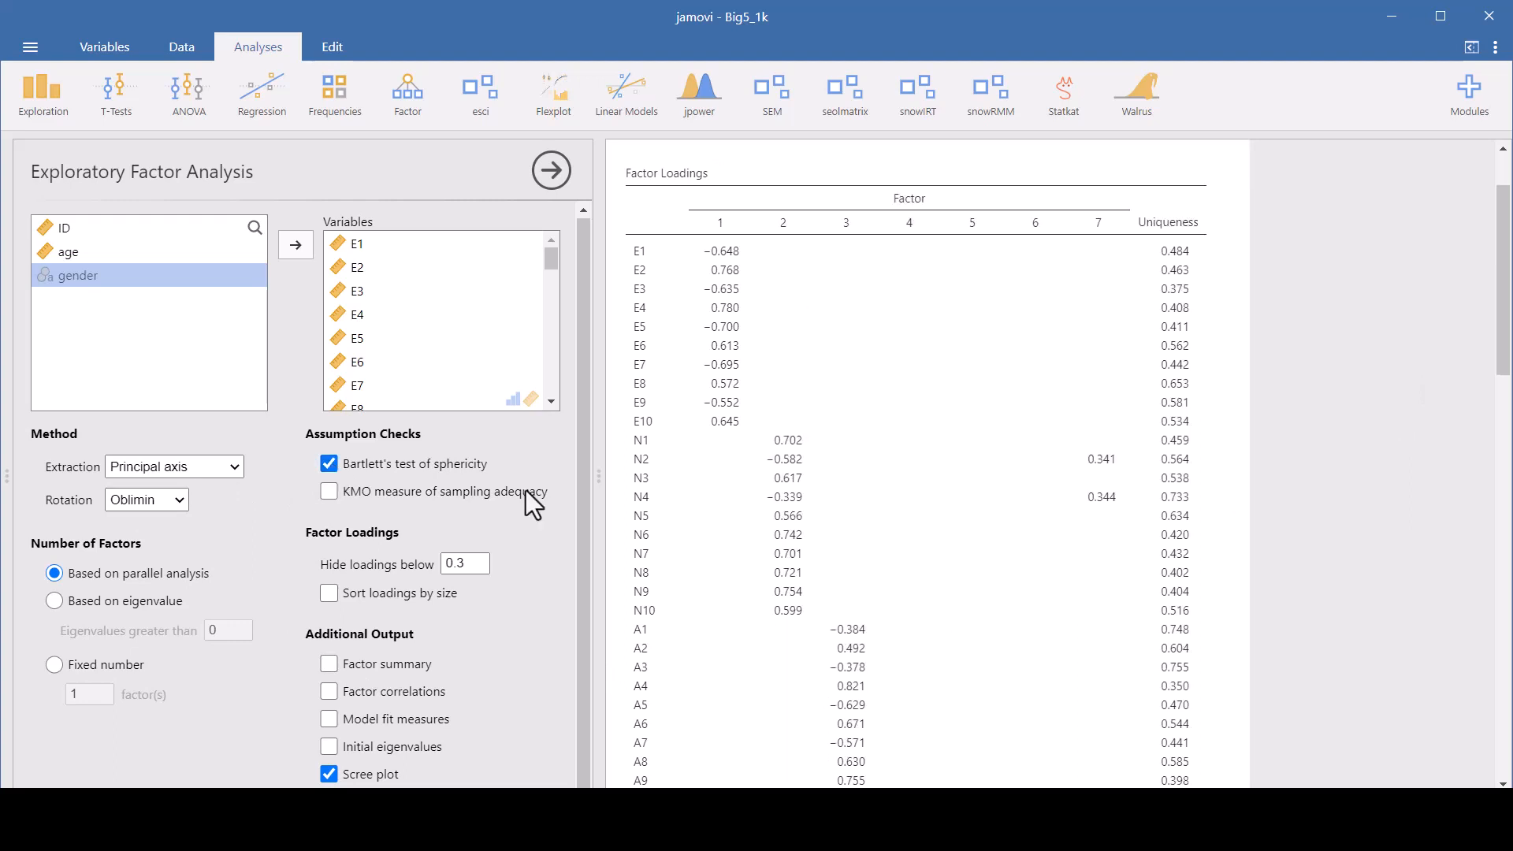
scroll(down, 3)
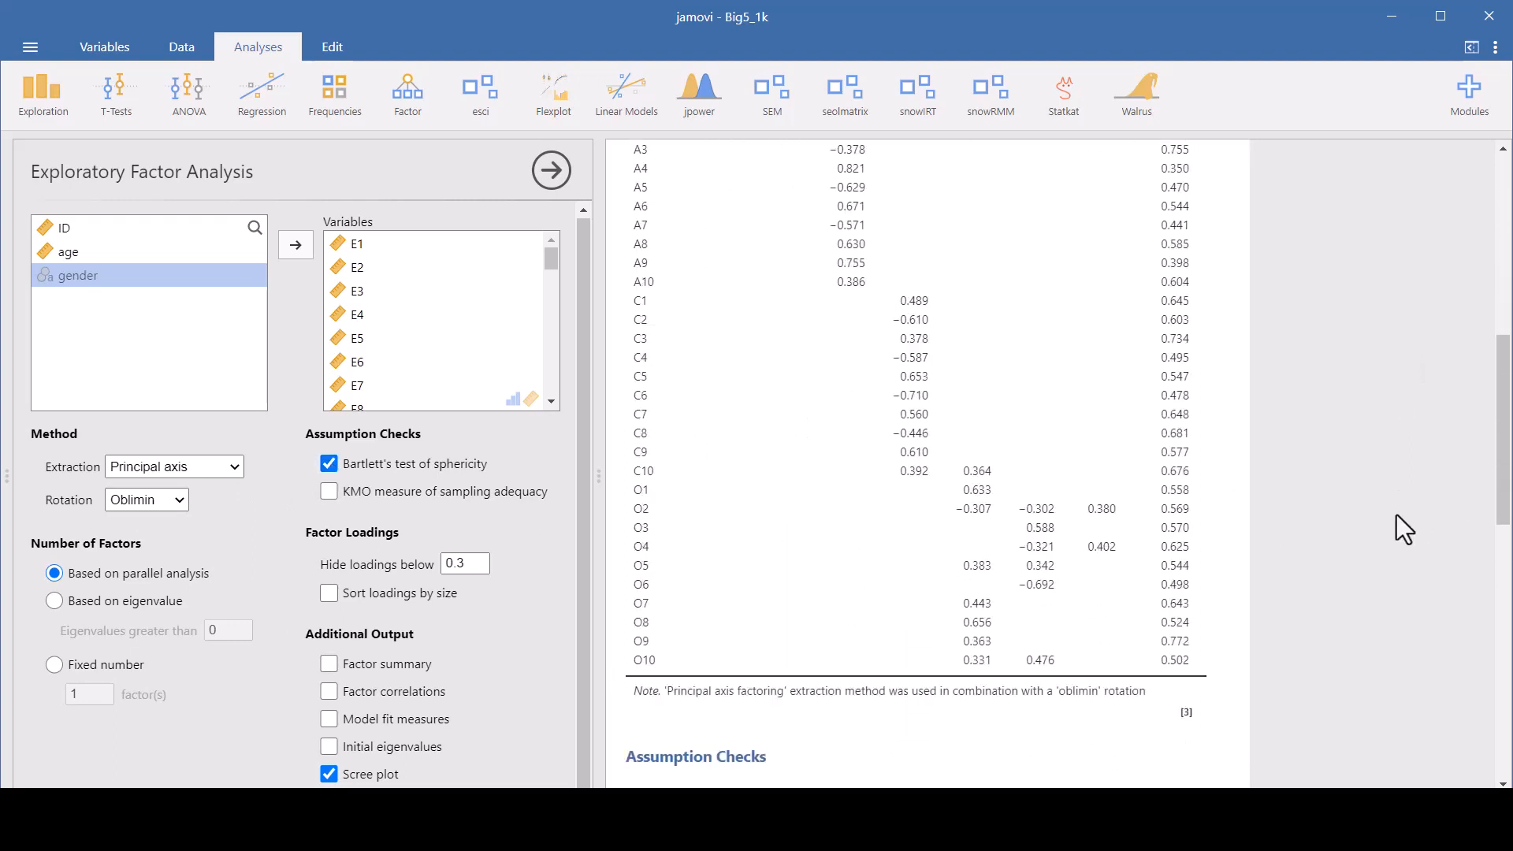
scroll(down, 3)
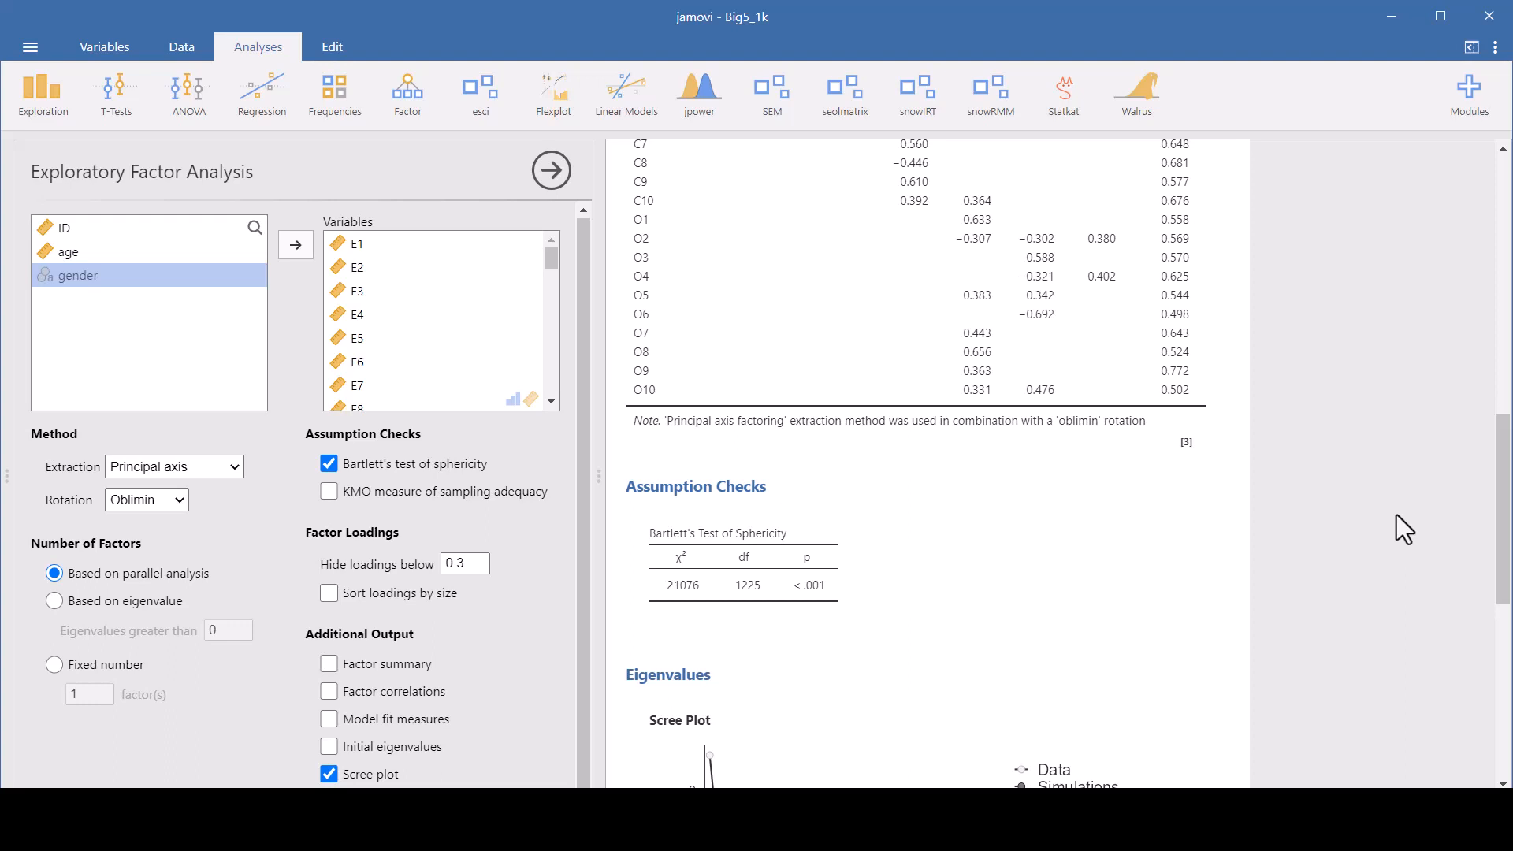
mouse_move(328, 491)
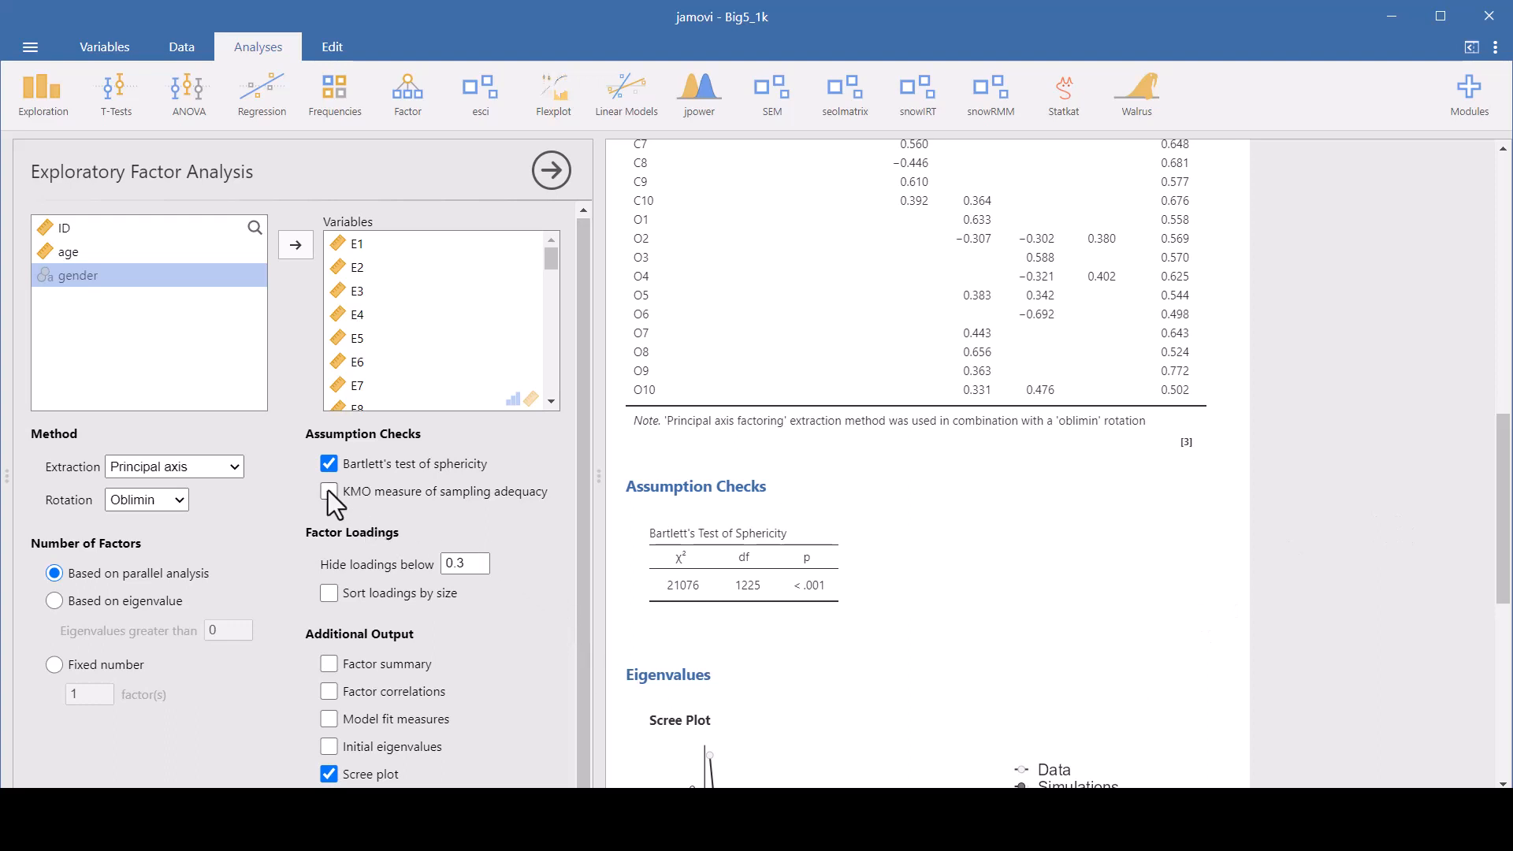
click(327, 491)
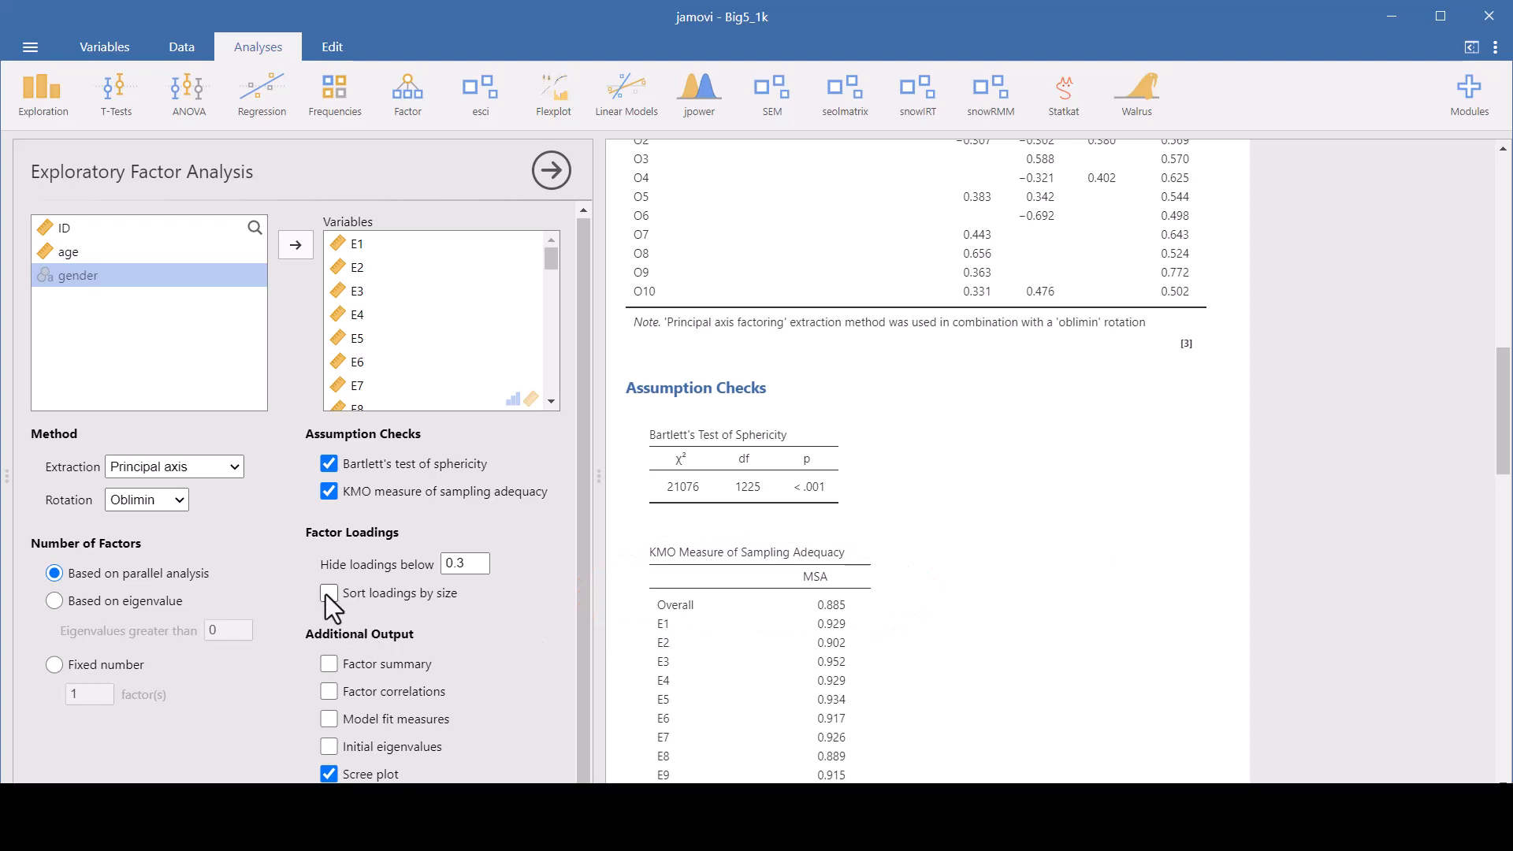
Sort loadings by size and raise the hide-loadings cutoff from 0.3 to 0.4
click(328, 593)
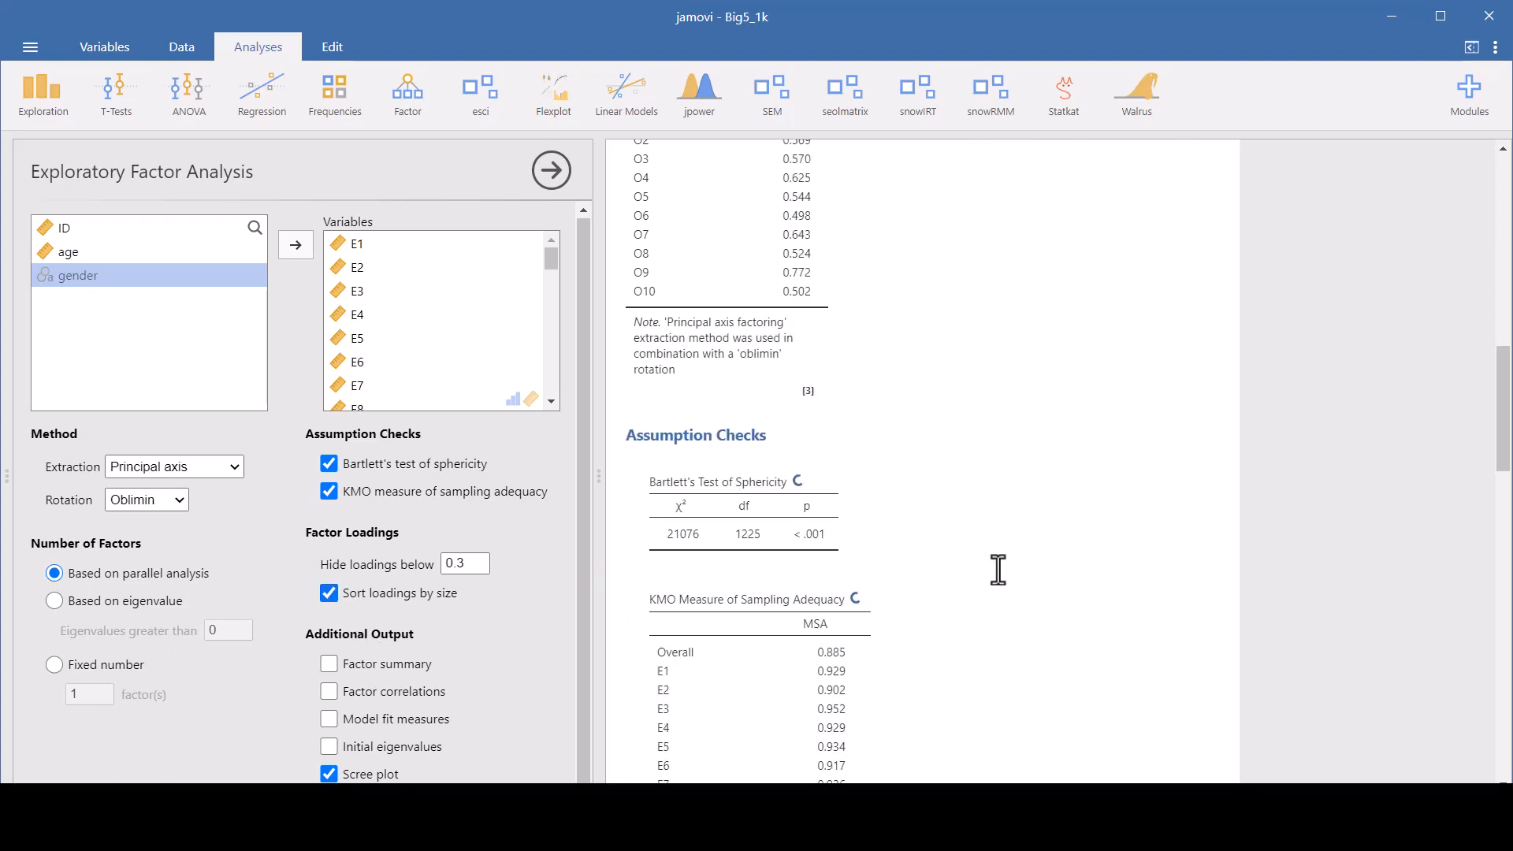
scroll(down, 3)
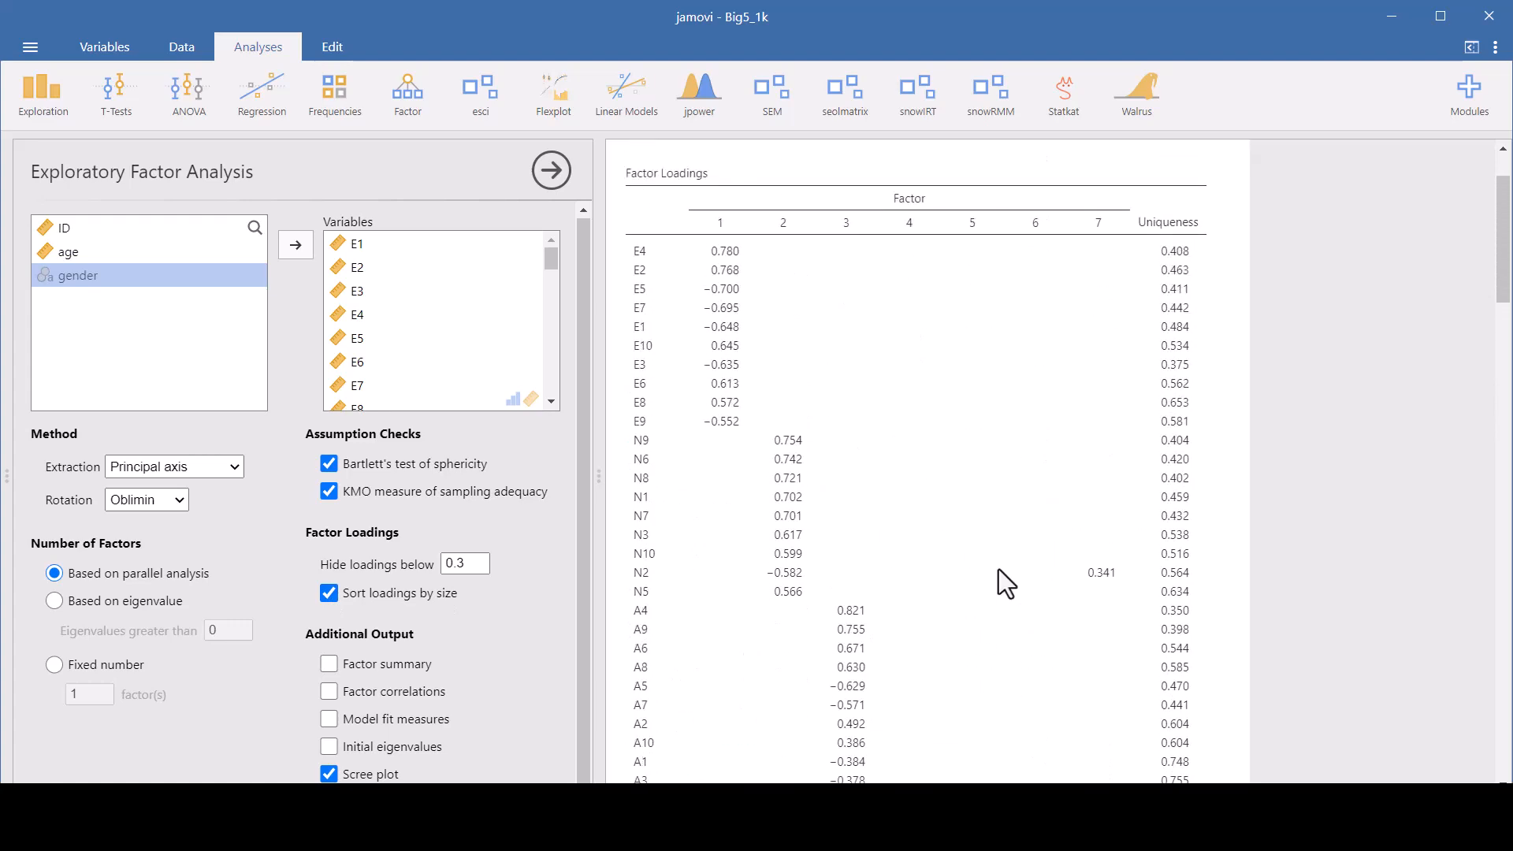
click(465, 563)
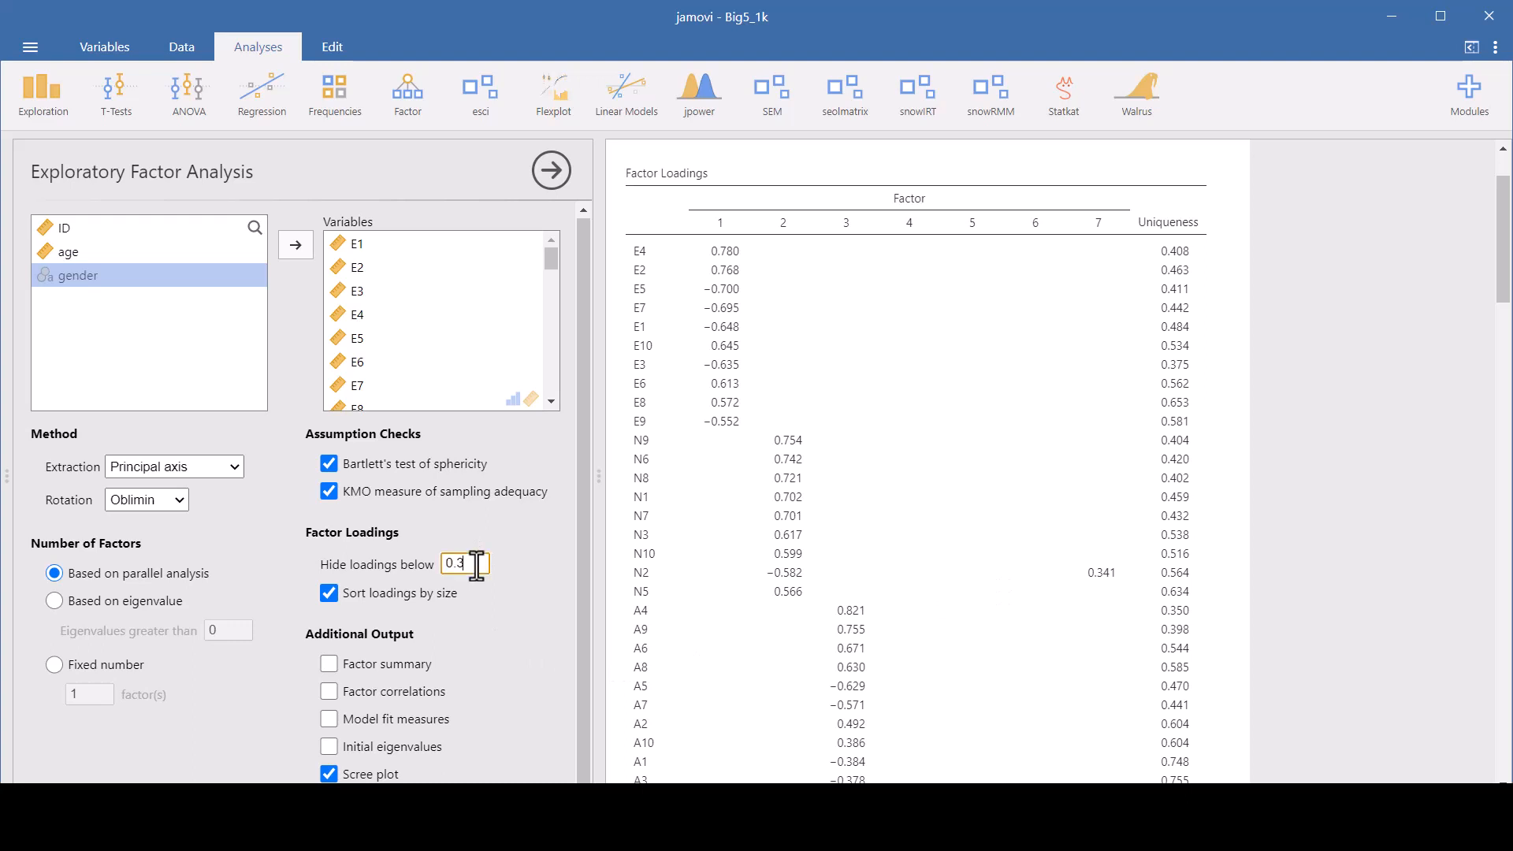
text(0)
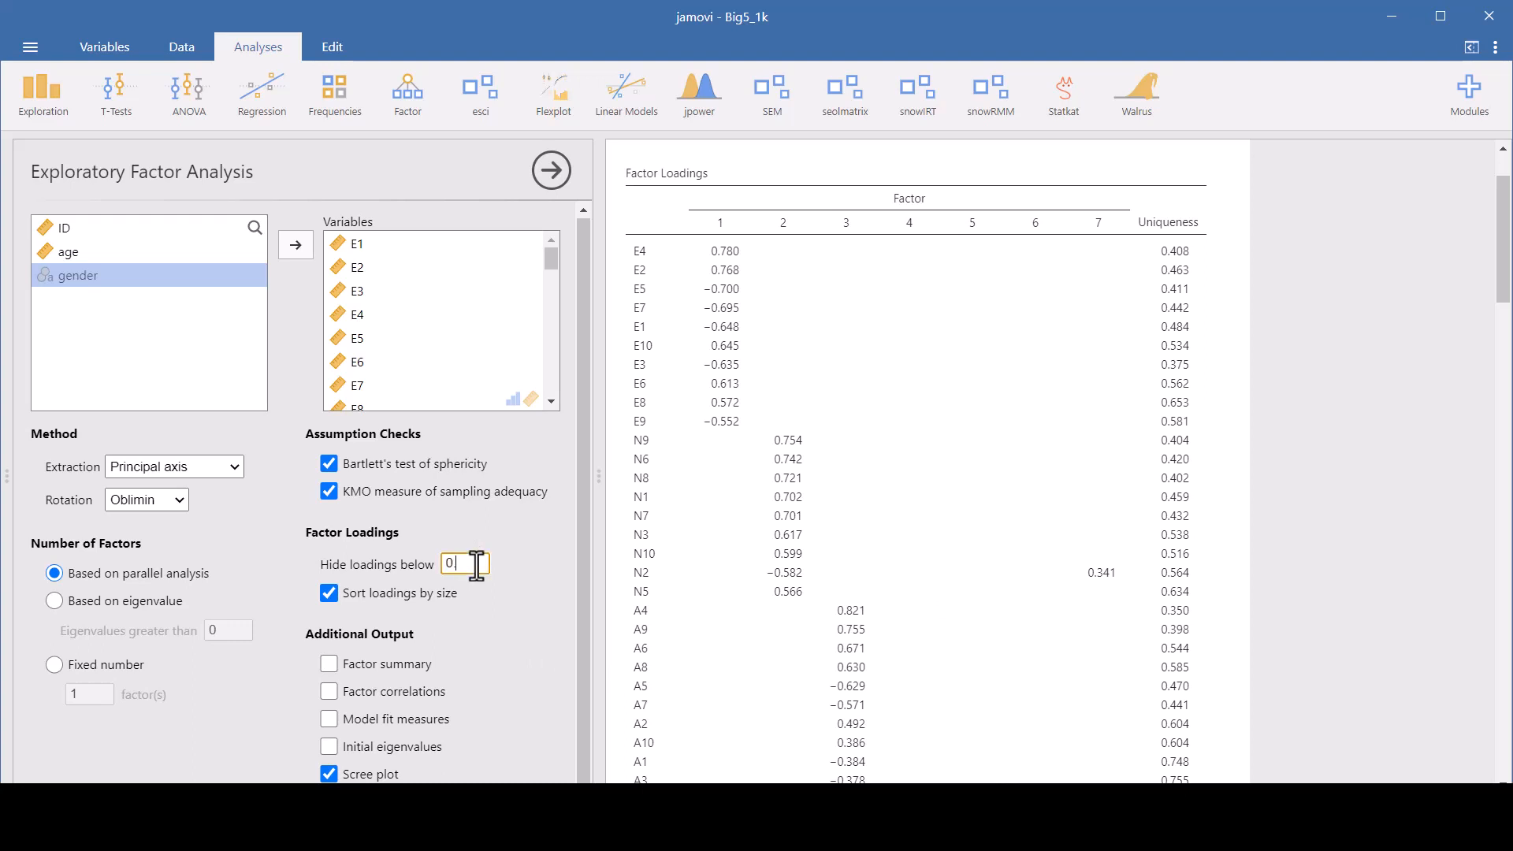
text(0.4)
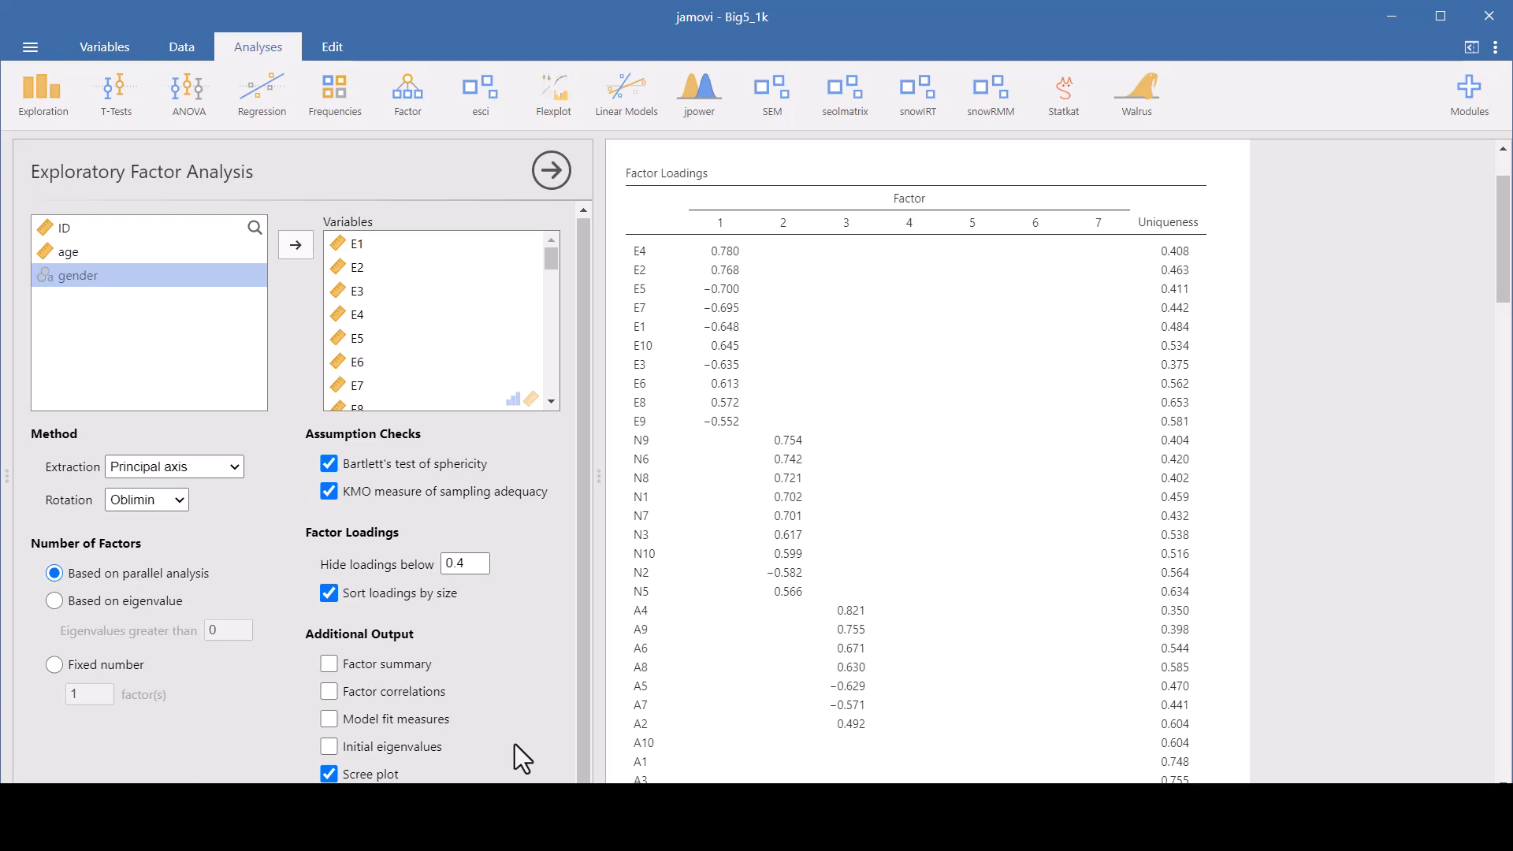
mouse_move(1370, 731)
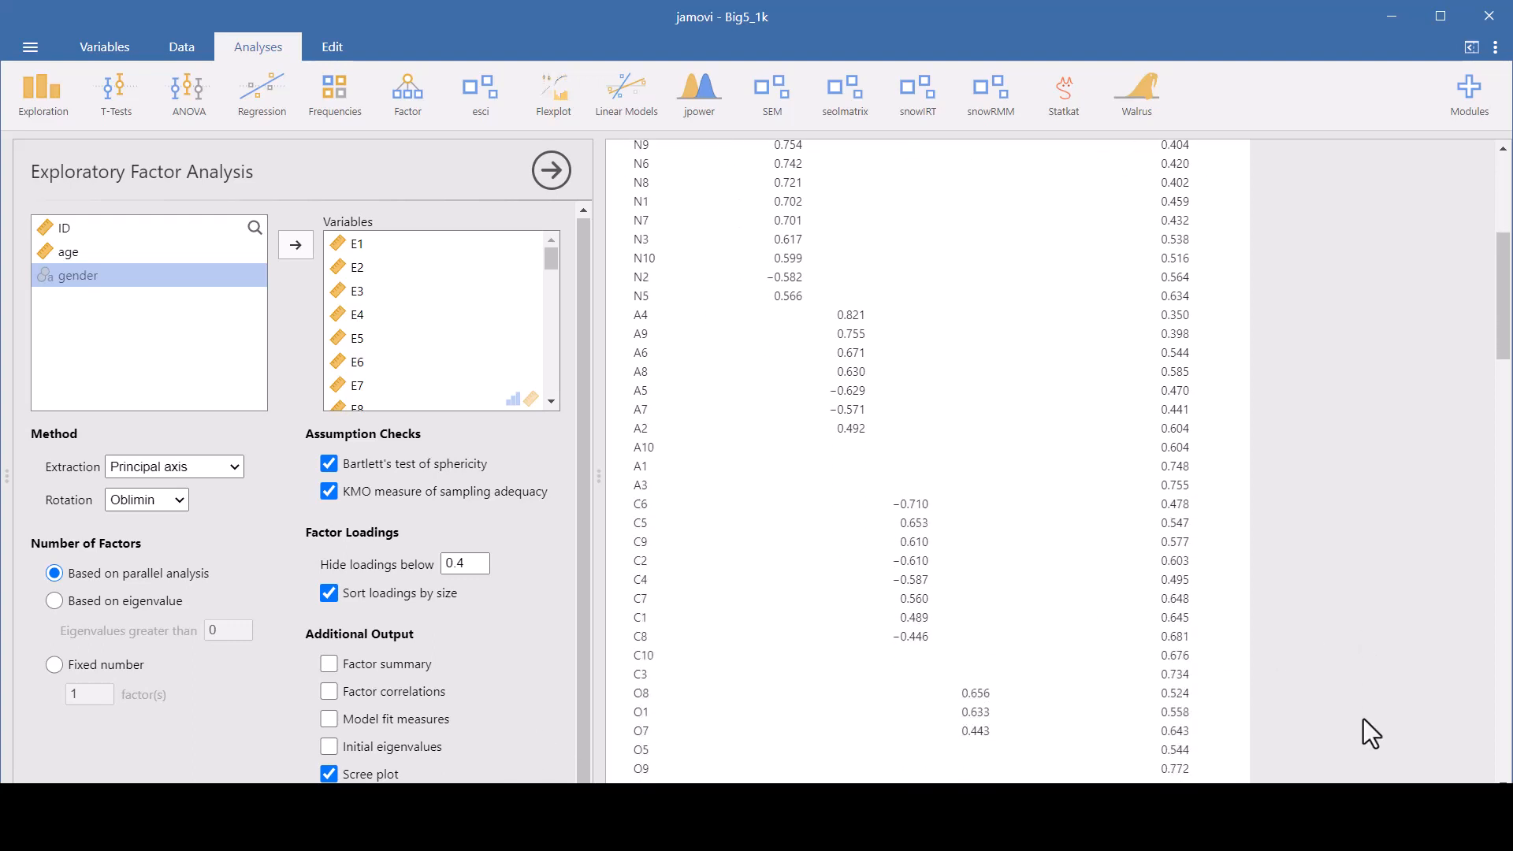
scroll(down, 3)
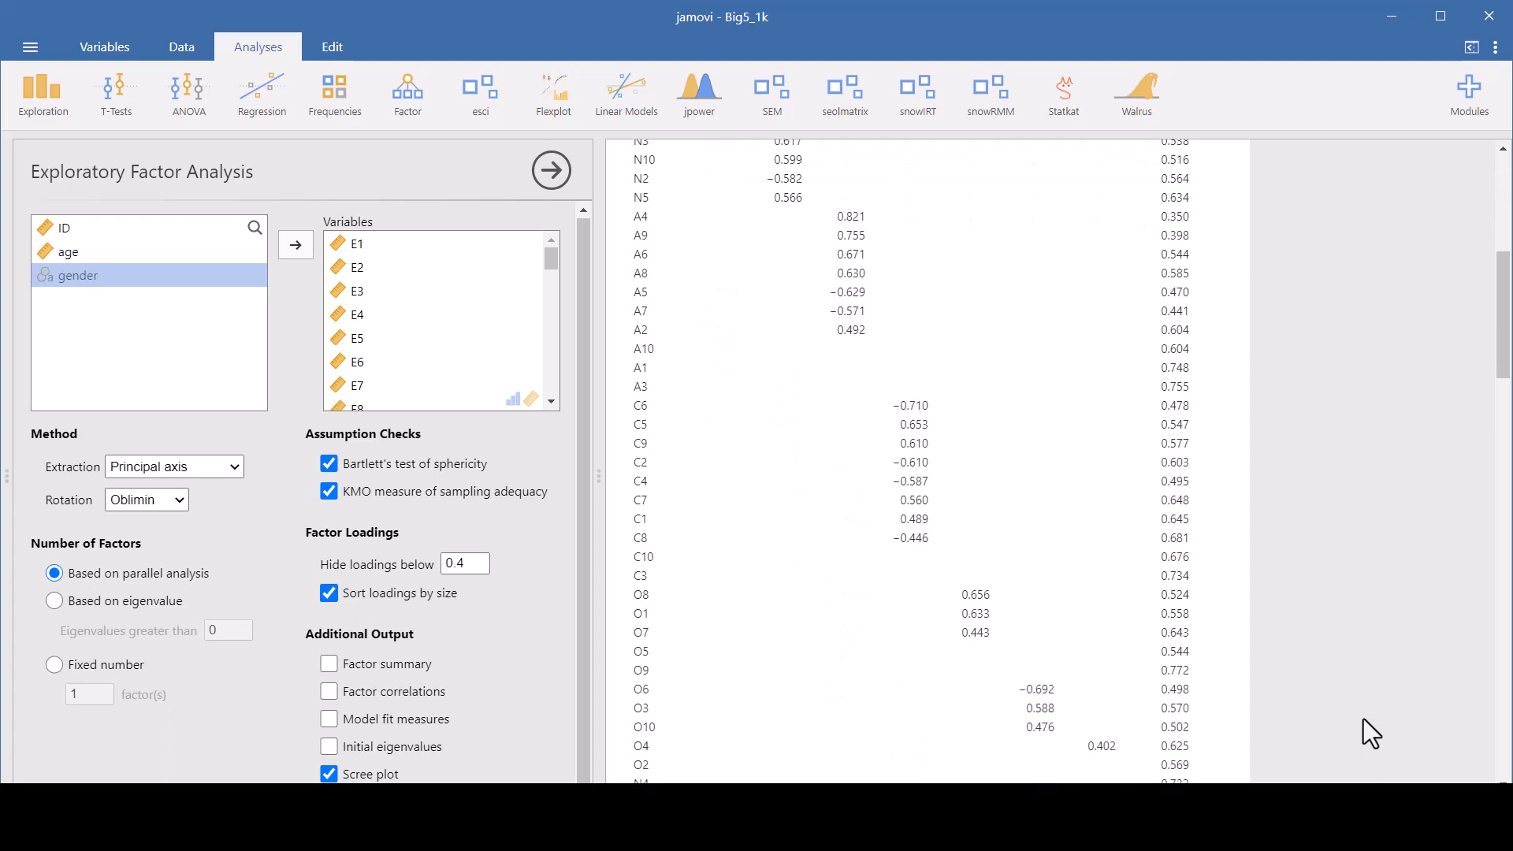
scroll(down, 3)
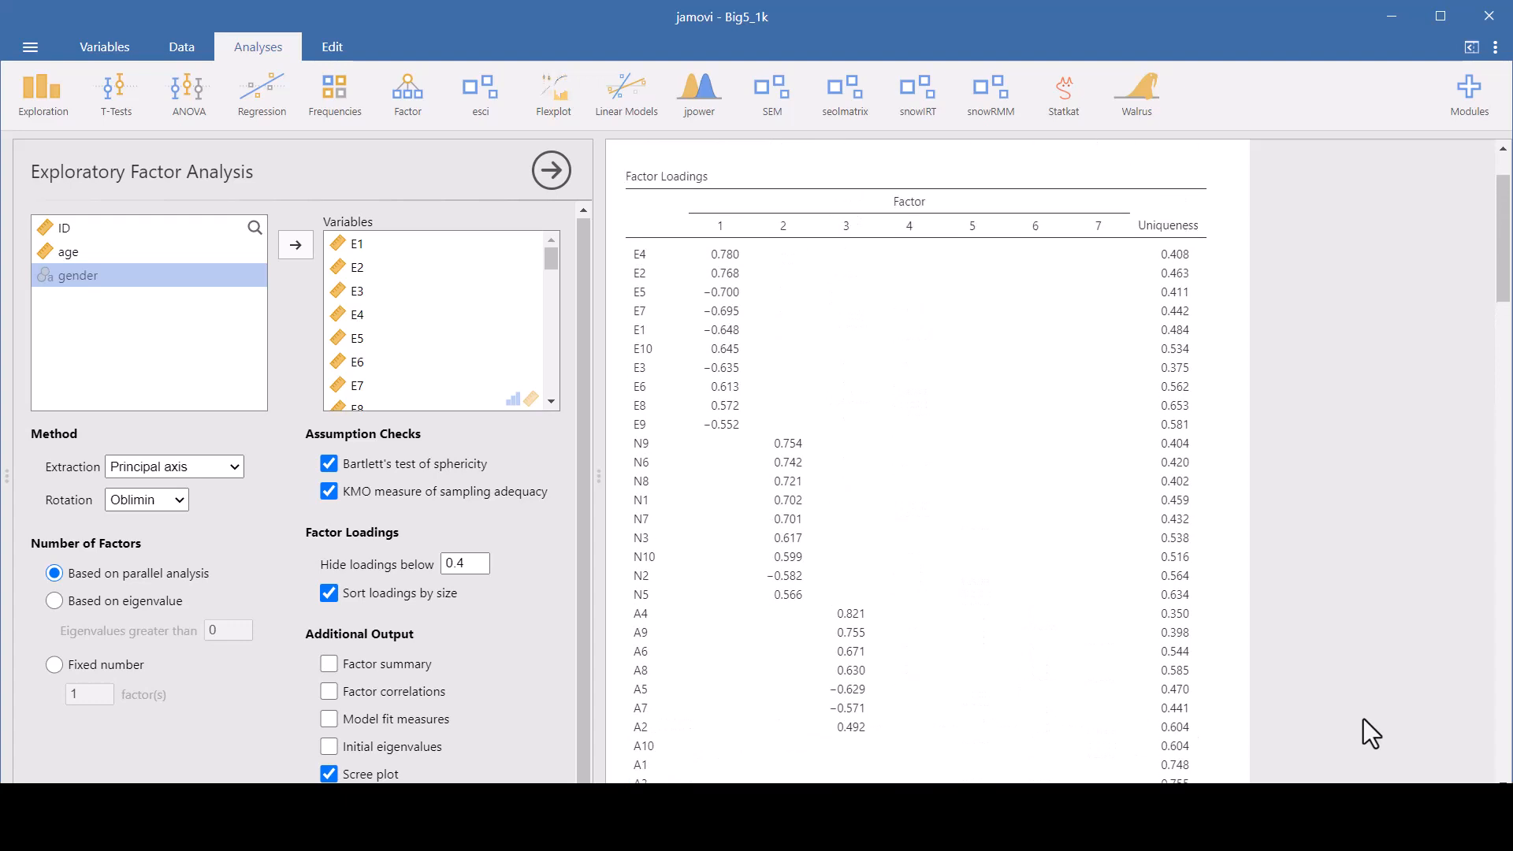
Enable the Initial eigenvalues table under Additional Output
scroll(down, 3)
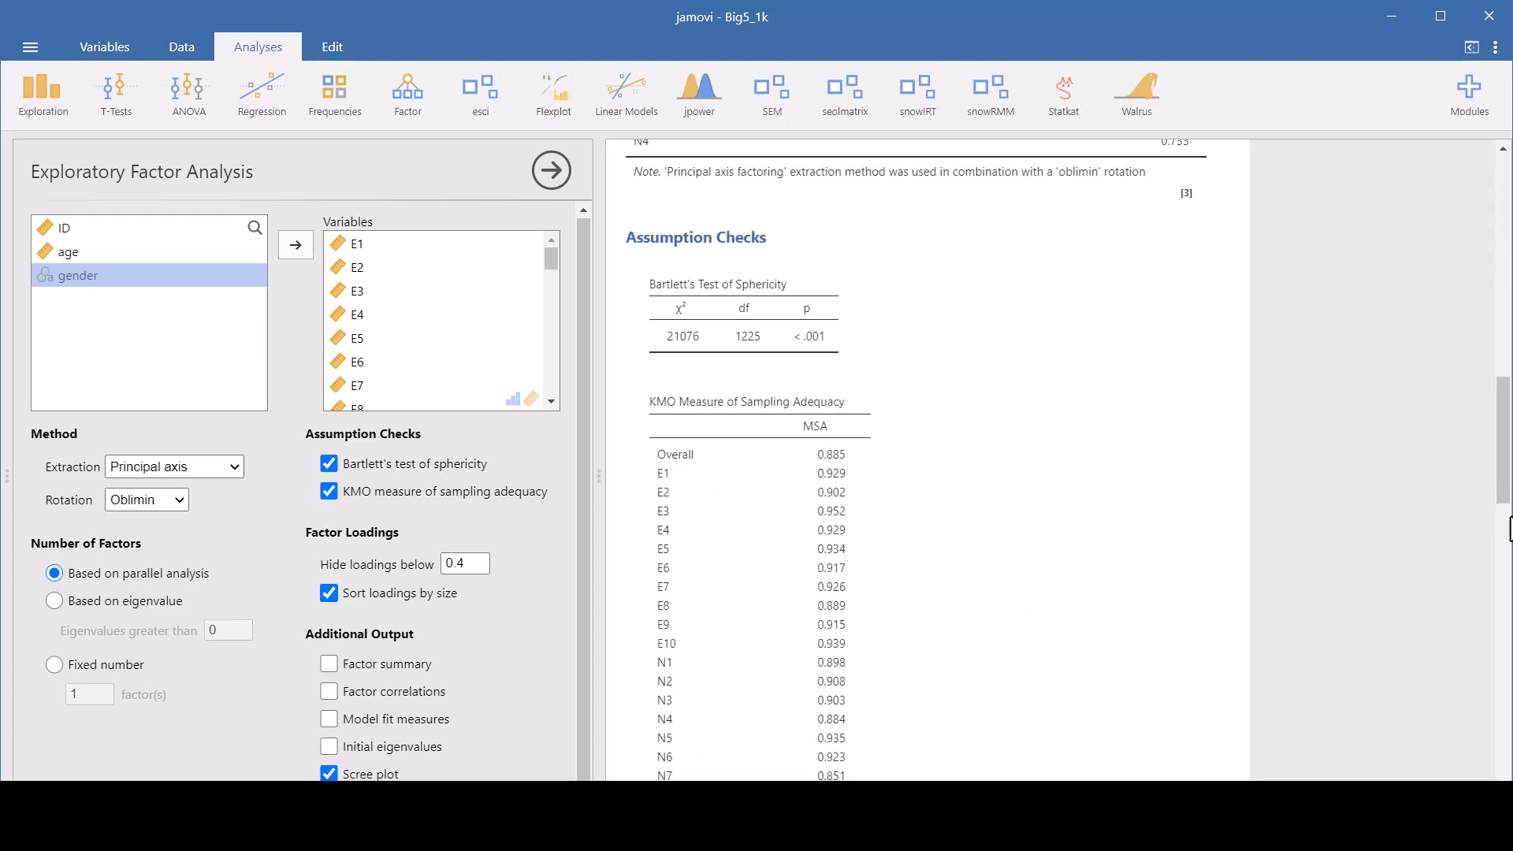
mouse_move(456, 765)
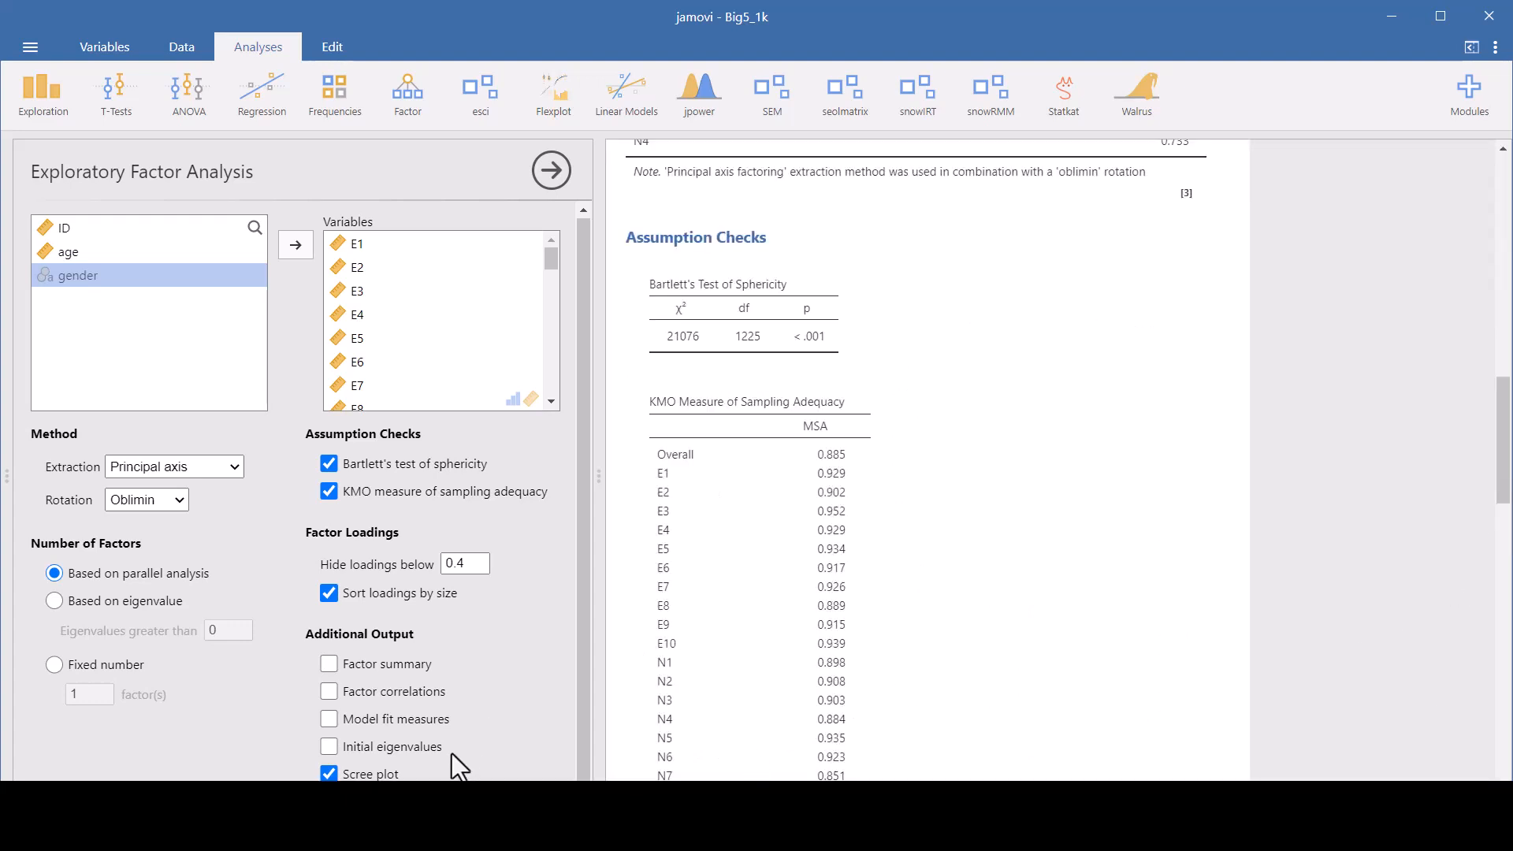
click(328, 746)
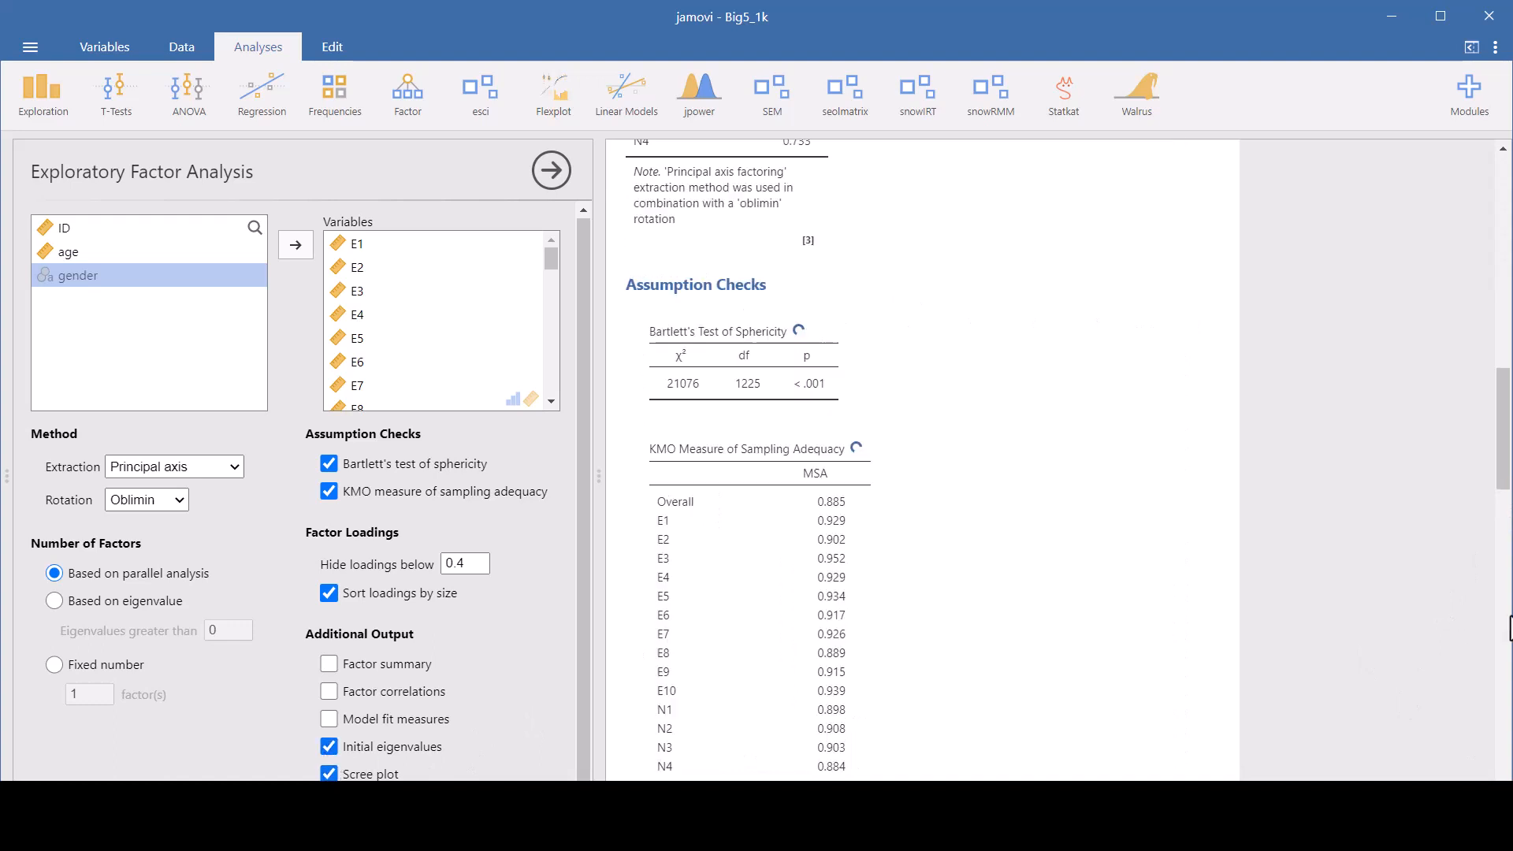
Scroll through the results and enable the Factor summary statistics table
scroll(down, 3)
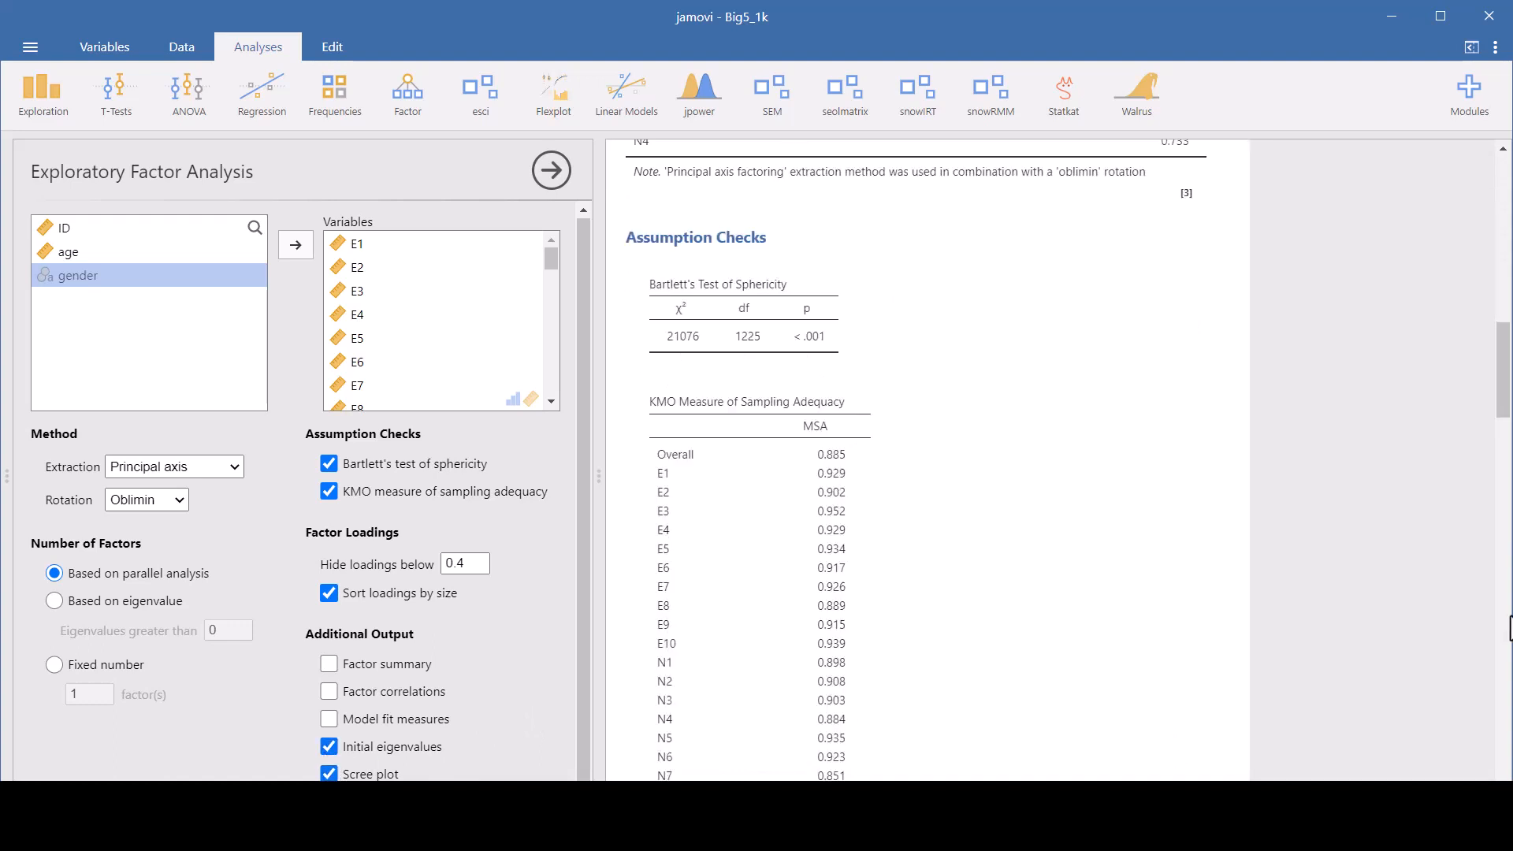
scroll(down, 3)
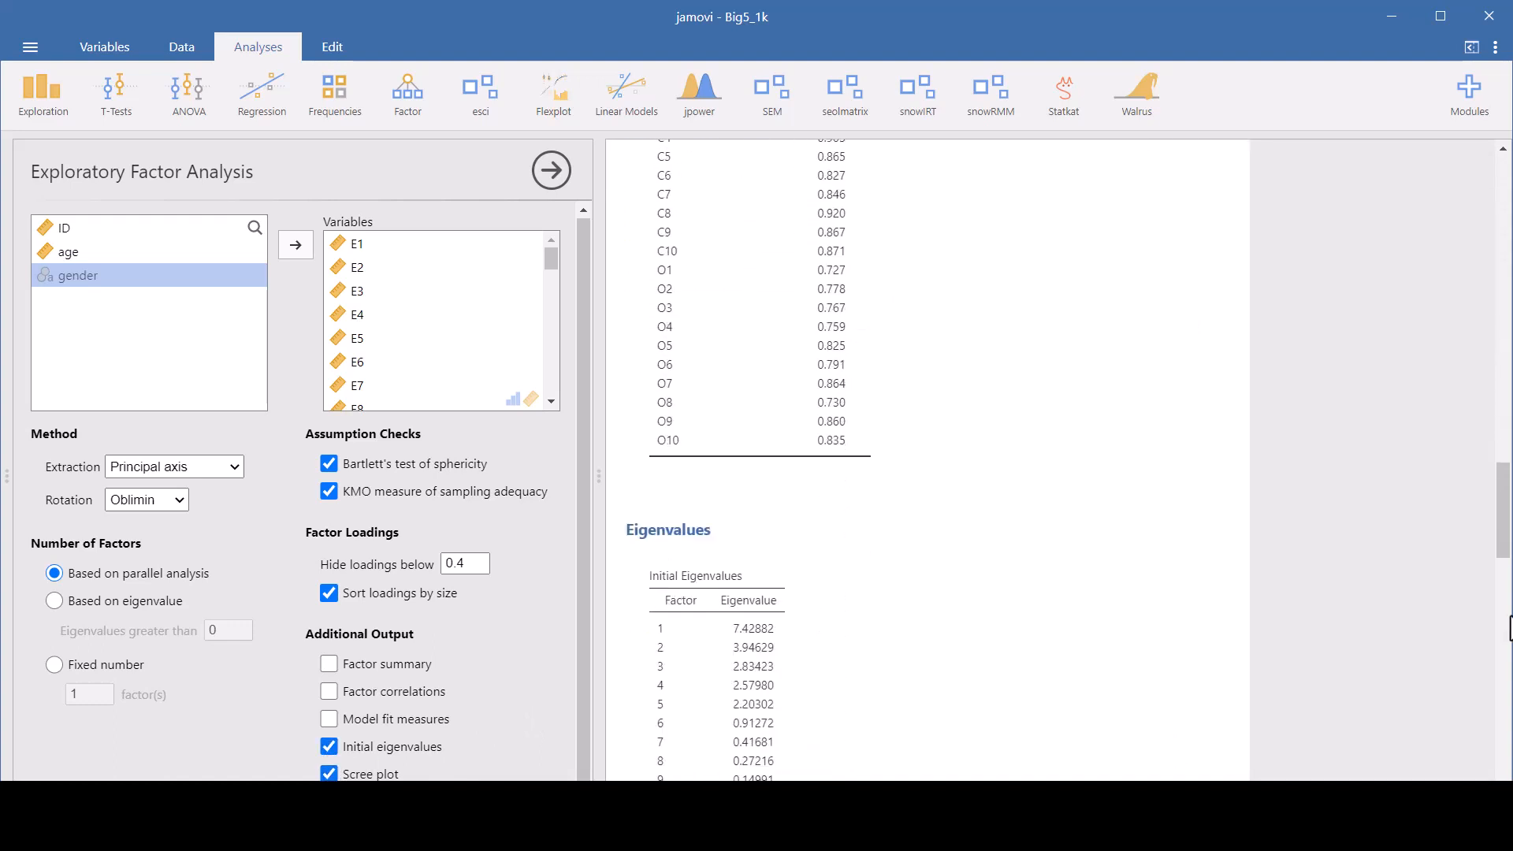
scroll(down, 3)
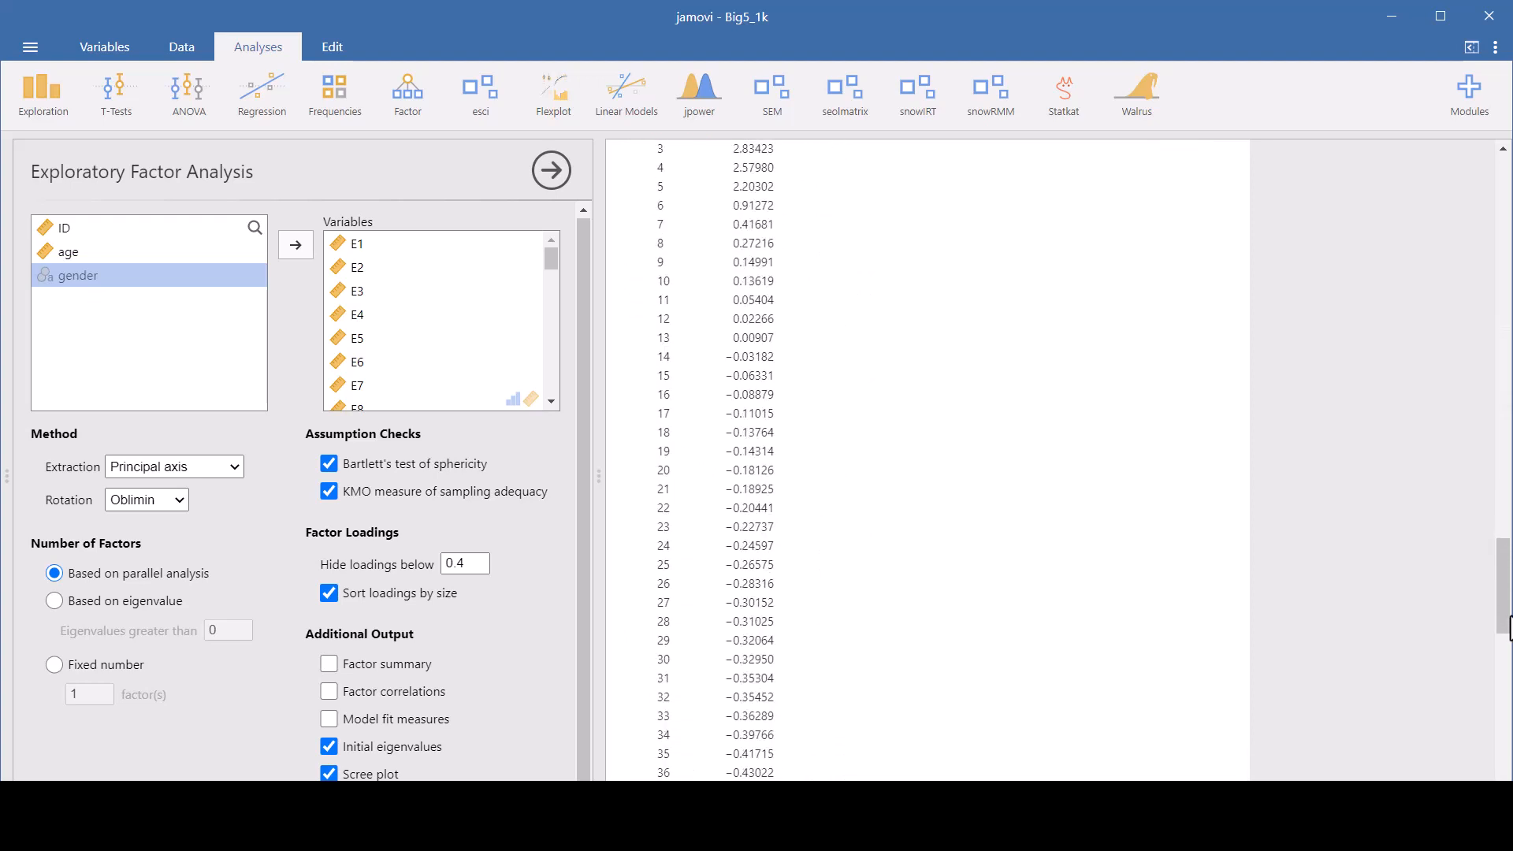
scroll(down, 3)
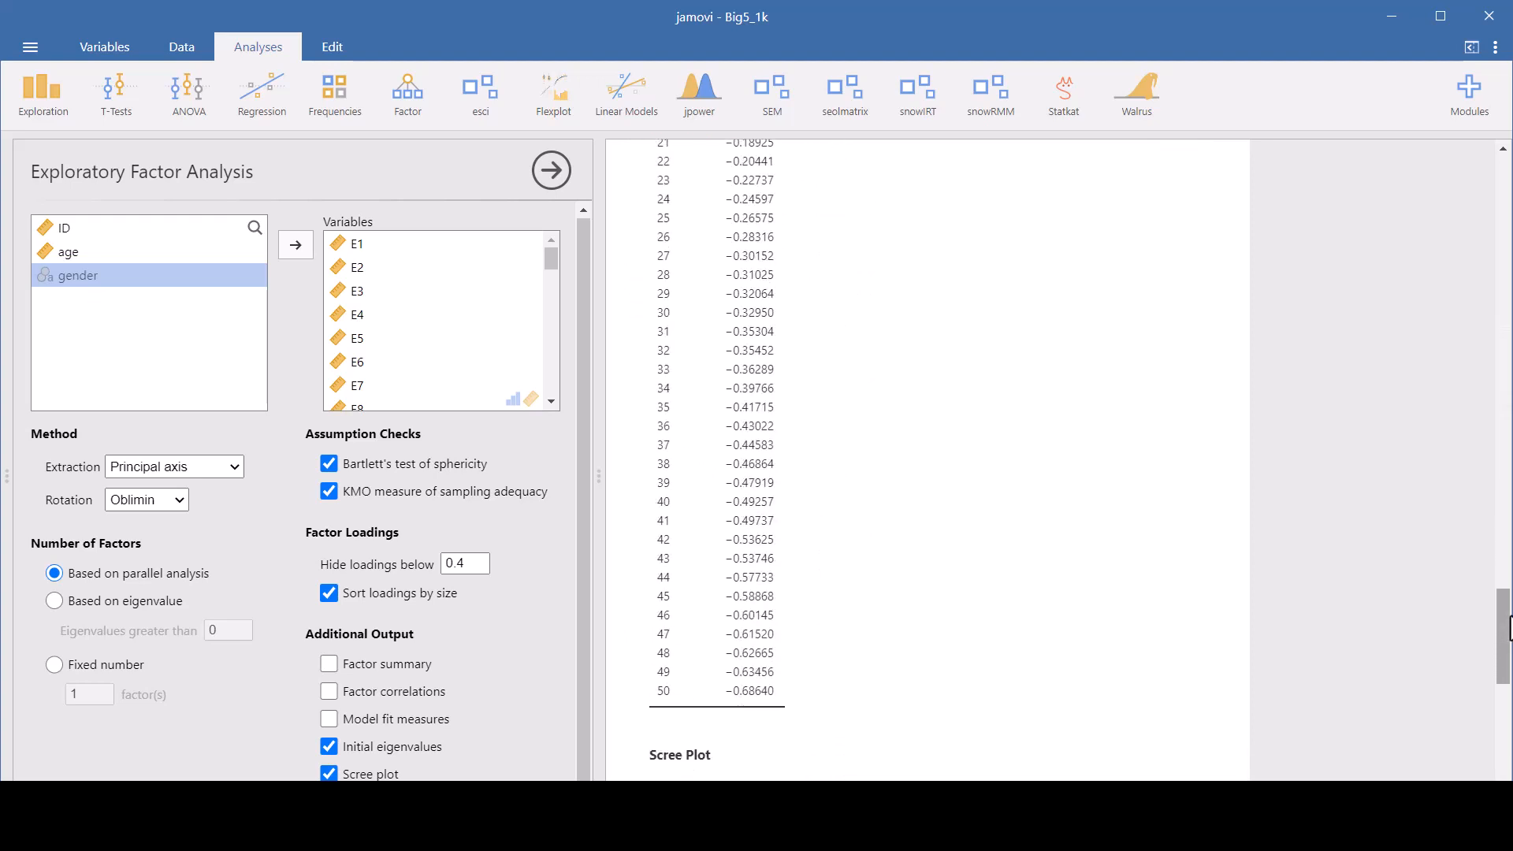
scroll(down, 3)
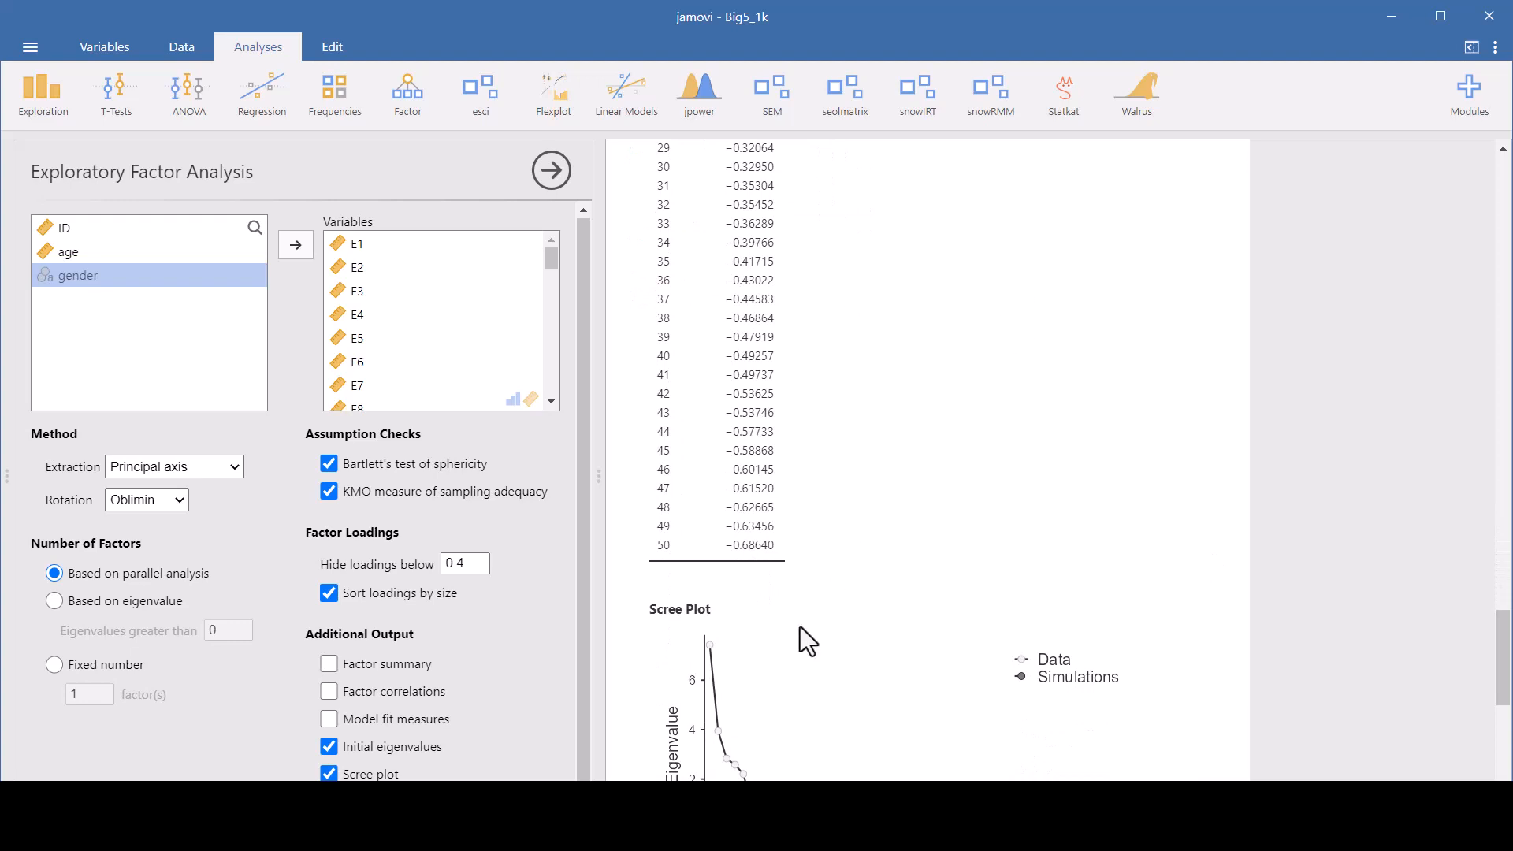
scroll(down, 3)
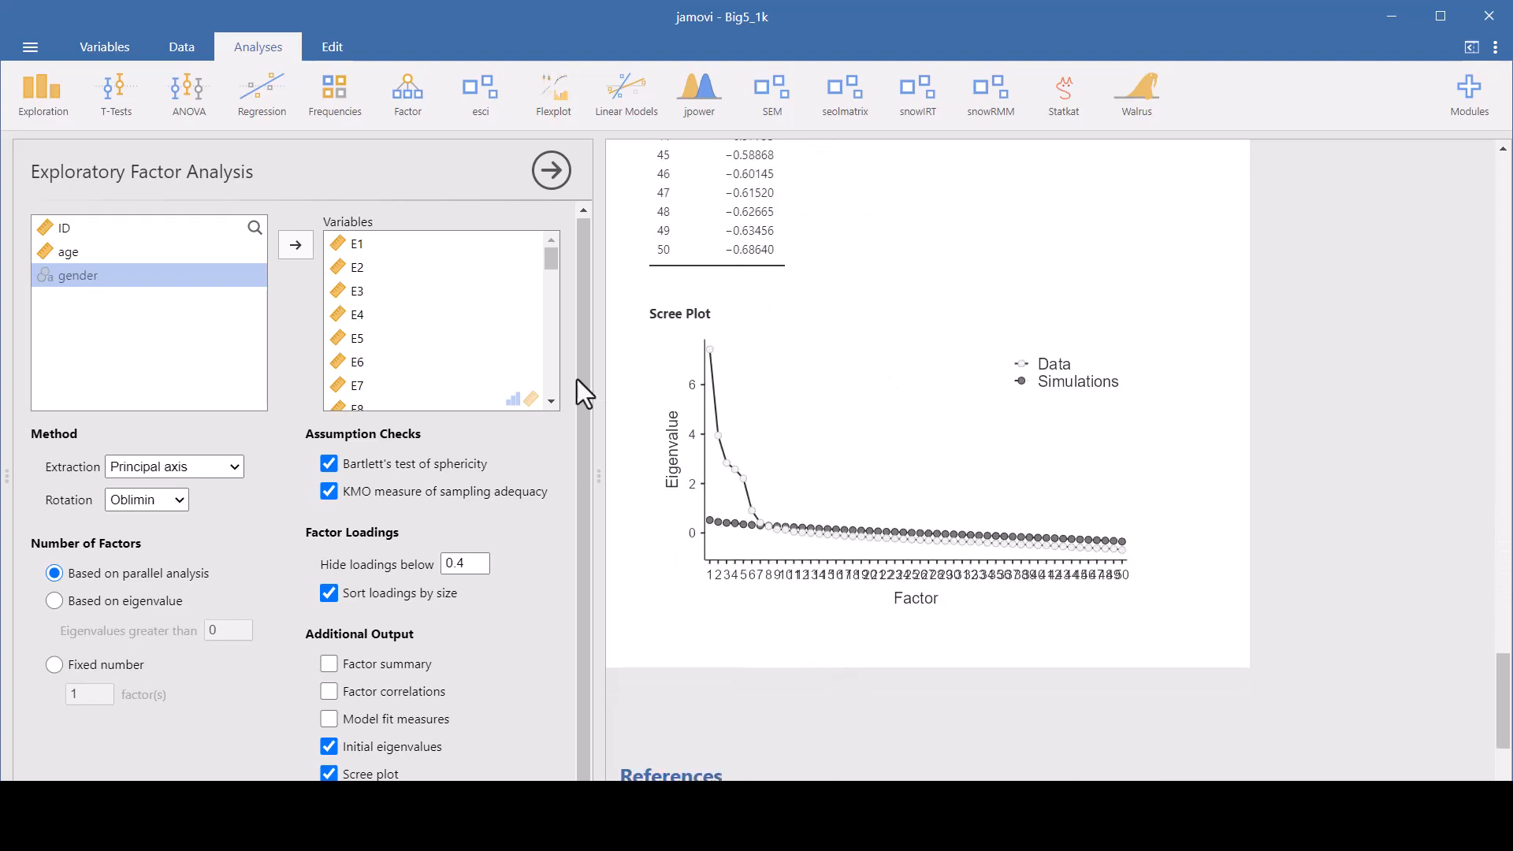
scroll(down, 3)
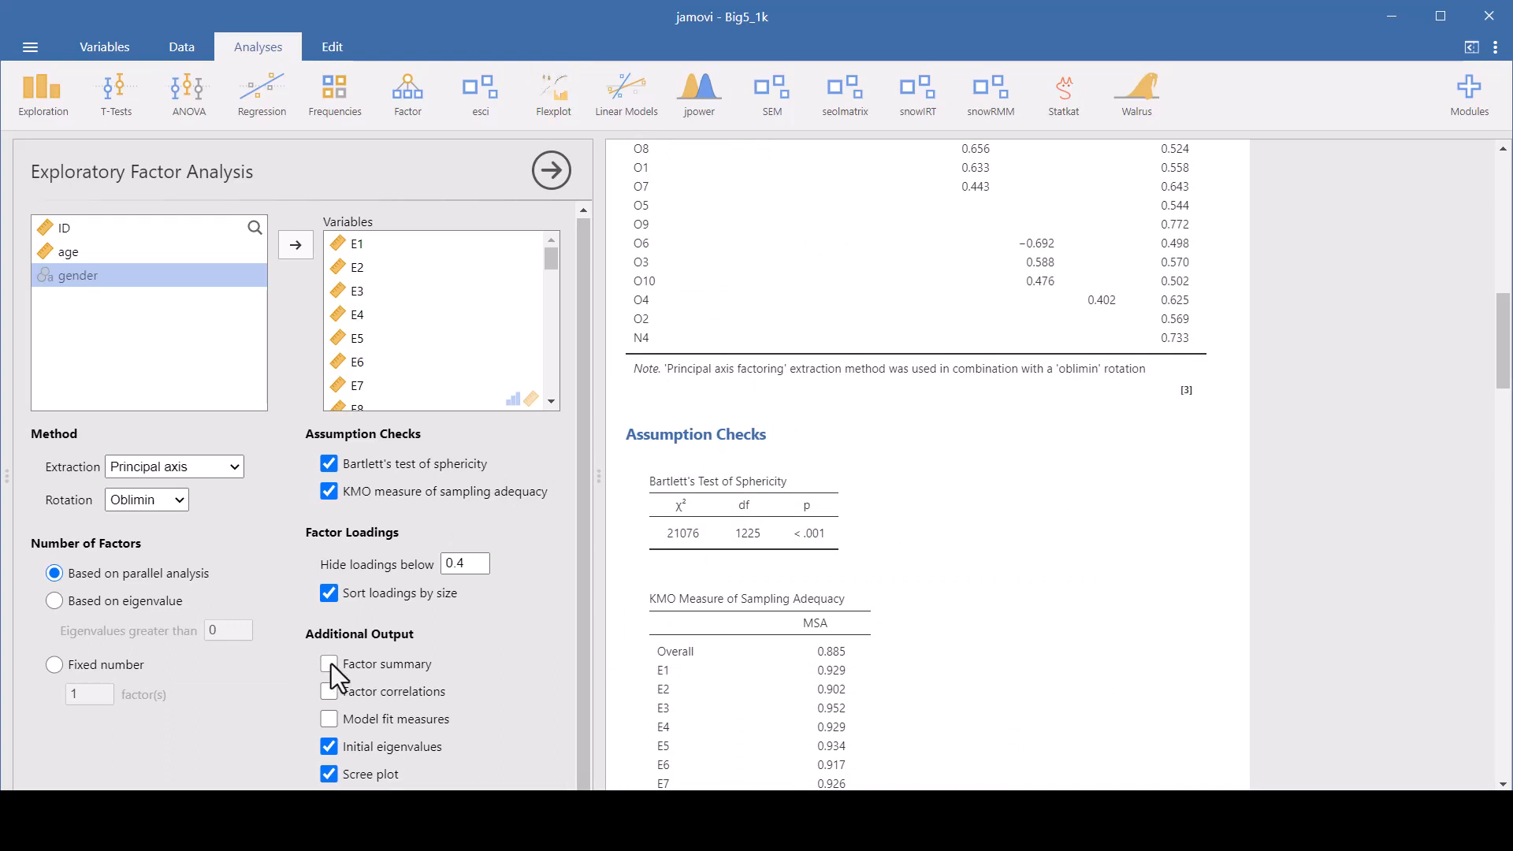
click(329, 664)
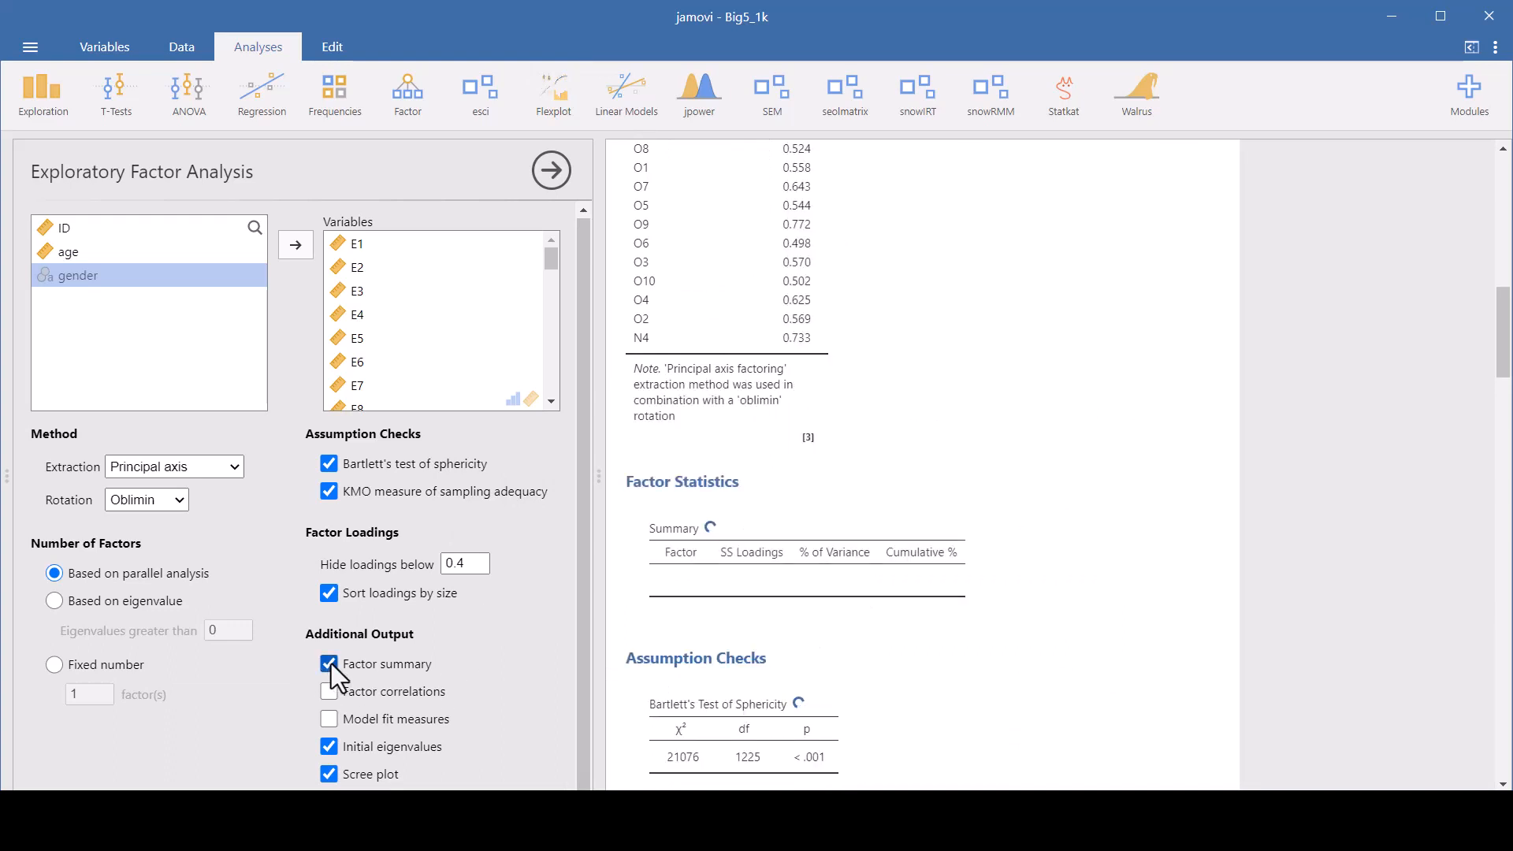
click(328, 664)
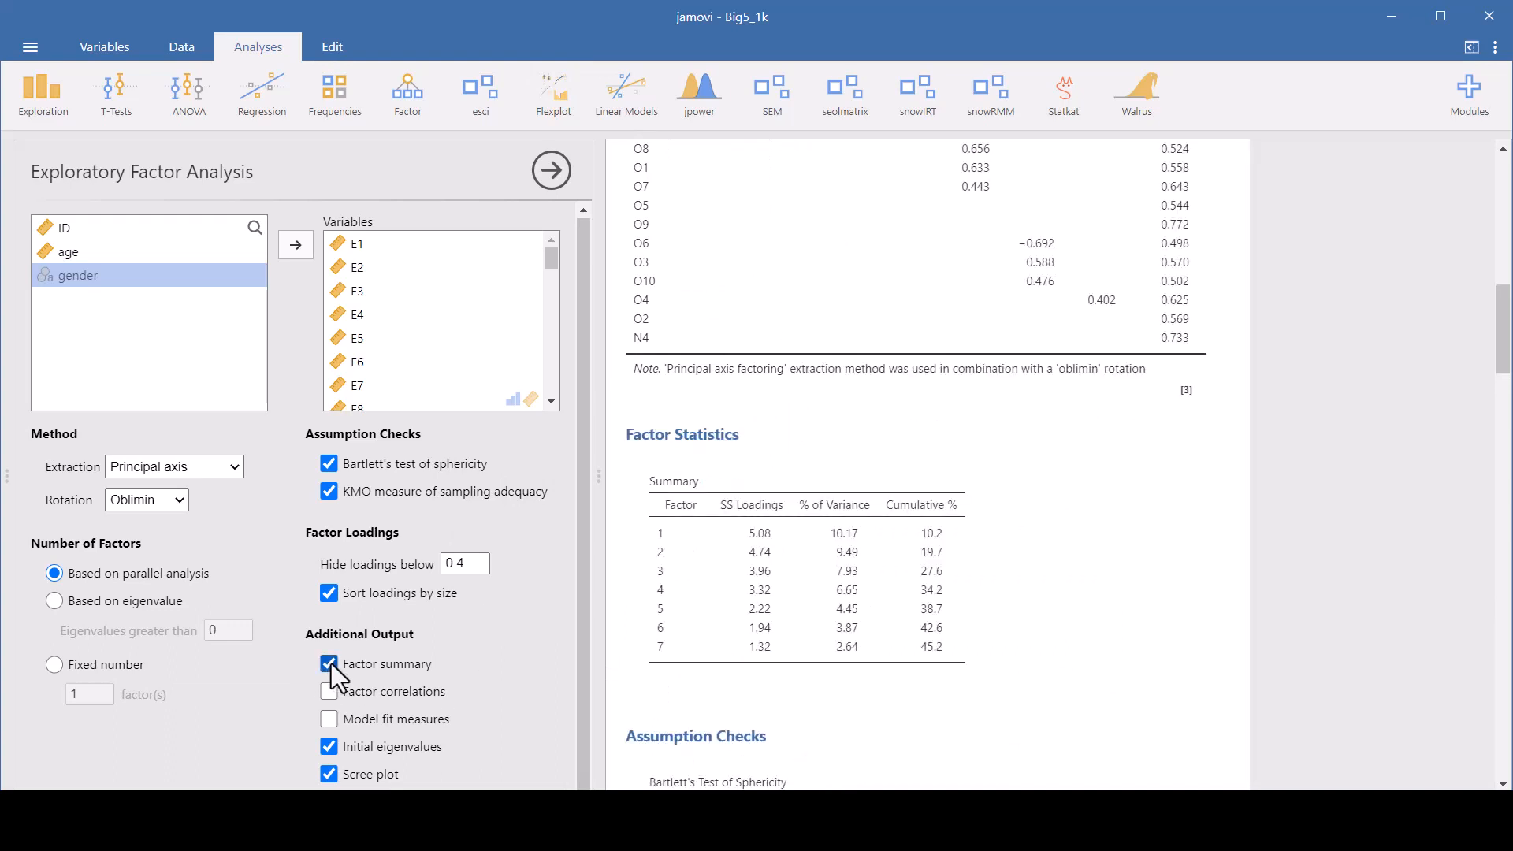